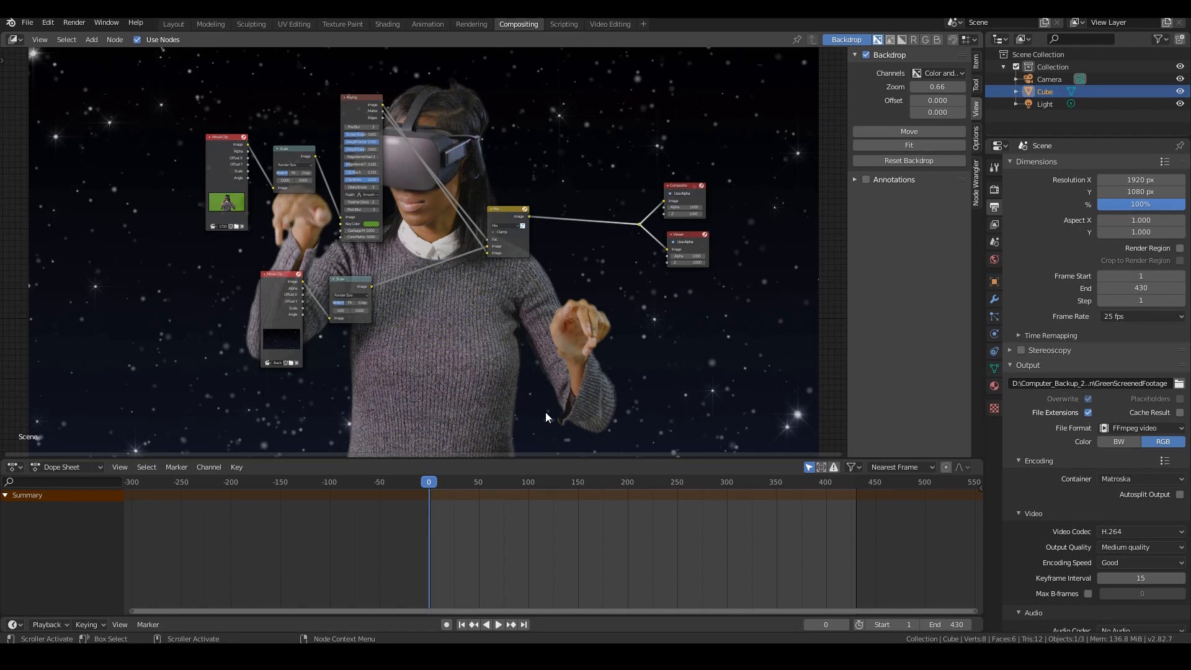
mouse_move(672, 357)
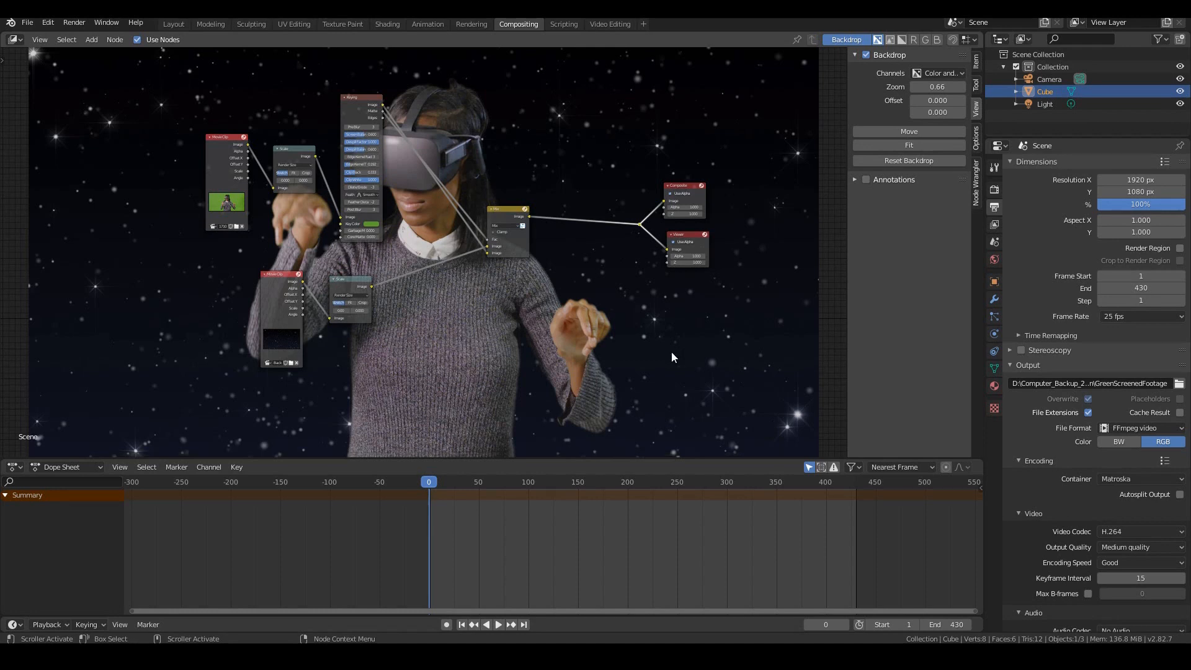
mouse_move(500, 342)
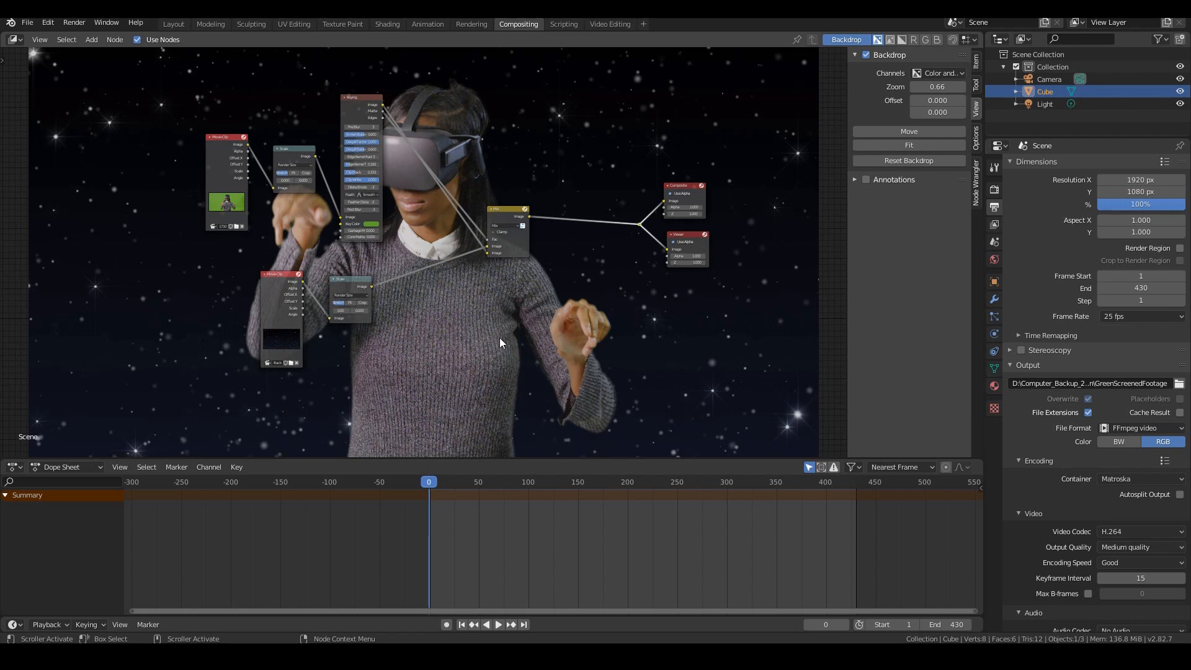
mouse_move(523, 452)
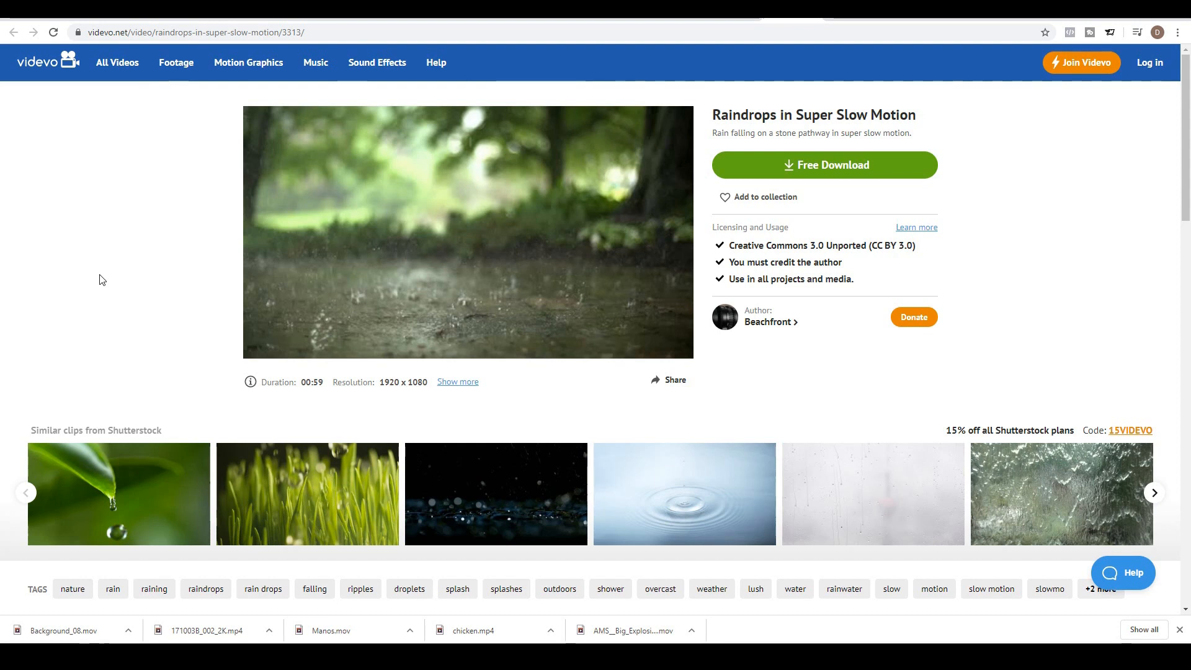
mouse_move(99, 33)
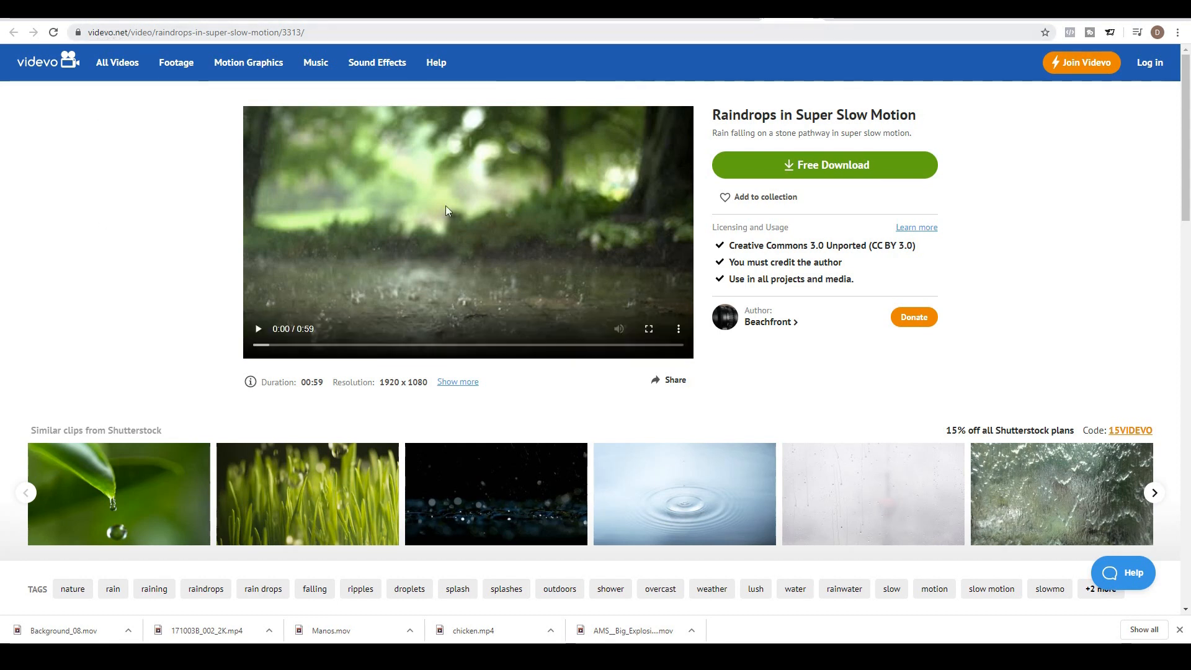
mouse_move(734, 113)
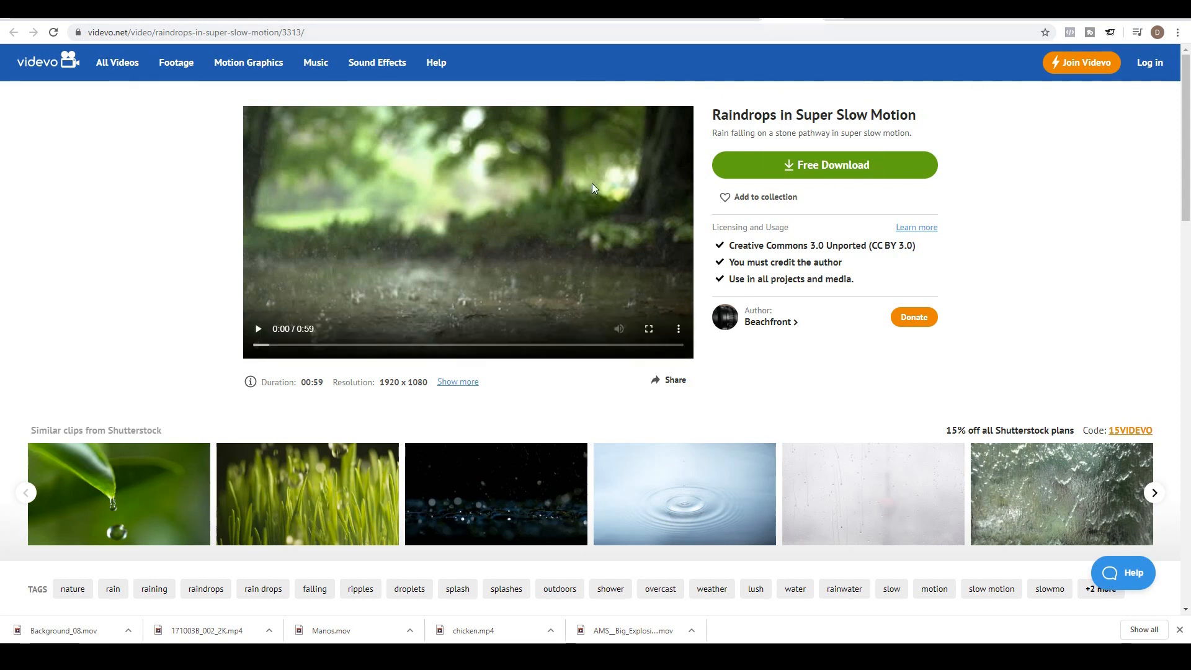
mouse_move(574, 309)
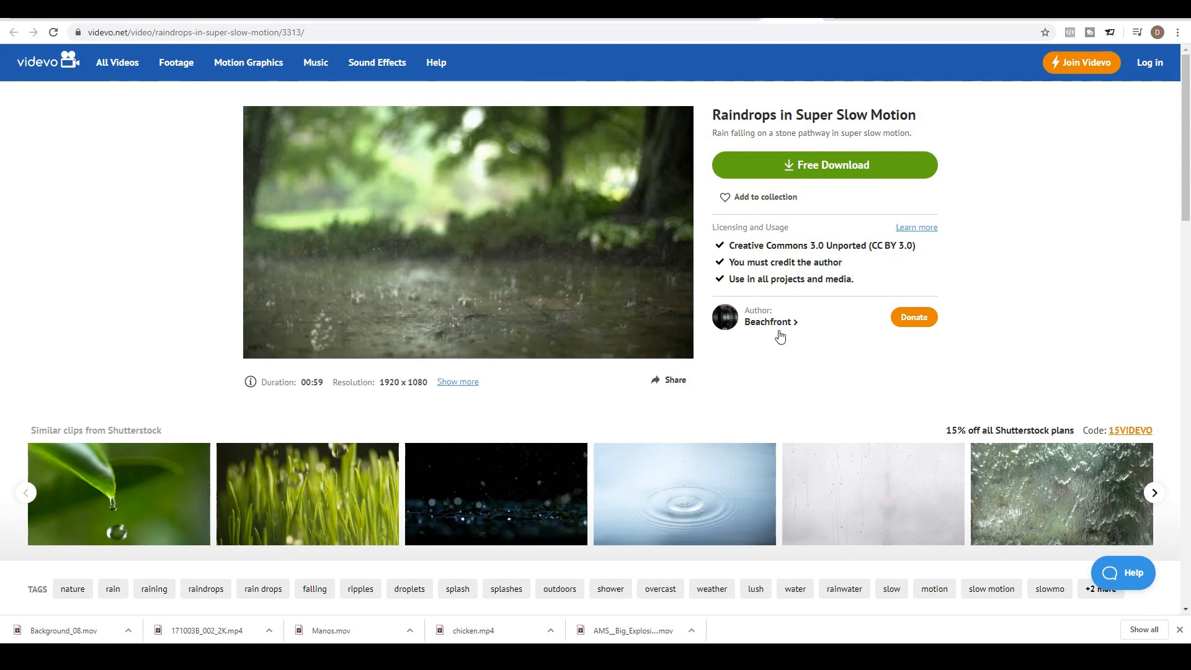
mouse_move(771, 322)
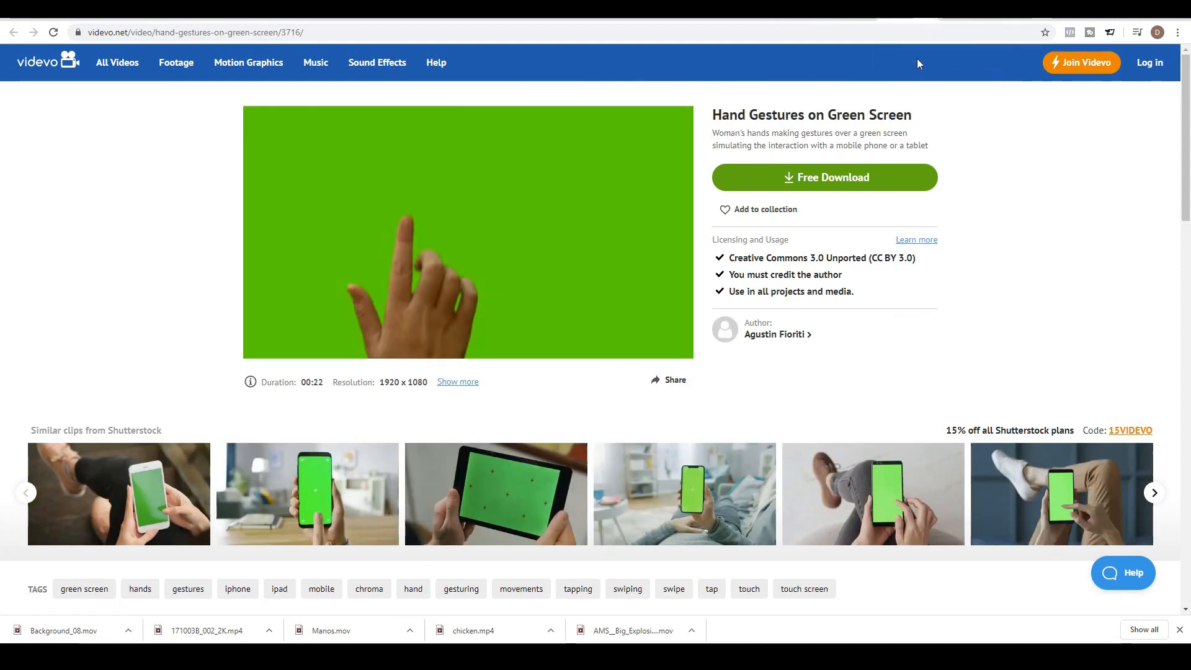
mouse_move(770, 134)
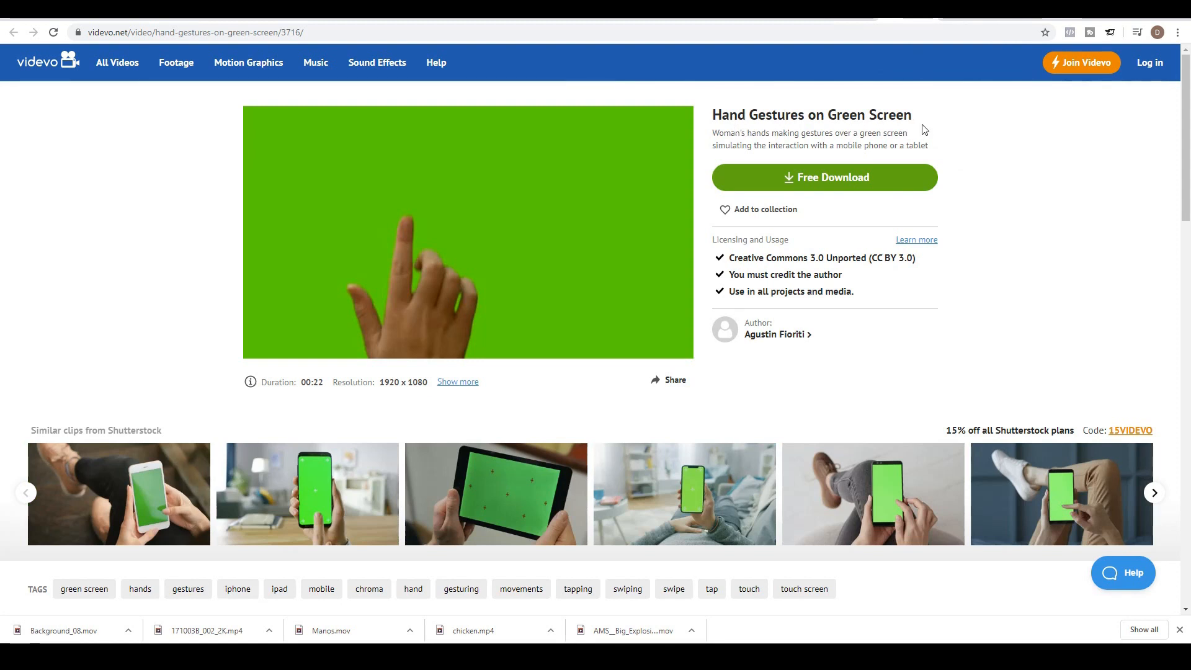
mouse_move(757, 344)
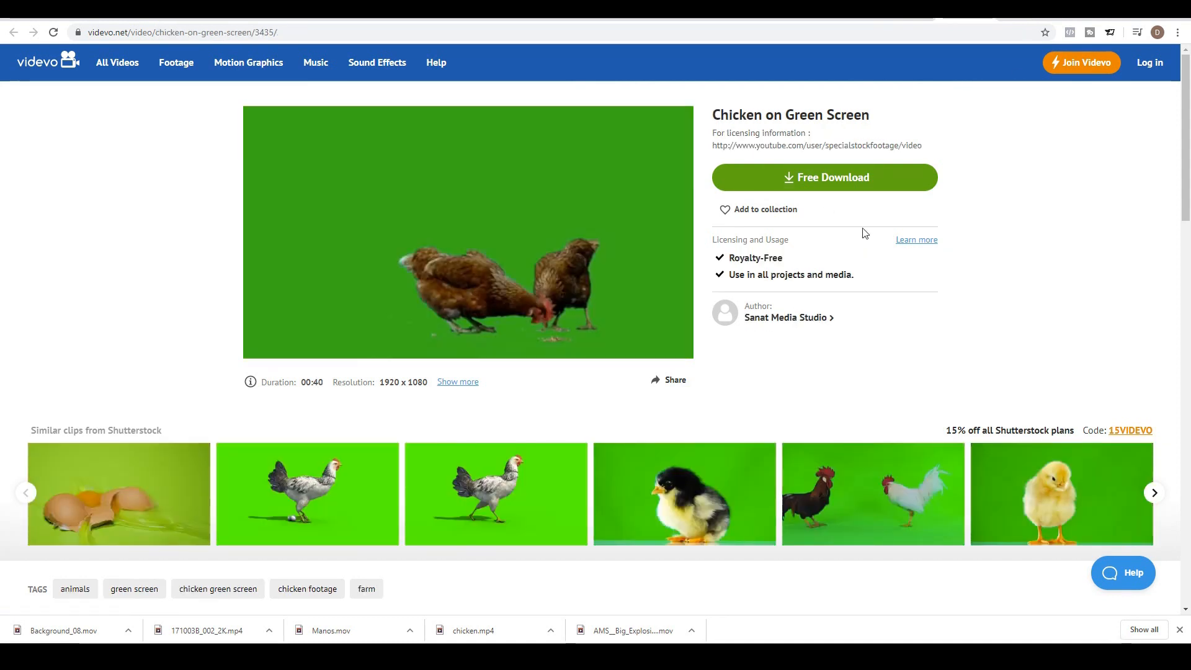
mouse_move(819, 62)
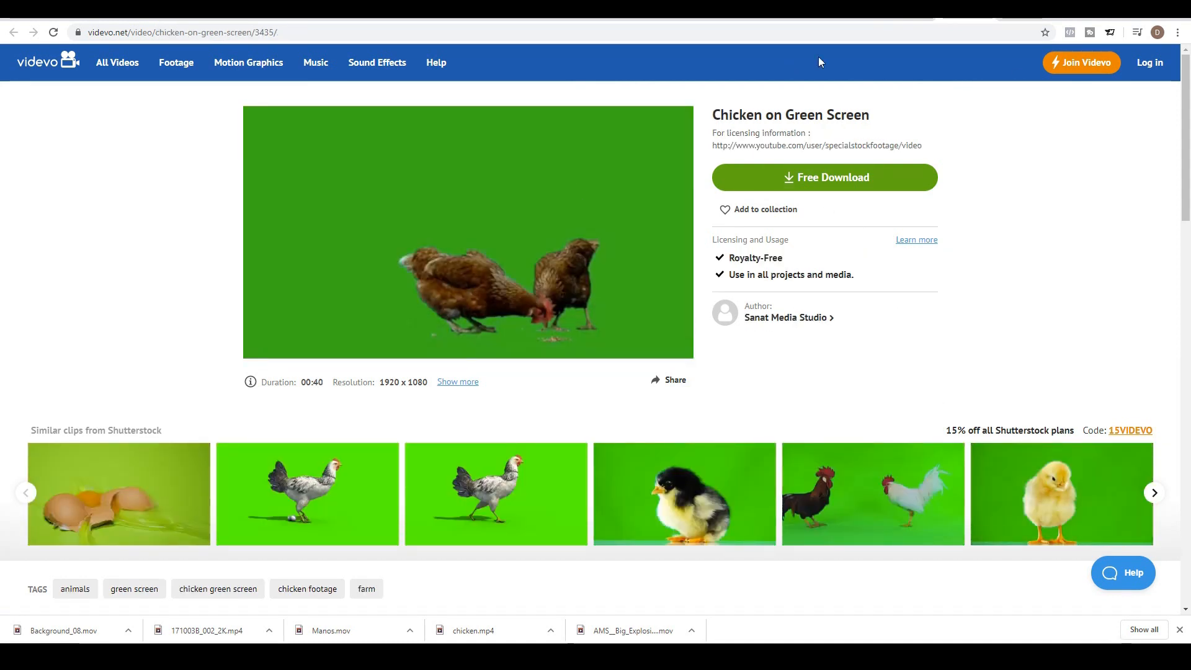
mouse_move(898, 339)
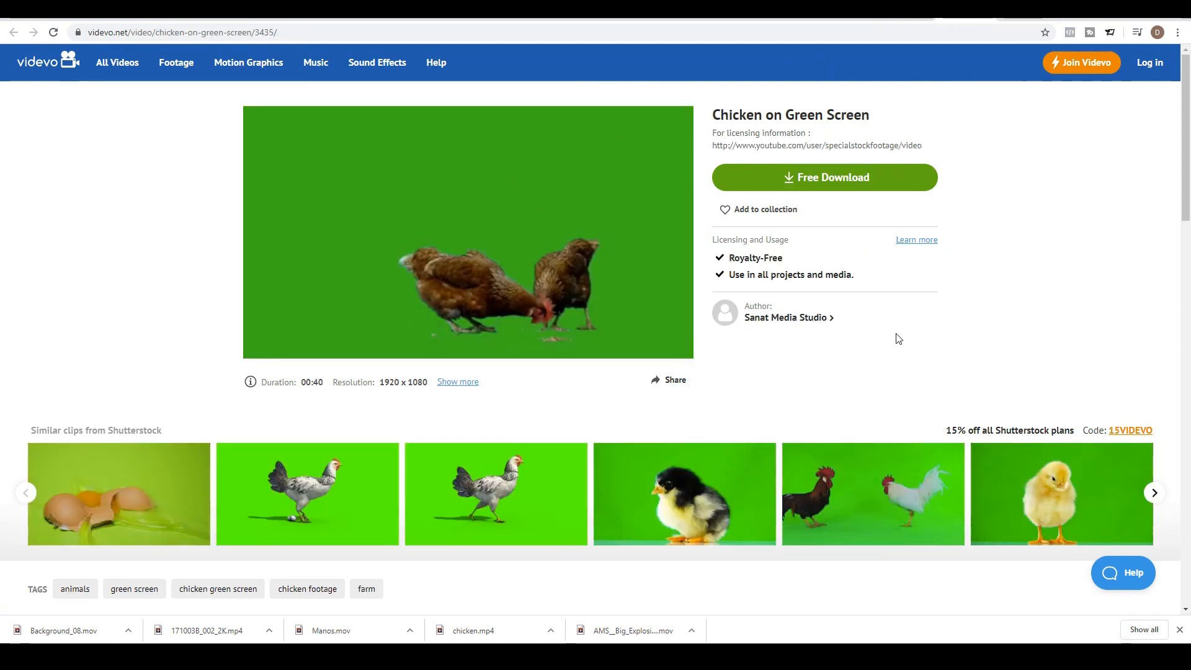
mouse_move(787, 329)
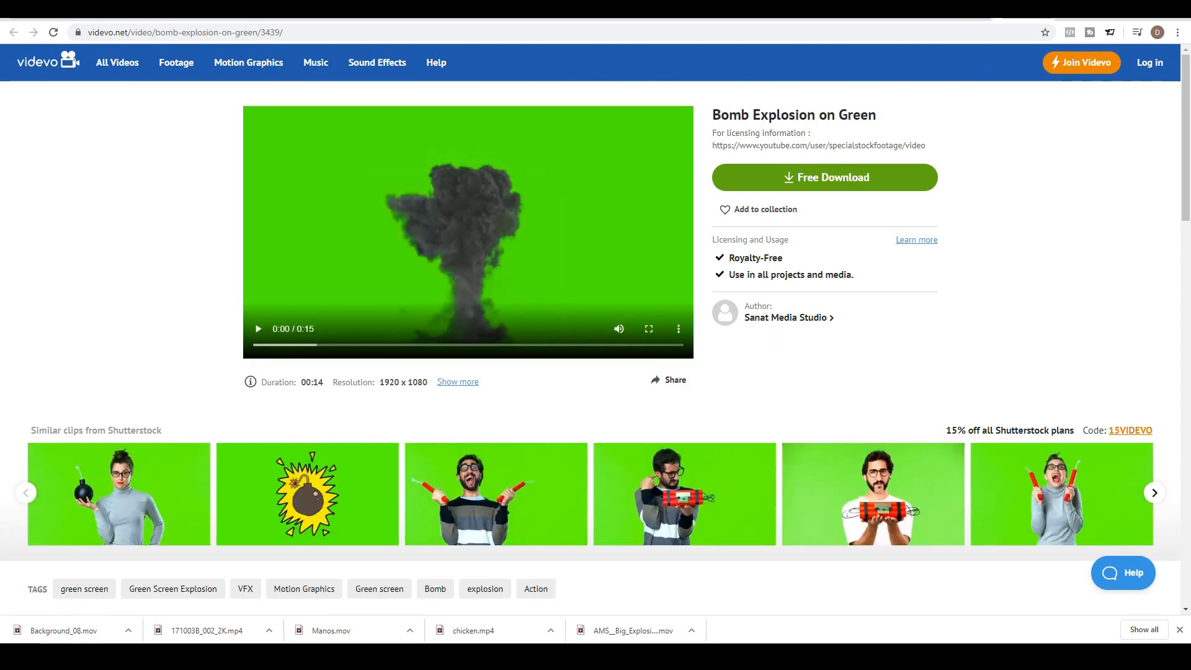
mouse_move(883, 245)
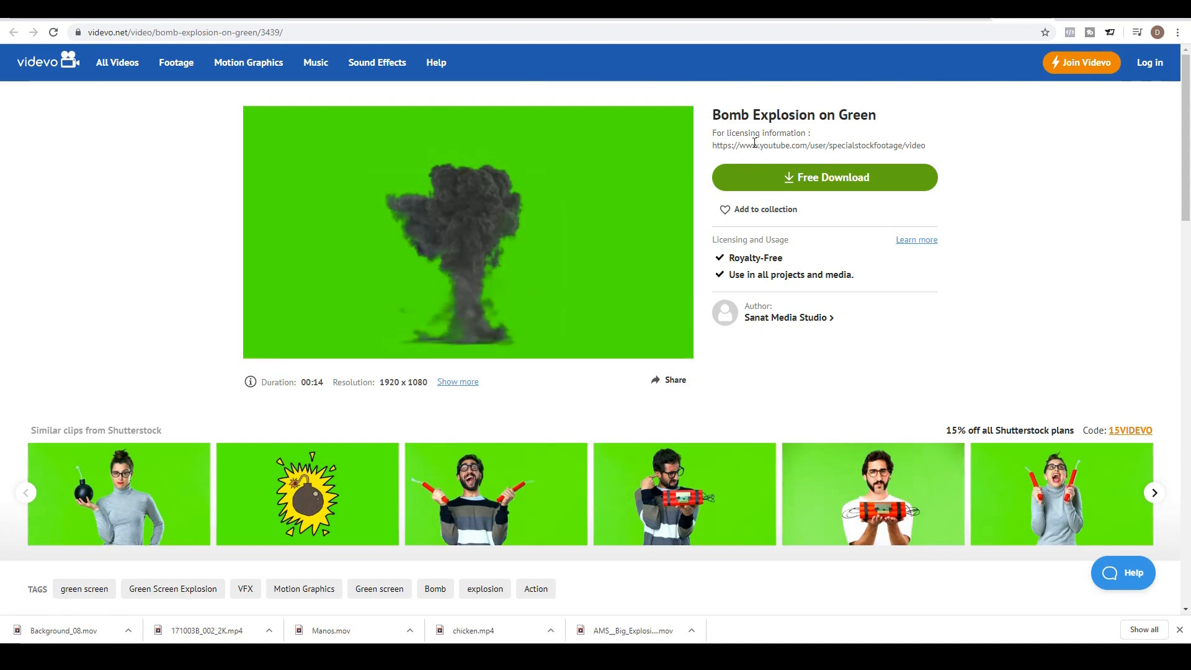
mouse_move(816, 323)
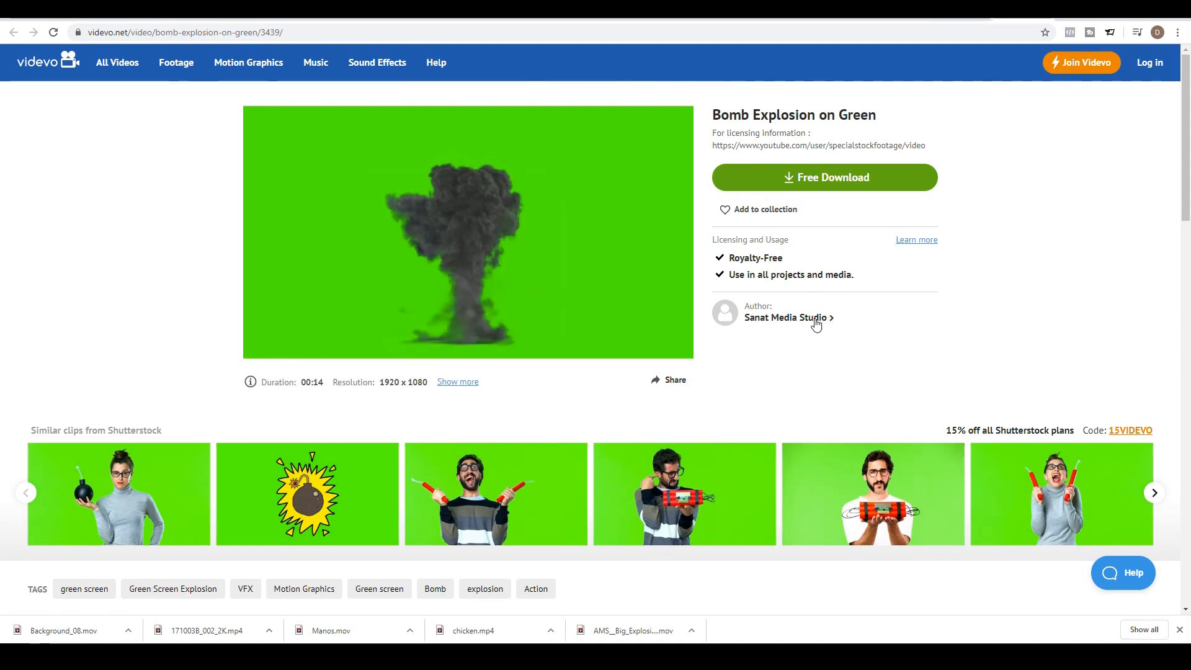
mouse_move(44, 268)
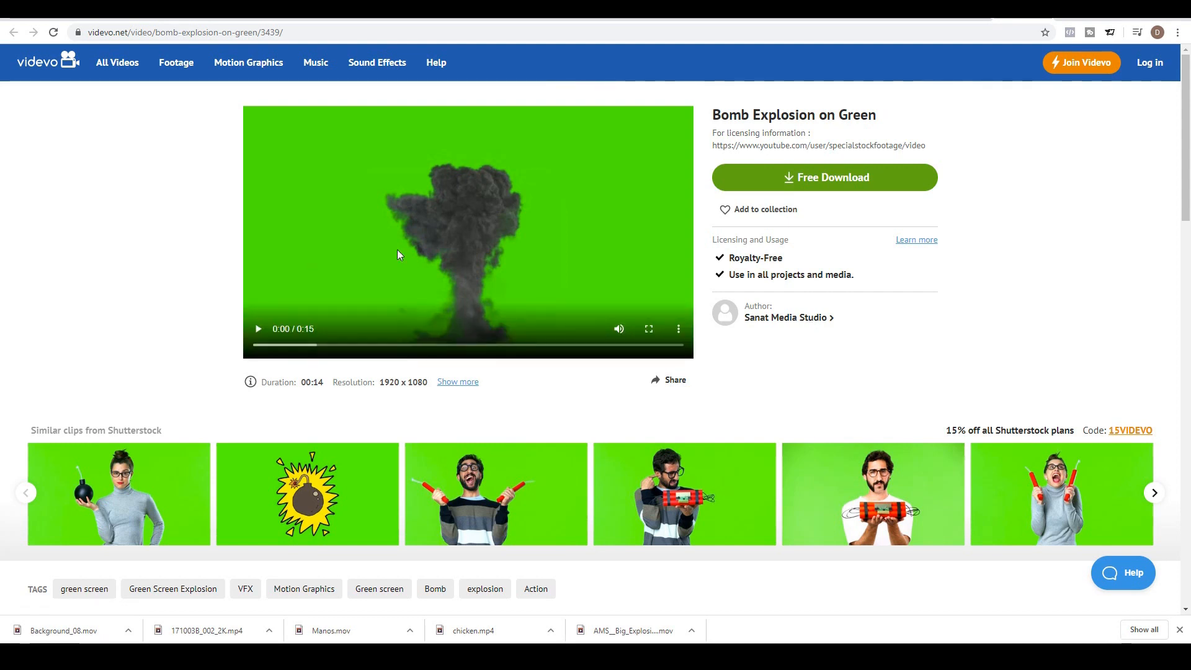
mouse_move(168, 245)
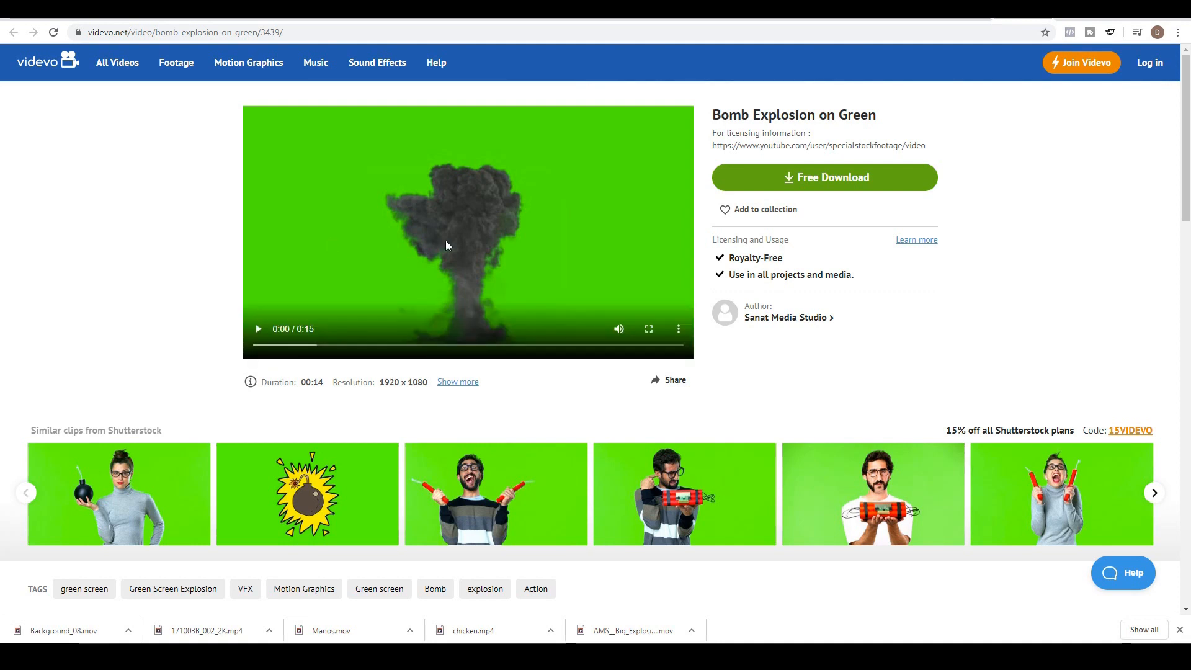
mouse_move(2, 245)
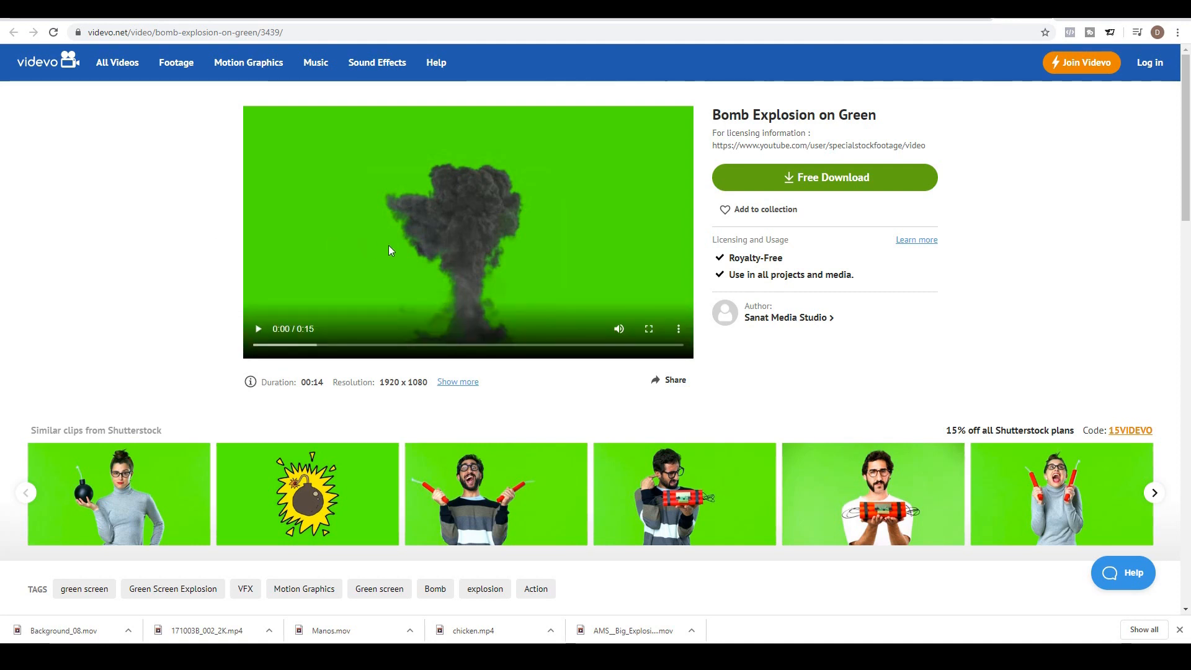
mouse_move(488, 256)
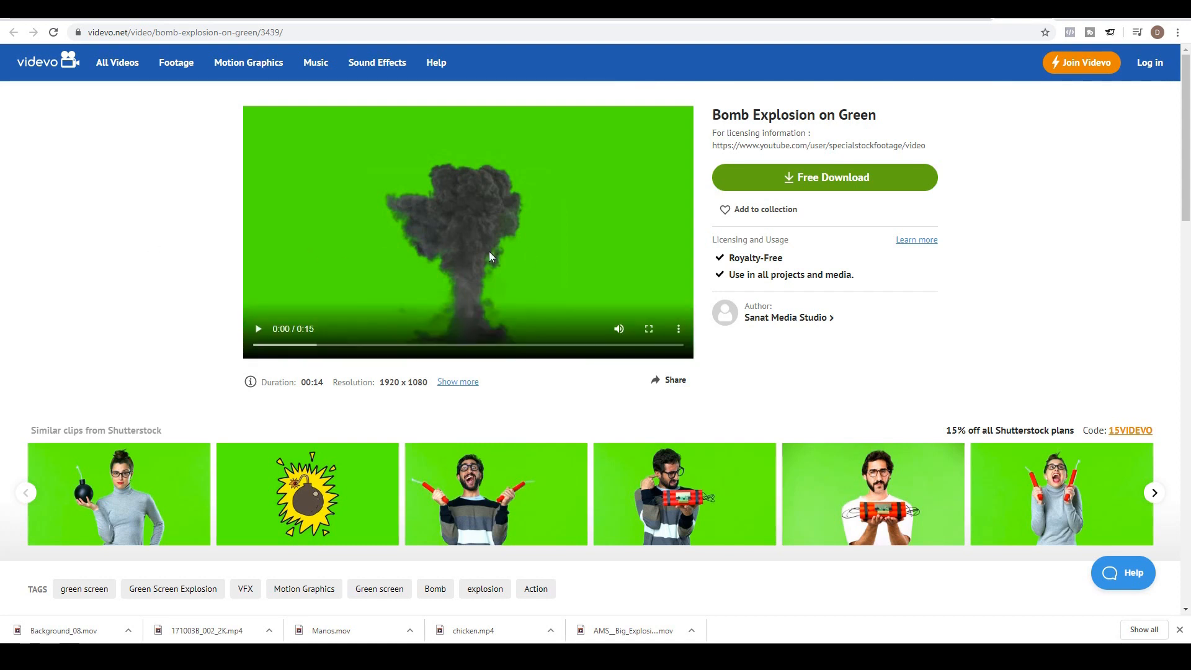
mouse_move(242, 238)
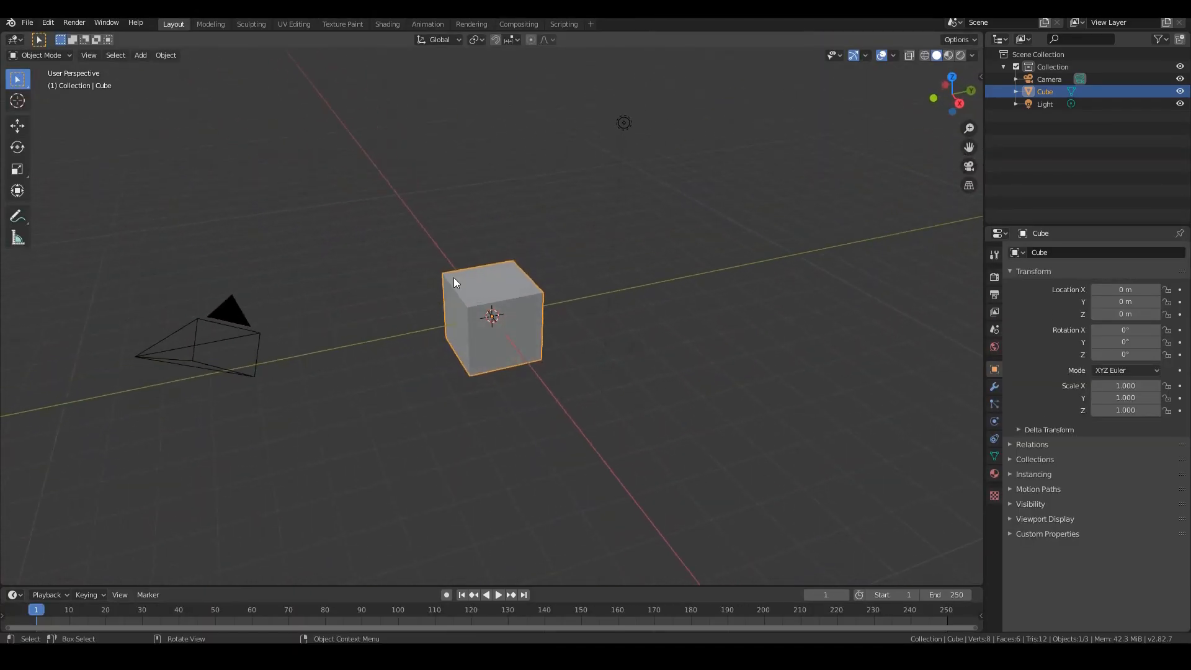
- Enable node compositing in the Compositing workspace and add a Viewer output node
left_click(518, 23)
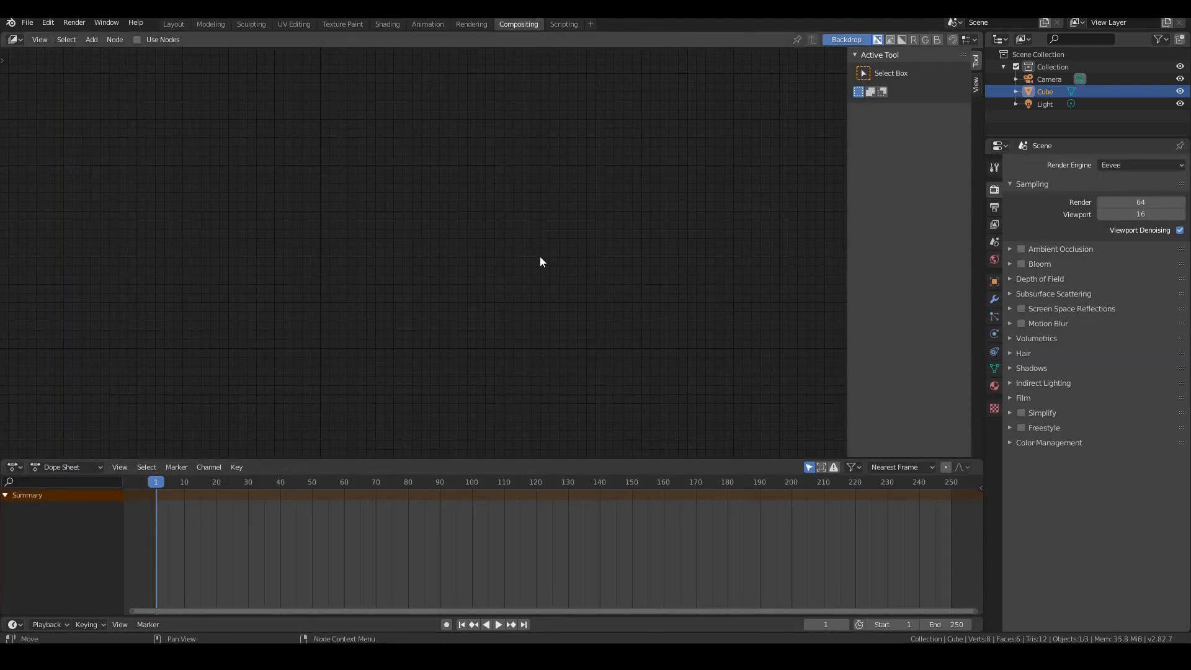
left_click(137, 40)
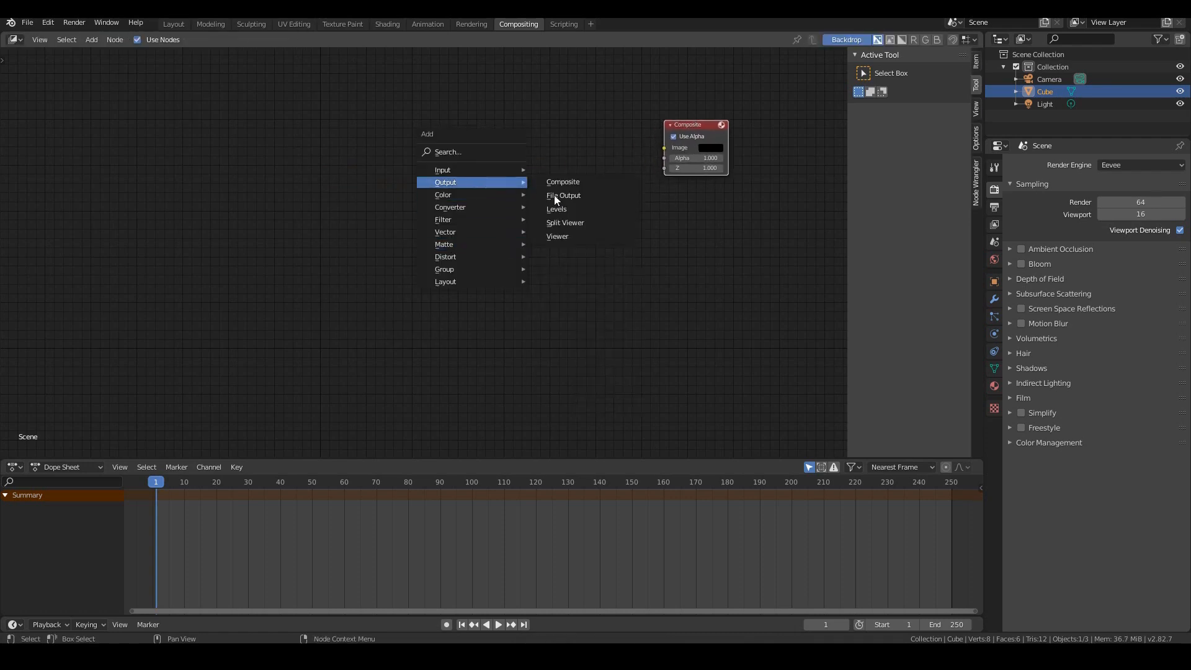
left_click(557, 236)
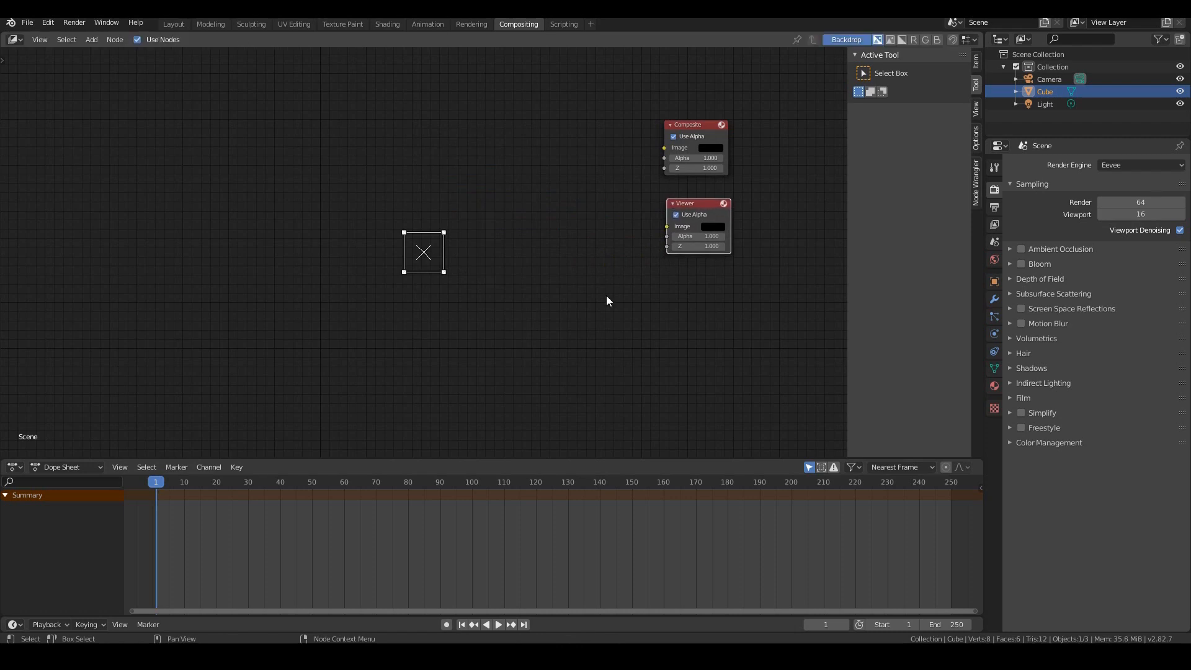
mouse_move(183, 166)
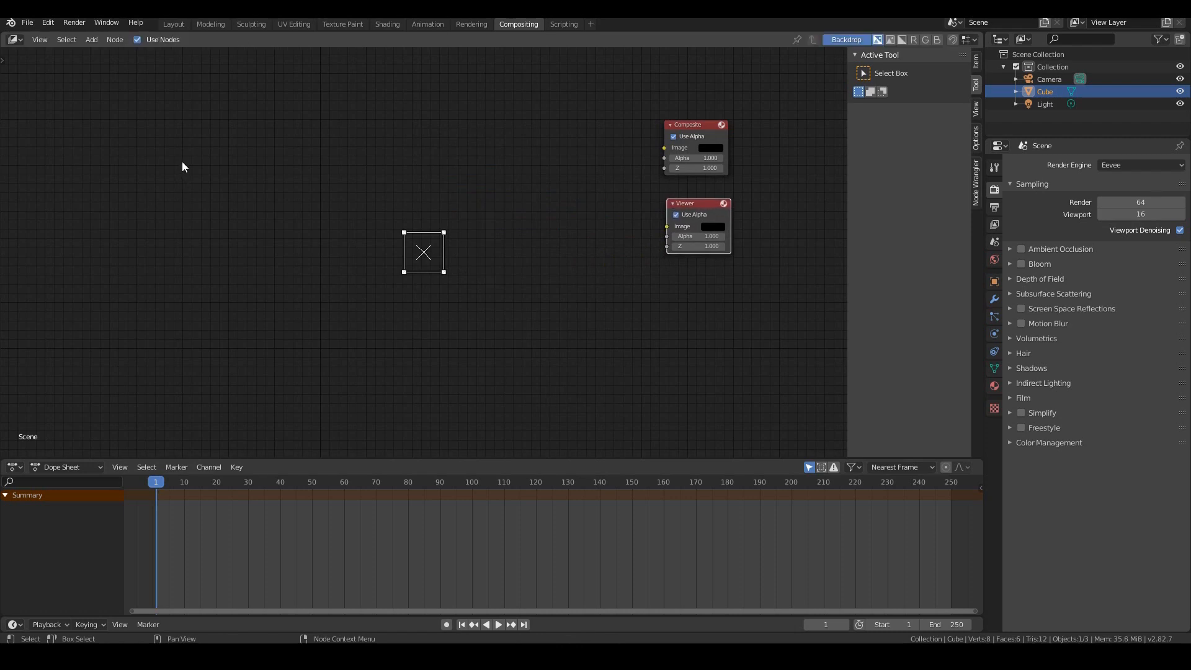
left_click(90, 40)
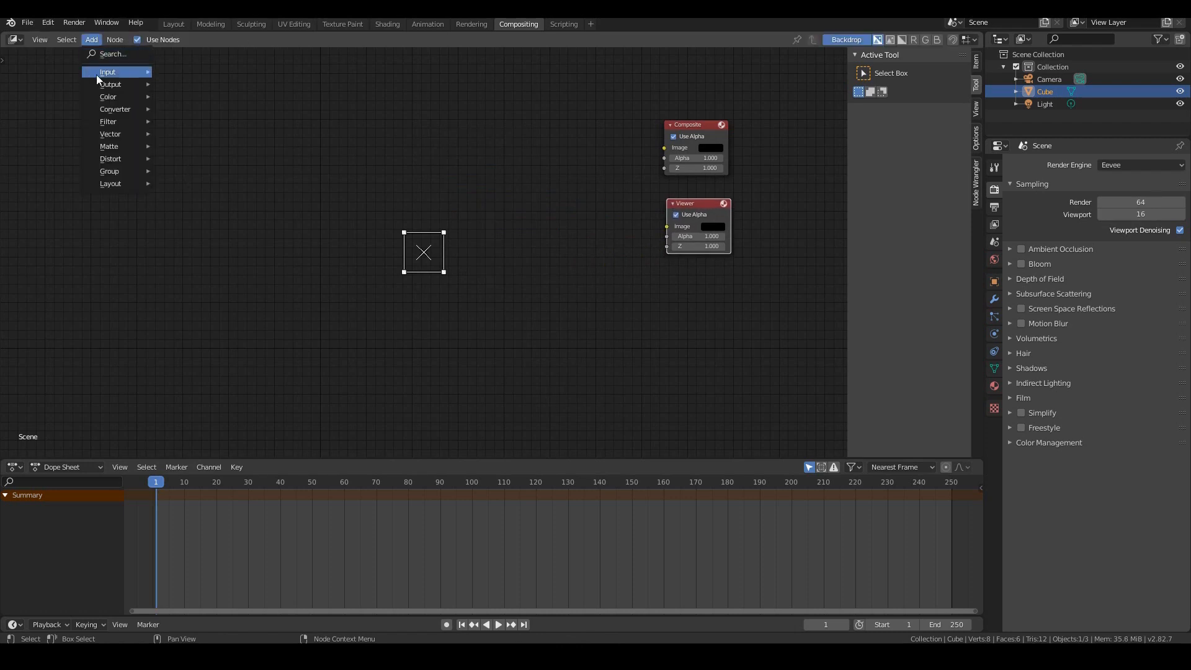
- Add Movie Clip nodes loaded with the Raindrops and green-screen Manos hand clips
left_click(107, 72)
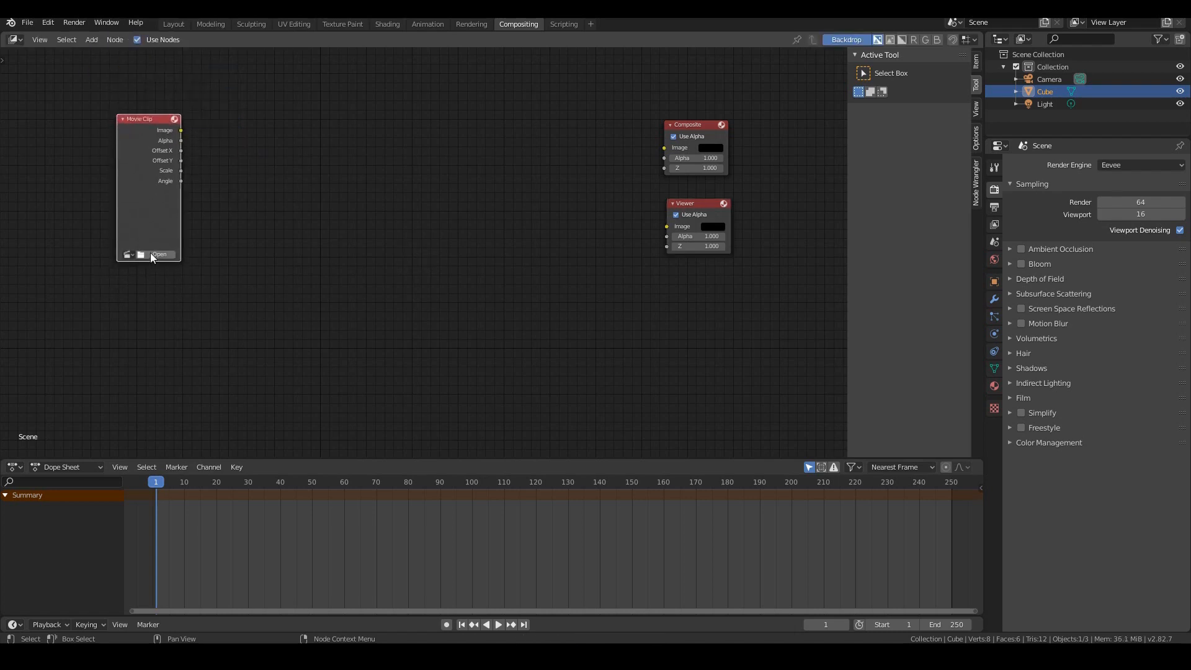
left_click(160, 254)
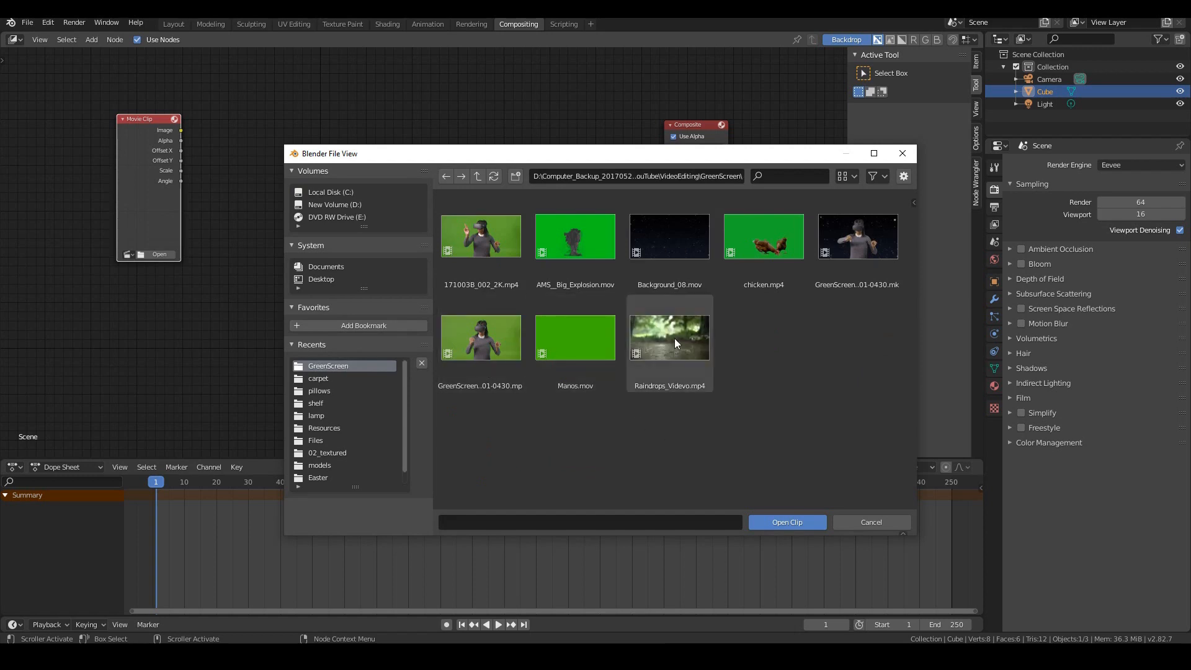
left_click(786, 522)
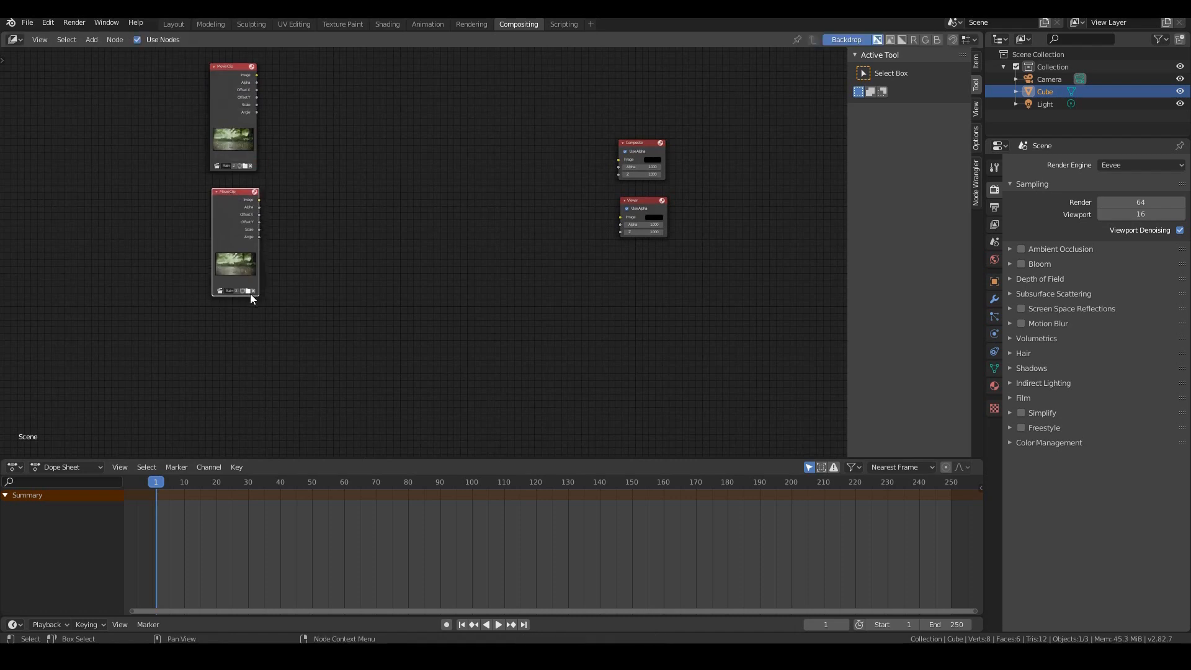
left_click(221, 290)
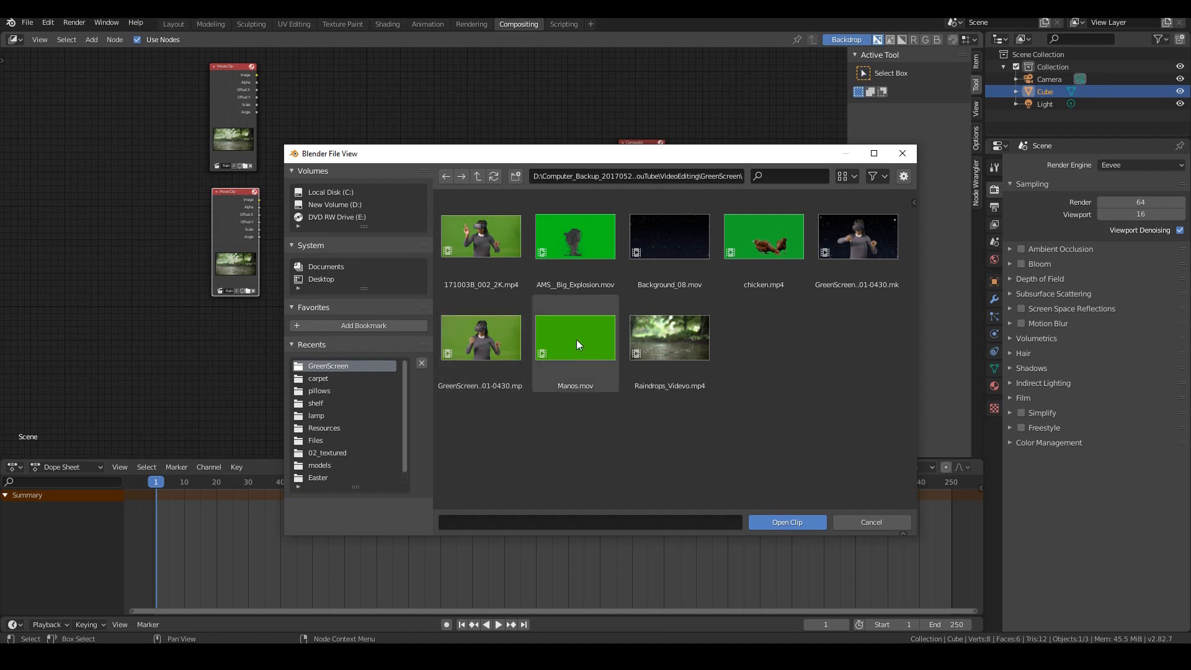
left_click(787, 522)
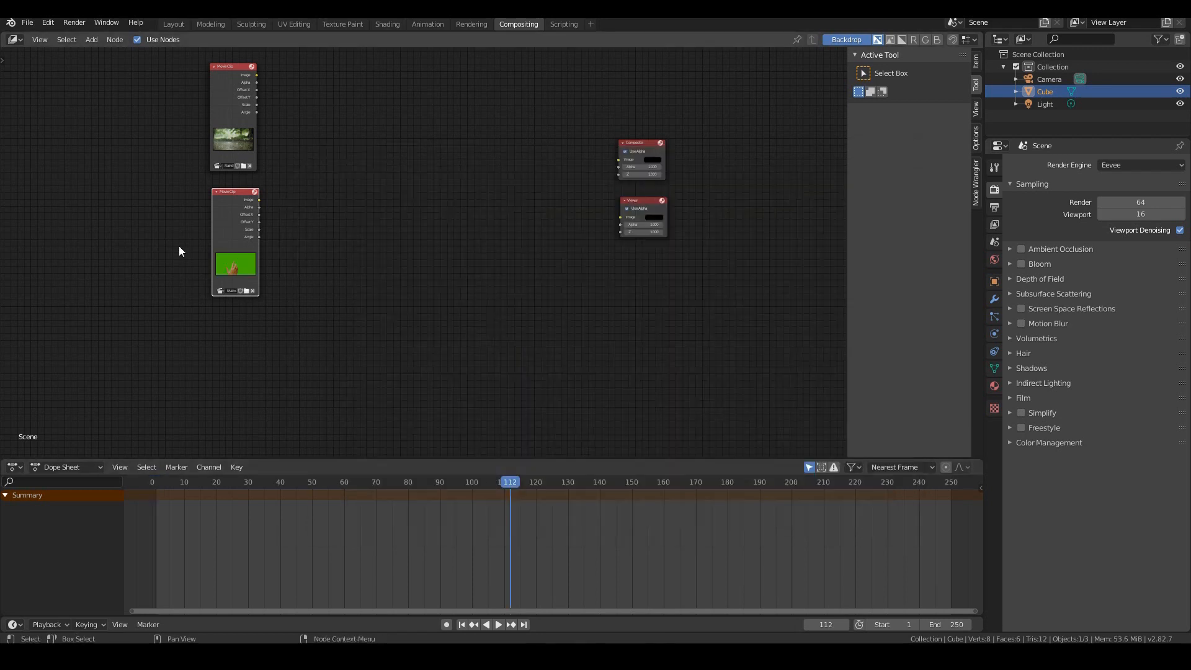
mouse_move(225, 199)
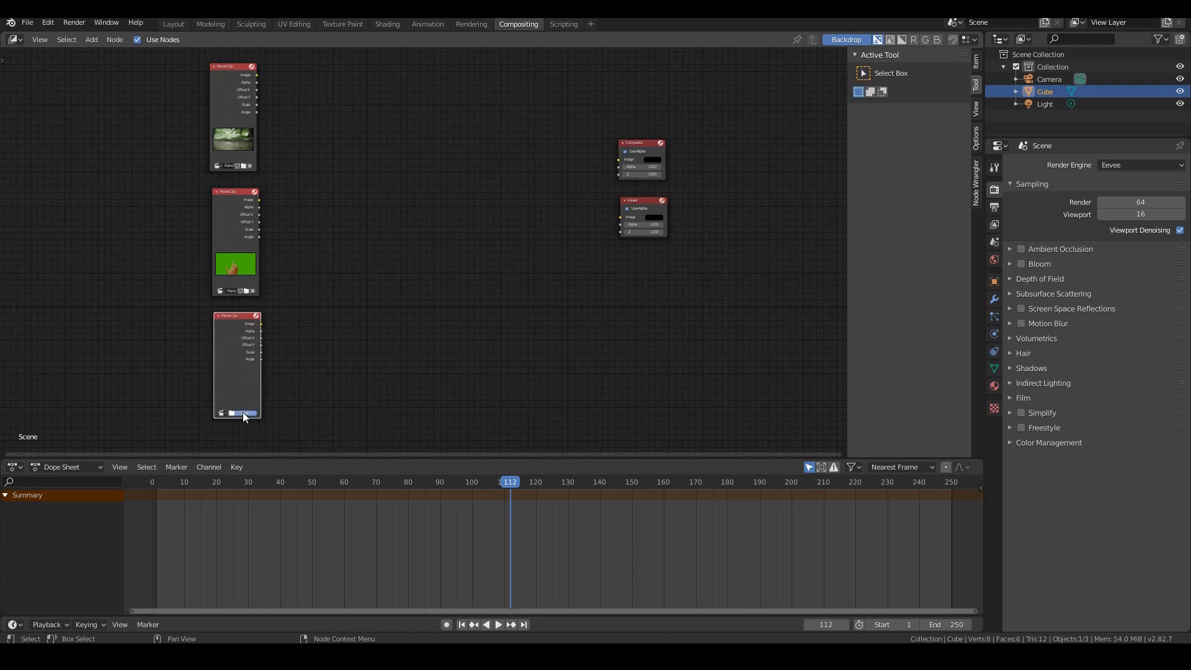
- Load the chicken and AMS_Big_Explosion footage into third and fourth clip nodes
left_click(221, 412)
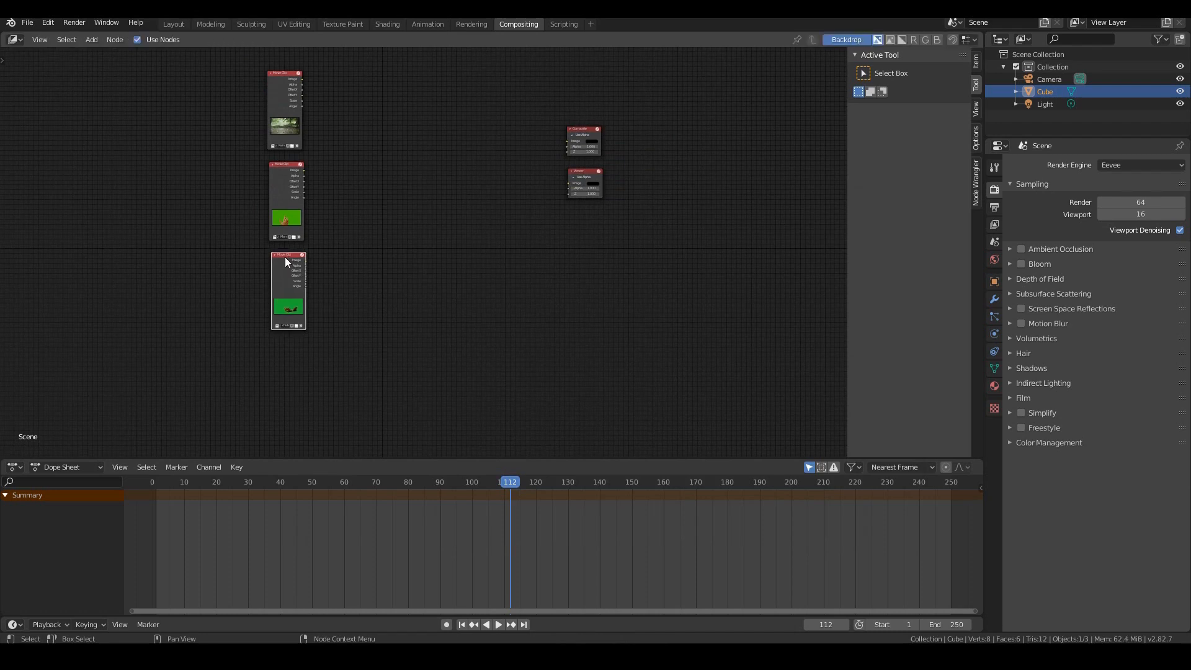
left_click_drag(287, 258, 286, 346)
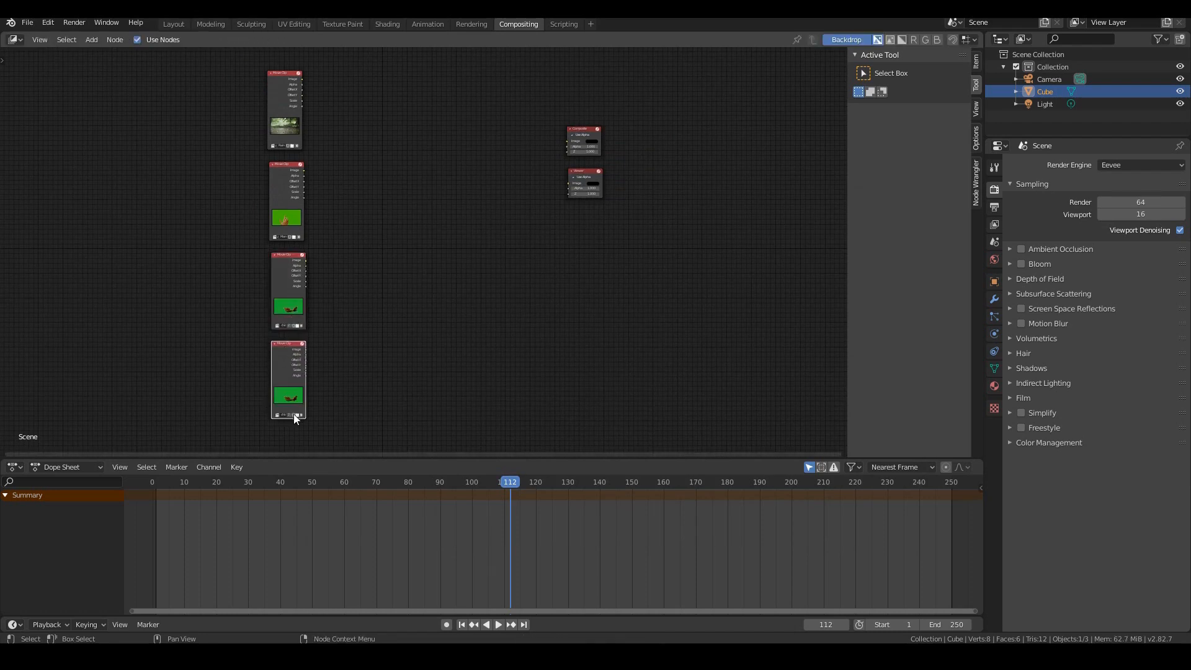
mouse_move(294, 425)
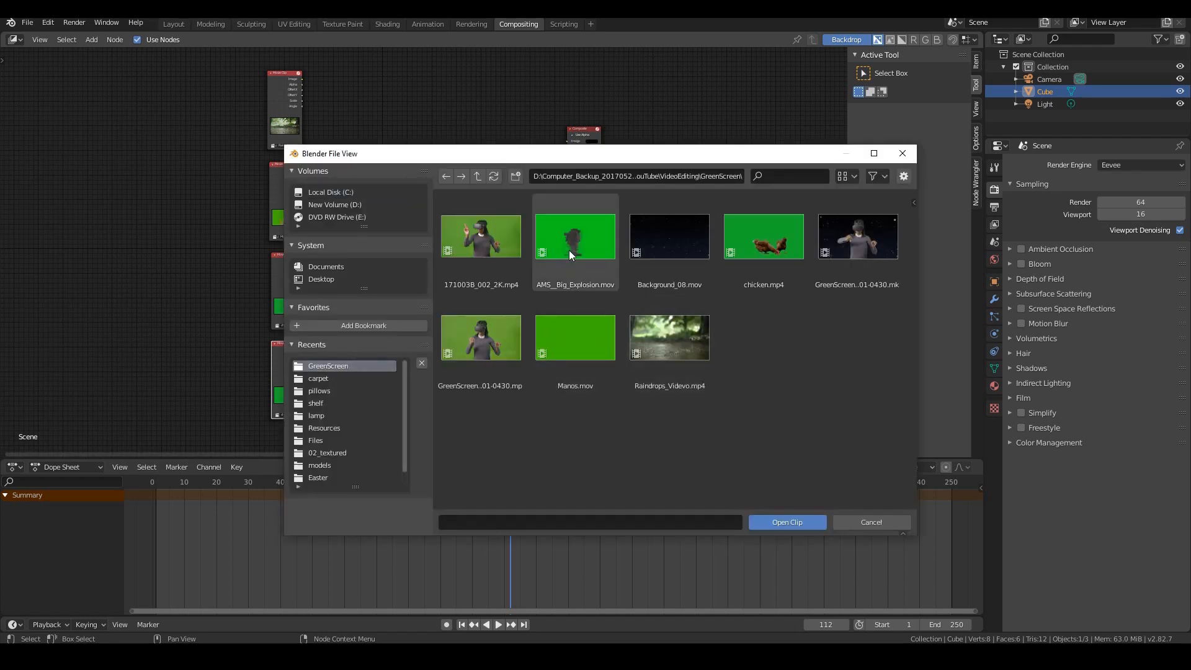
left_click(786, 523)
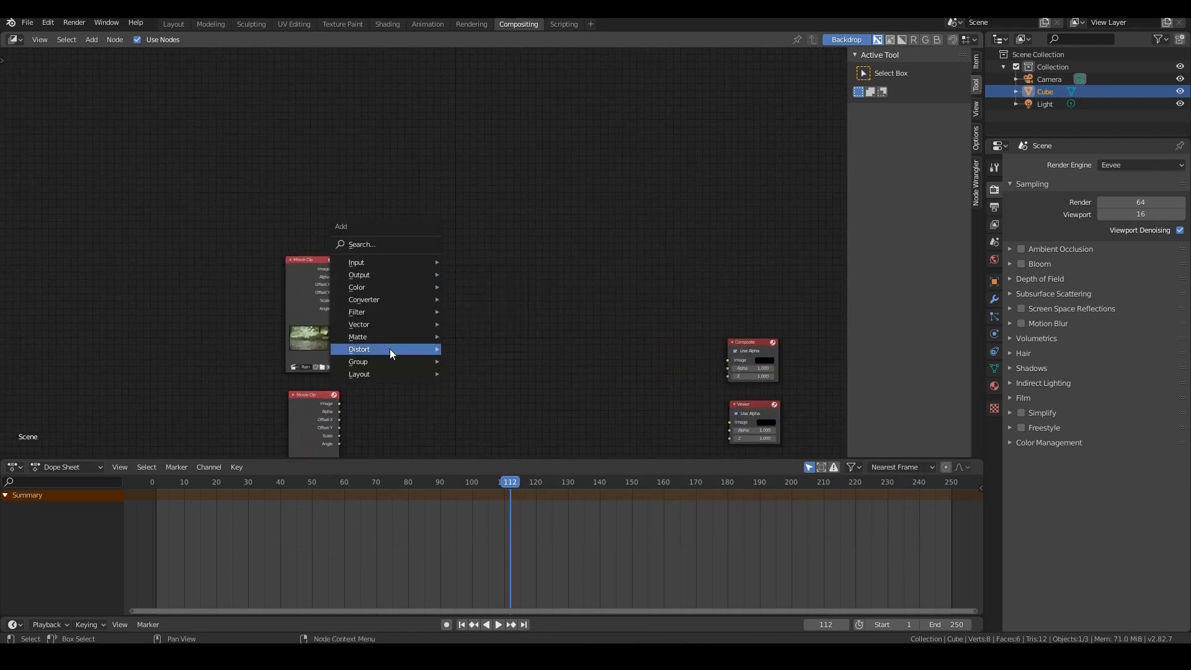
- Add a Scale node after the rain clip set to Render Size
left_click(358, 349)
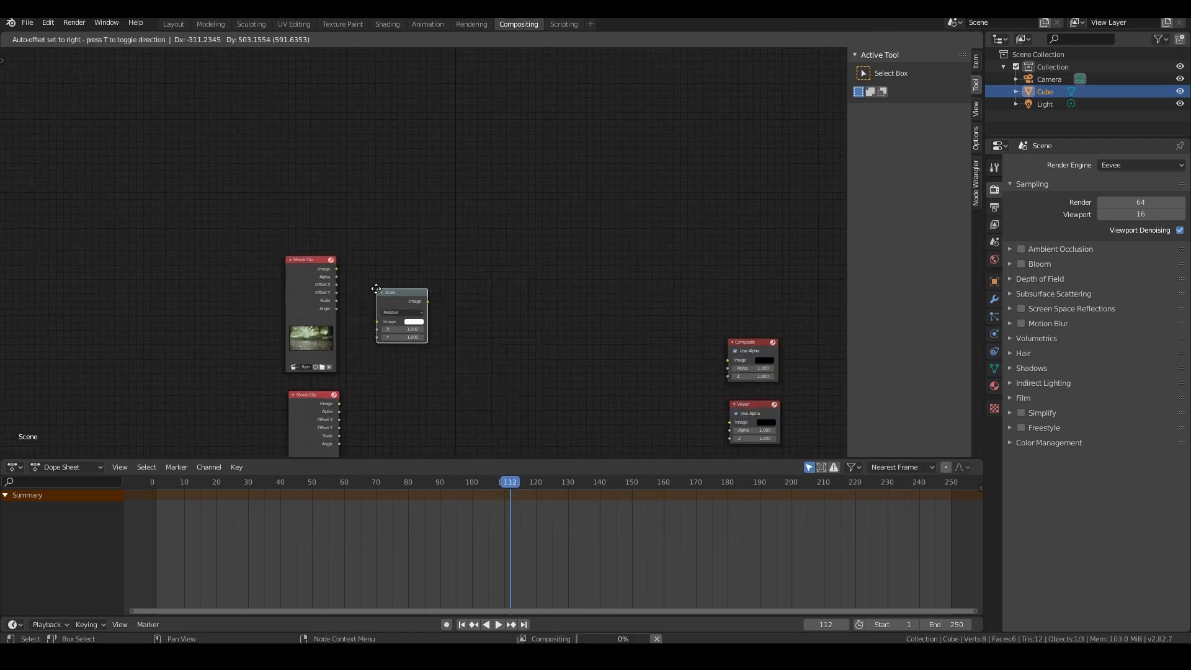
left_click(404, 328)
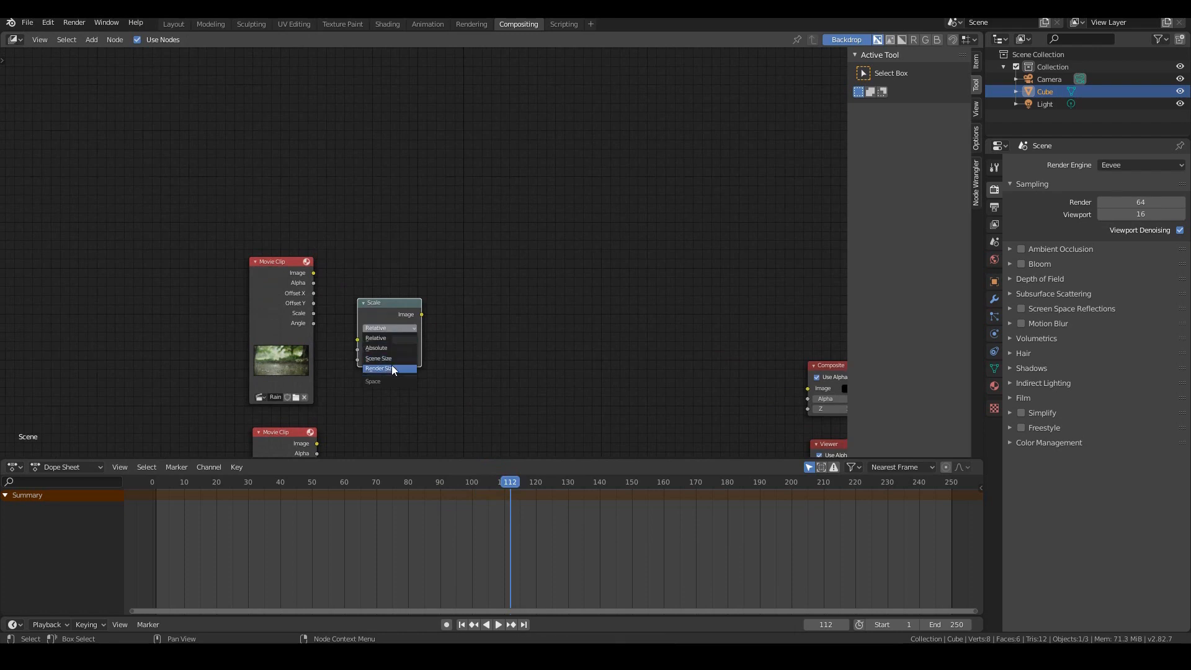
left_click(380, 368)
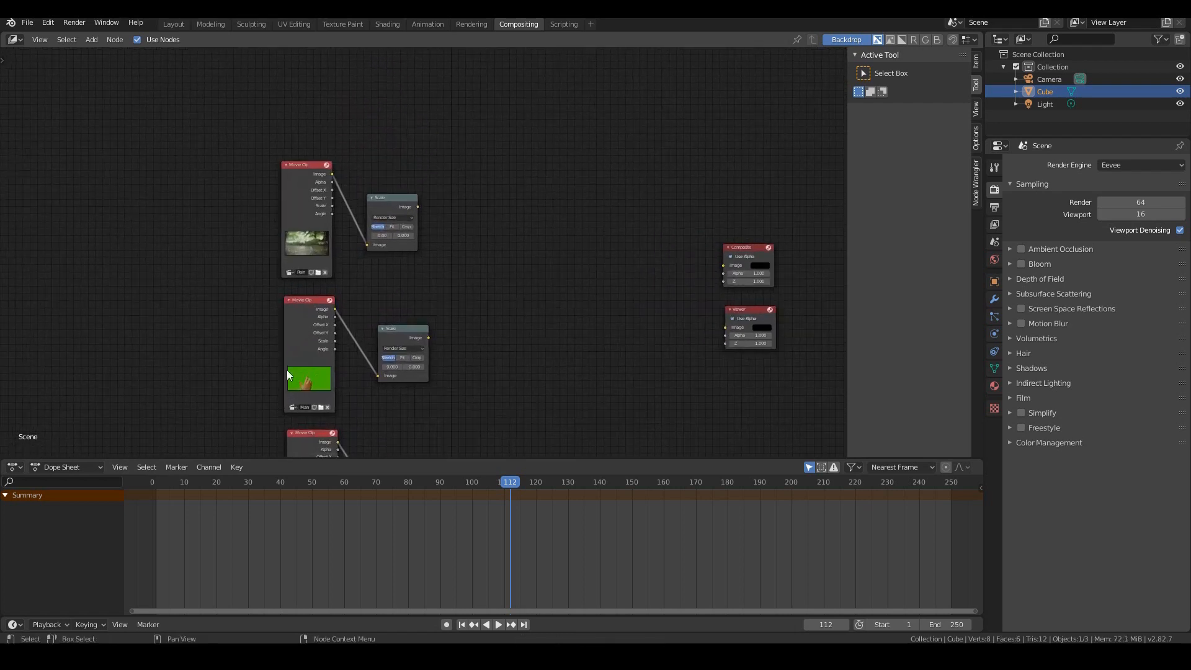
mouse_move(546, 293)
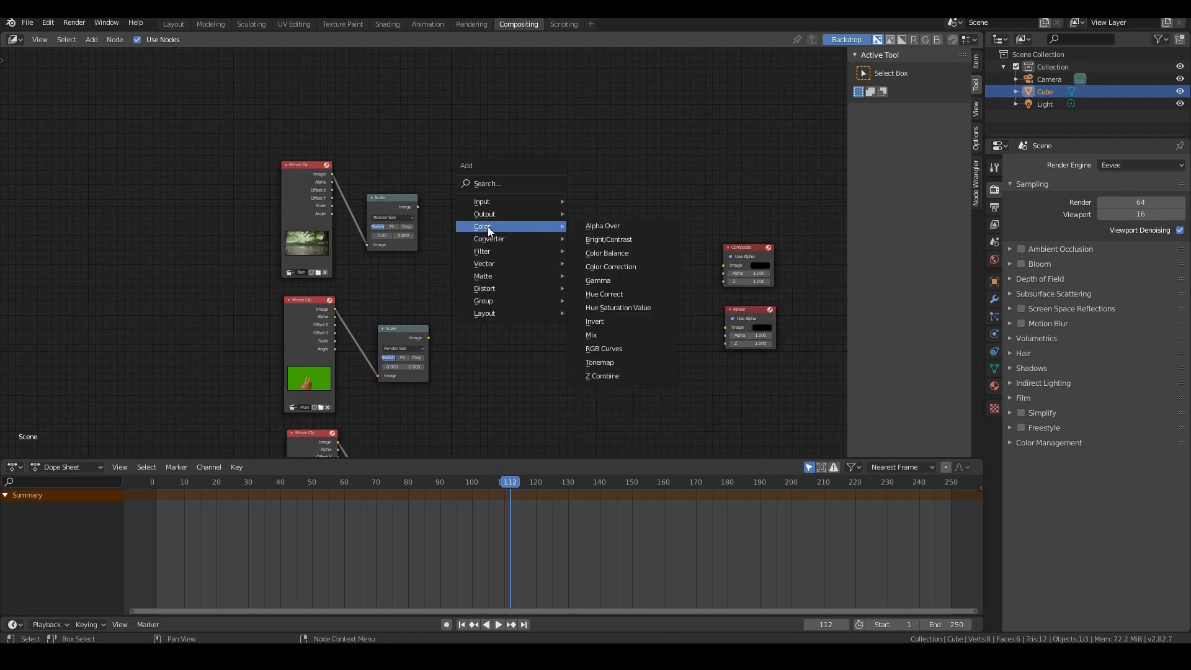
- Add a Mix node combining the scaled rain and hand clips into the Composite and Viewer outputs
left_click(591, 333)
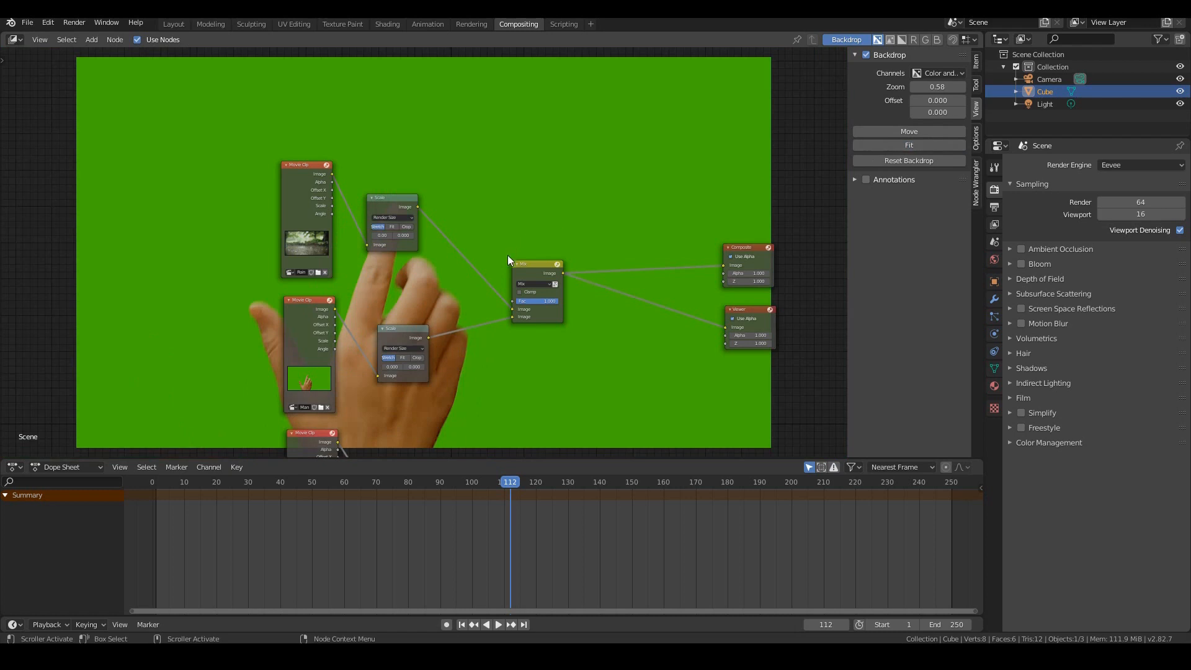
mouse_move(553, 302)
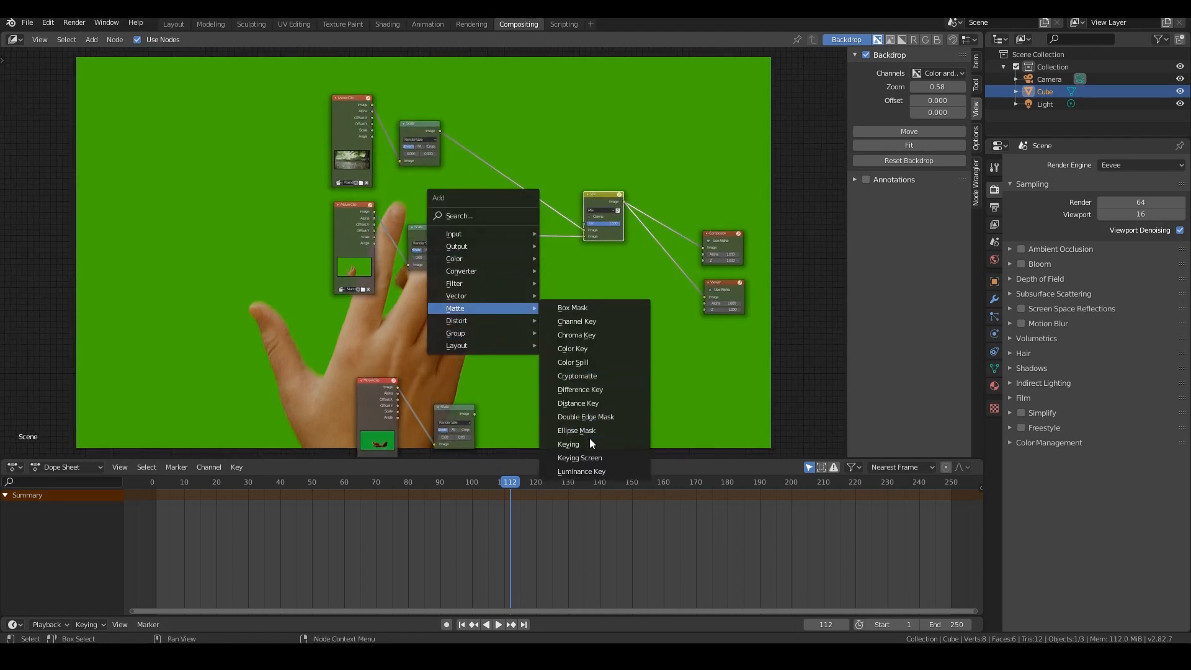
- Add a Keying node on the hand branch with its Matte driving the Mix factor
left_click(567, 444)
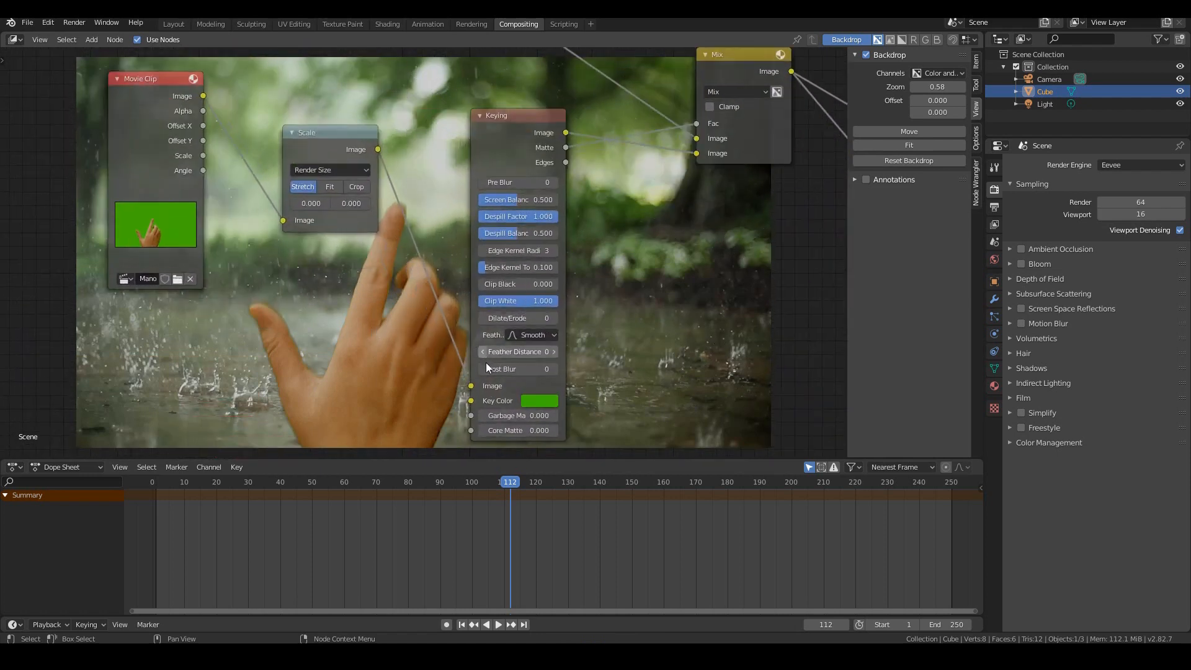
- Set the Keying node to Pre Blur 1, Post Blur 1, Dilate/Erode -1 and a raised Clip Black
left_click(516, 369)
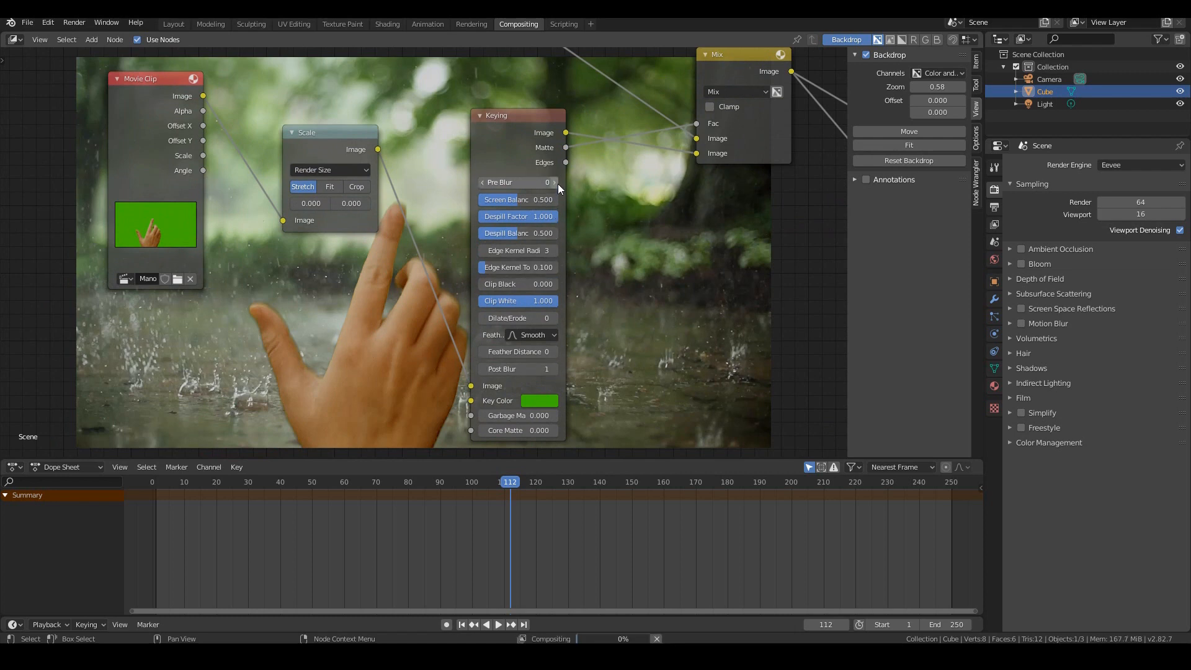
left_click(553, 181)
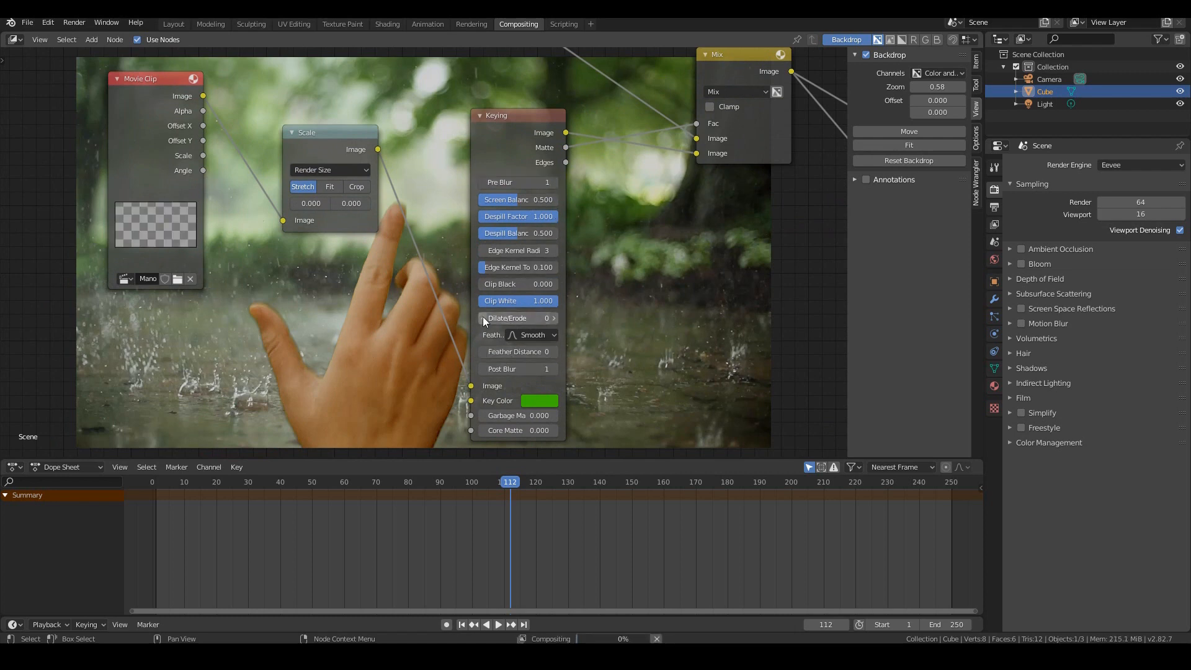
left_click(481, 317)
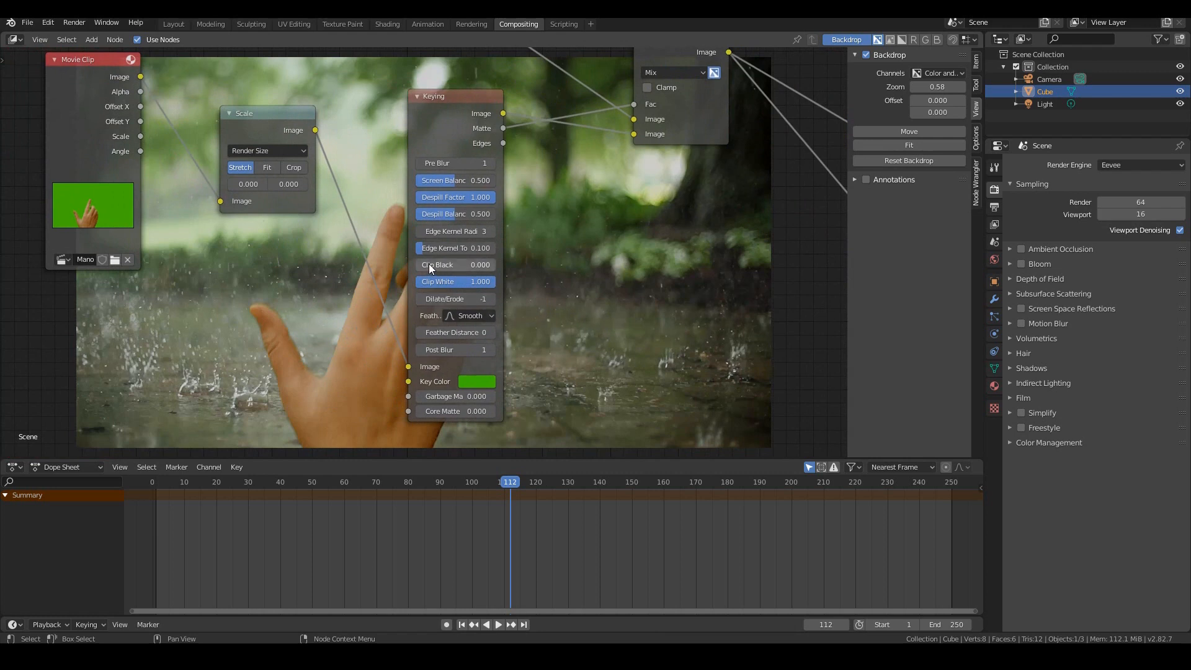
left_click_drag(440, 265, 471, 265)
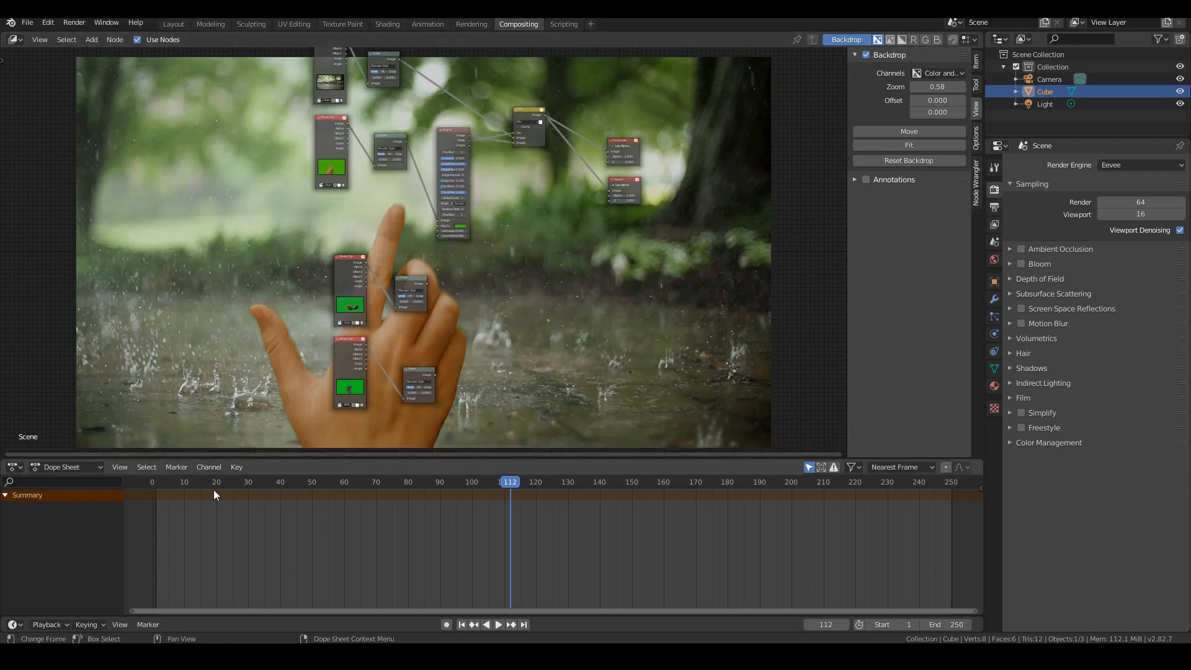
- Set the current frame to 28 in the Dope Sheet timeline
left_click(159, 481)
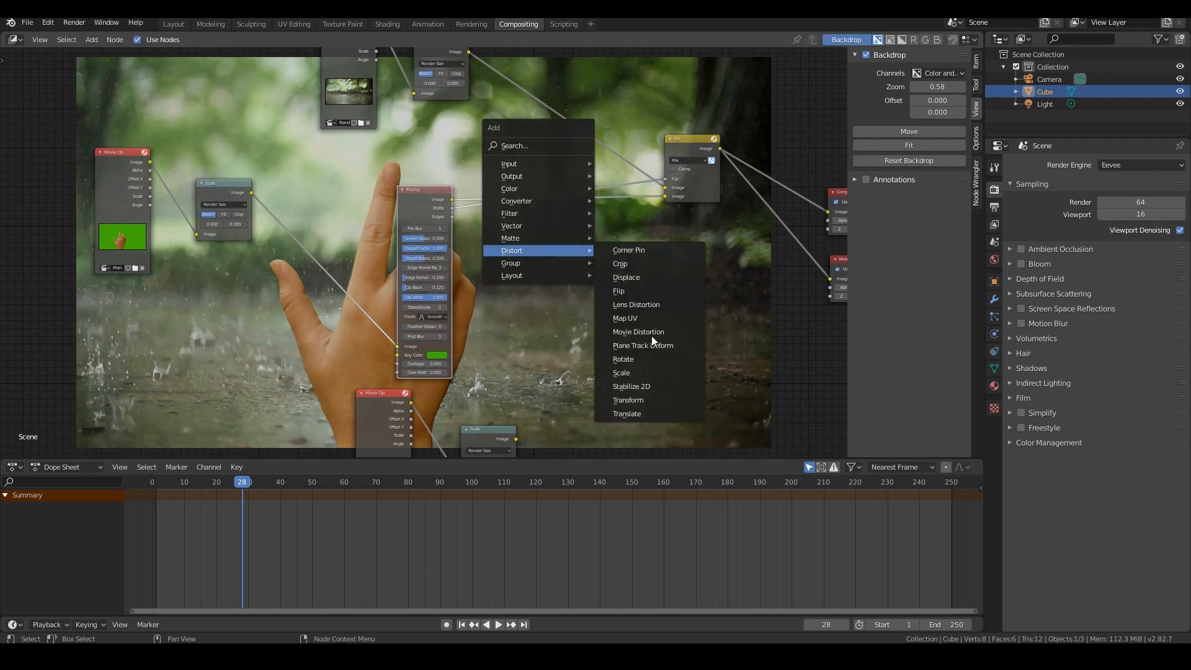
- Add Transform nodes on the keyed hand image and matte with Y offset -250
left_click(628, 399)
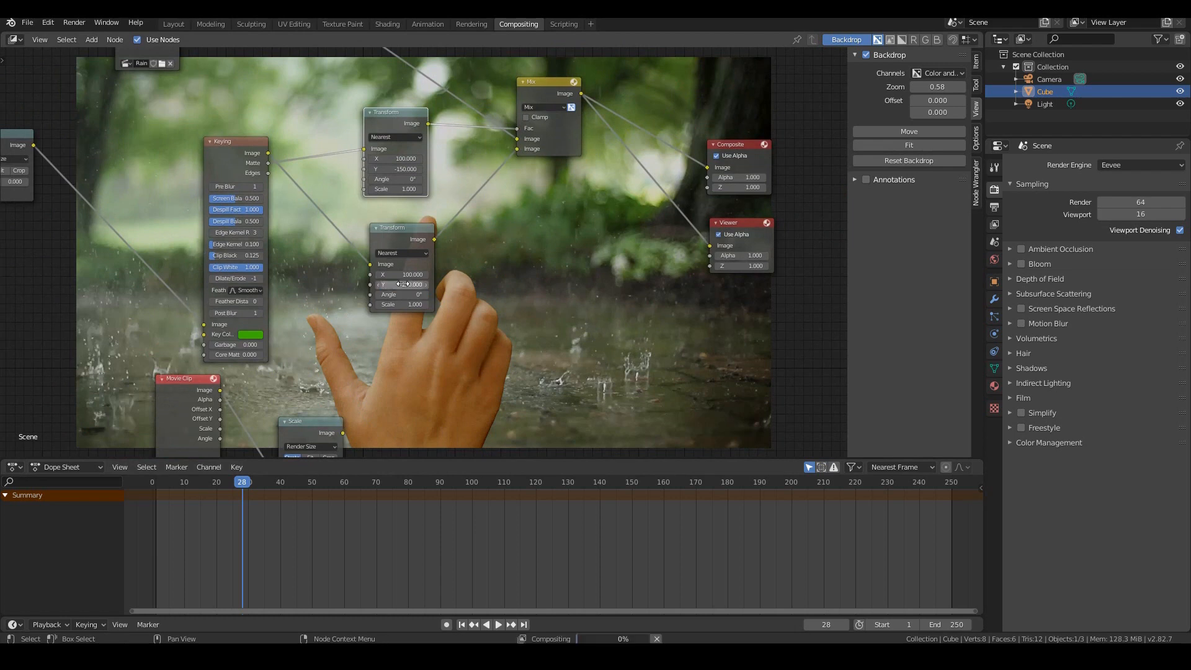
left_click(395, 169)
type("-250.000")
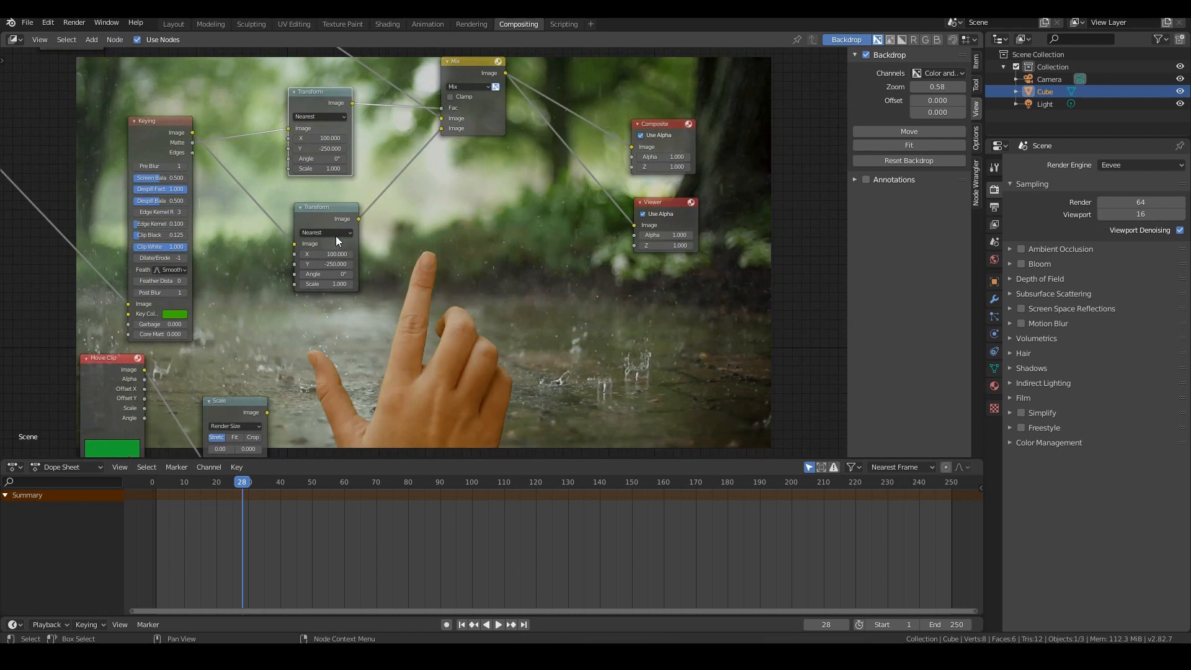
left_click(319, 147)
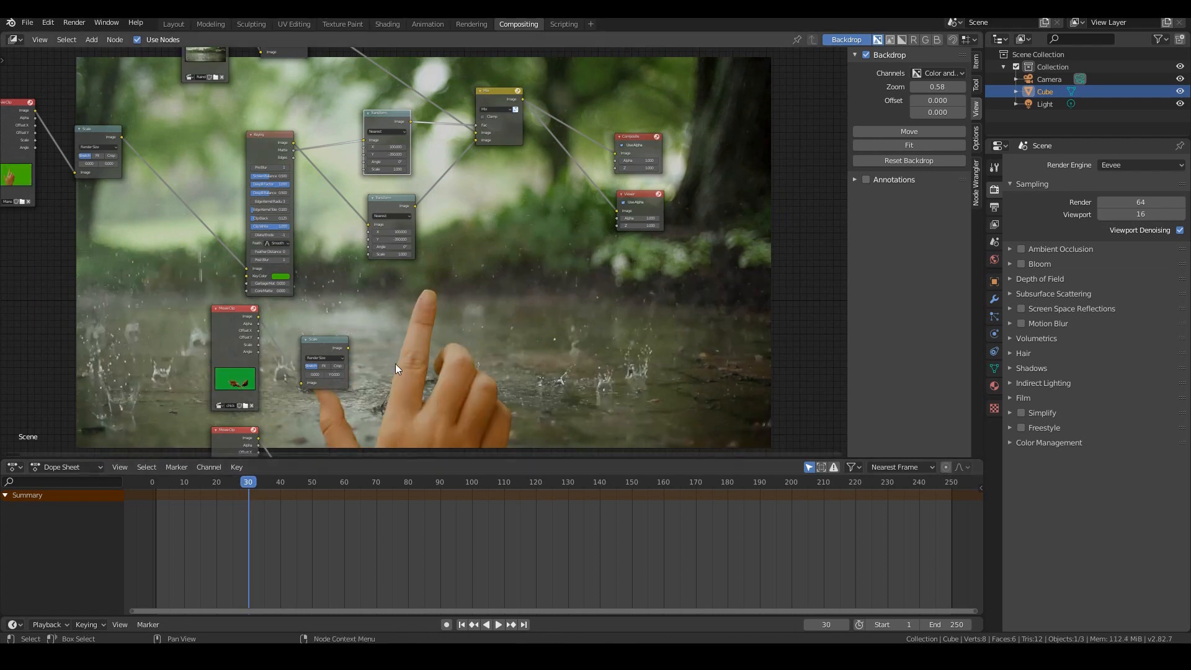
mouse_move(600, 161)
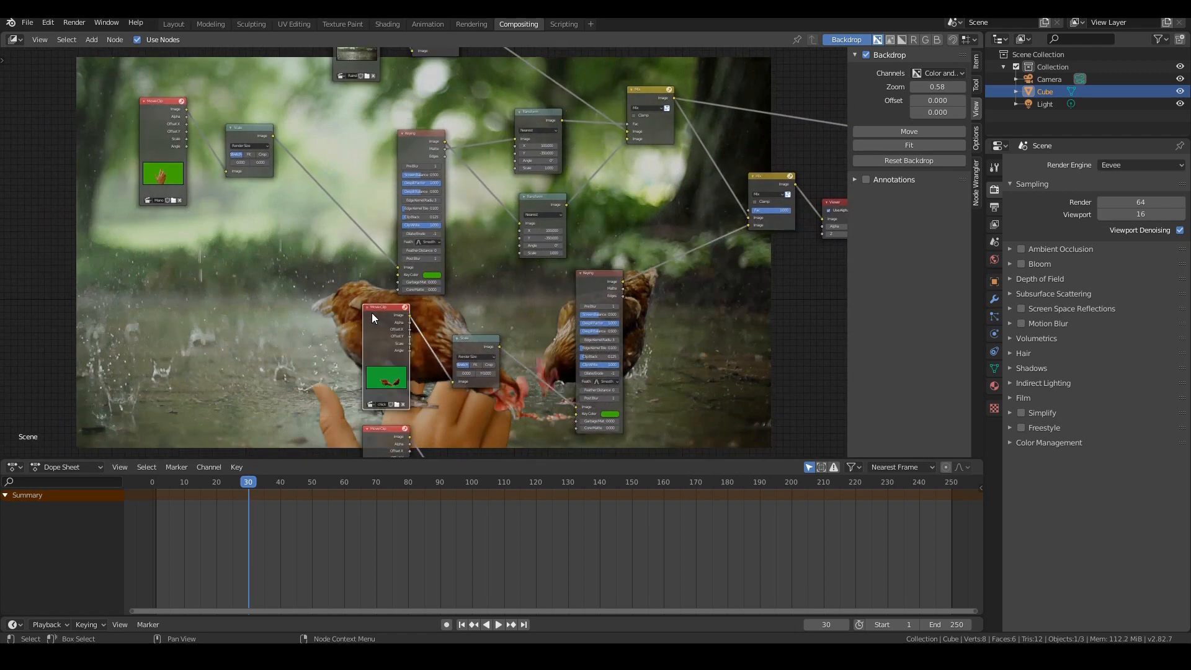
- Rearrange the chicken nodes and give their Transform a Y offset of -350
left_click_drag(387, 311, 114, 258)
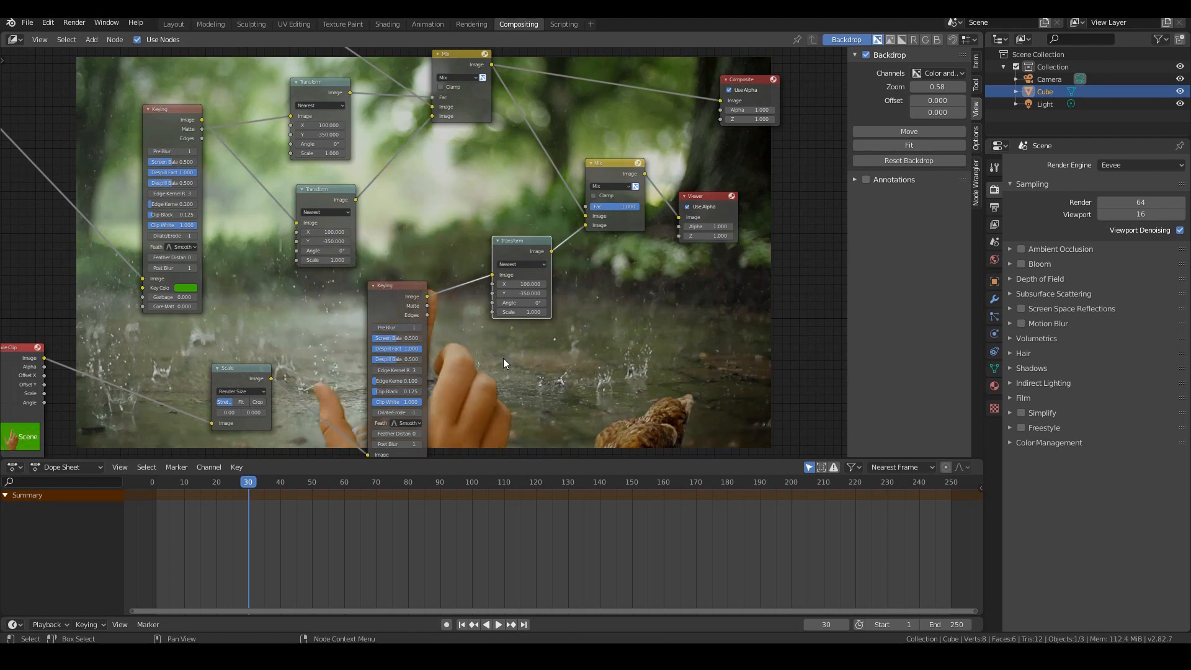
mouse_move(516, 371)
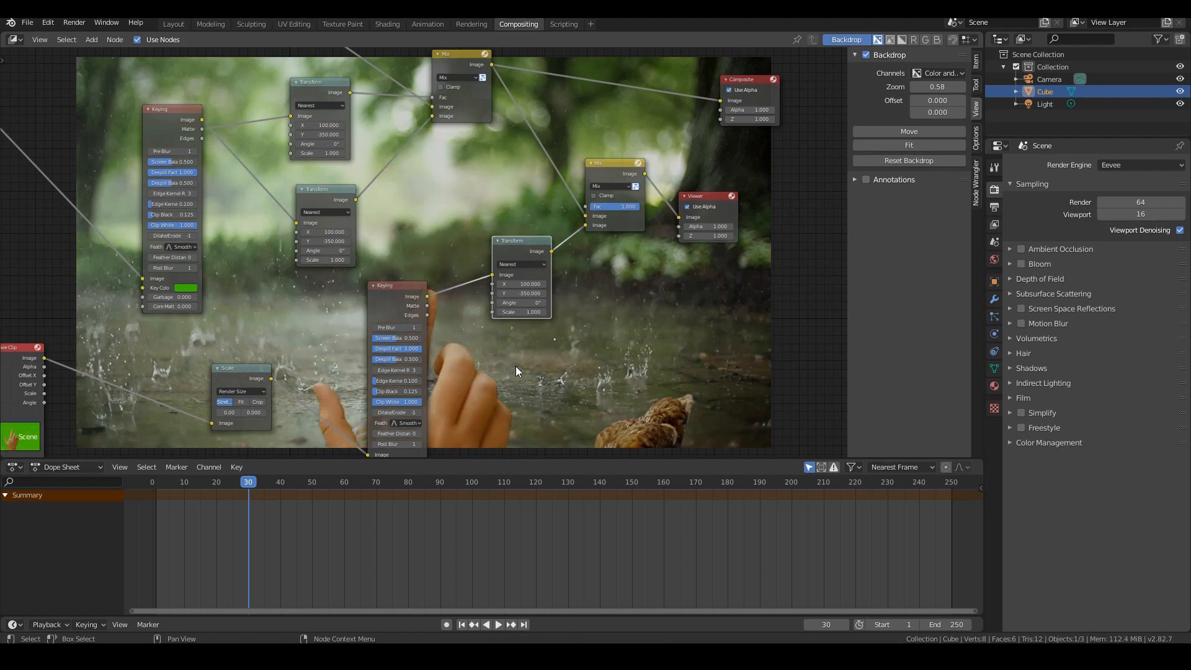
left_click(318, 200)
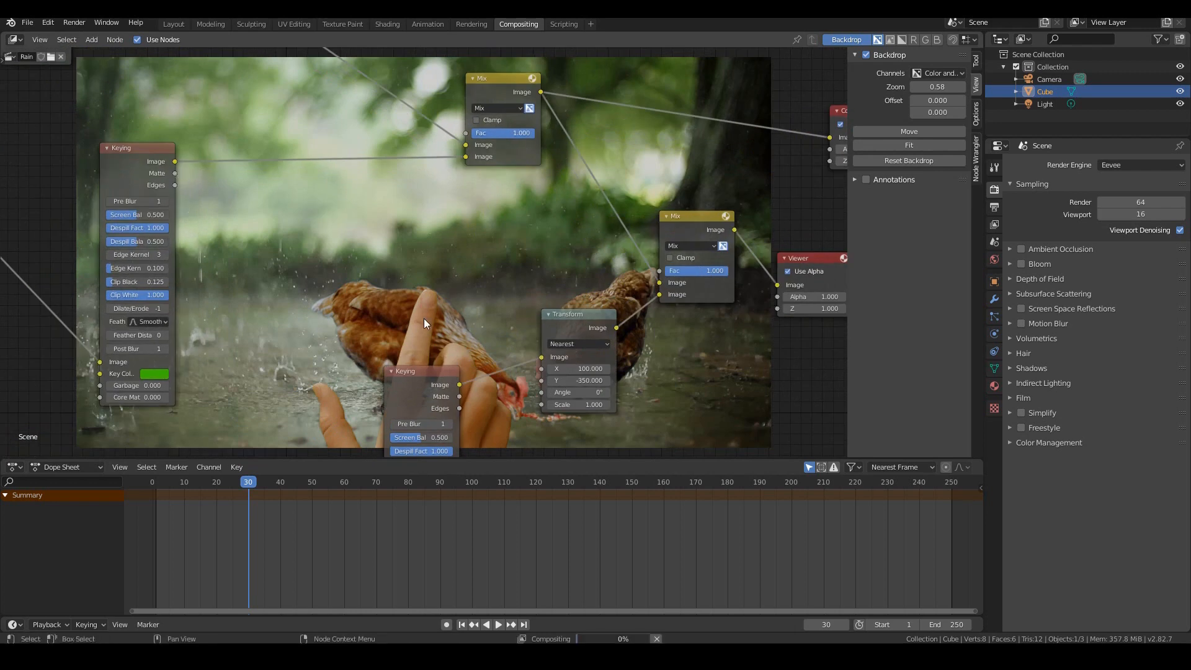
mouse_move(529, 108)
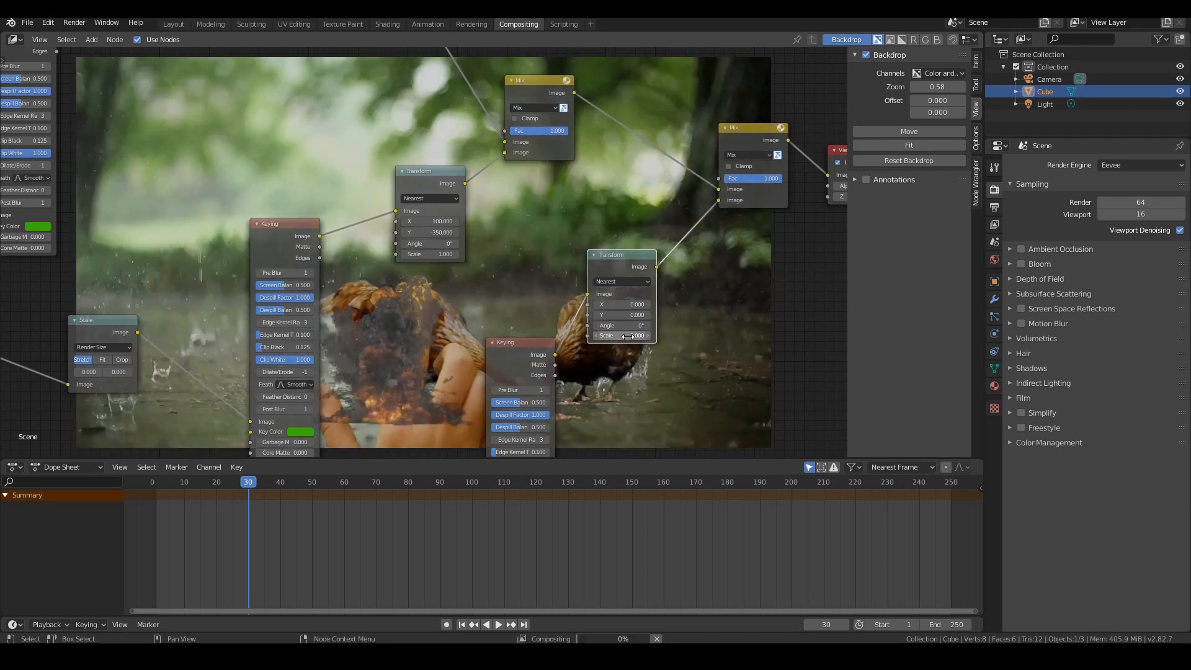
- Set the explosion's Transform to Scale 3 and adjust its X position
left_click(623, 335)
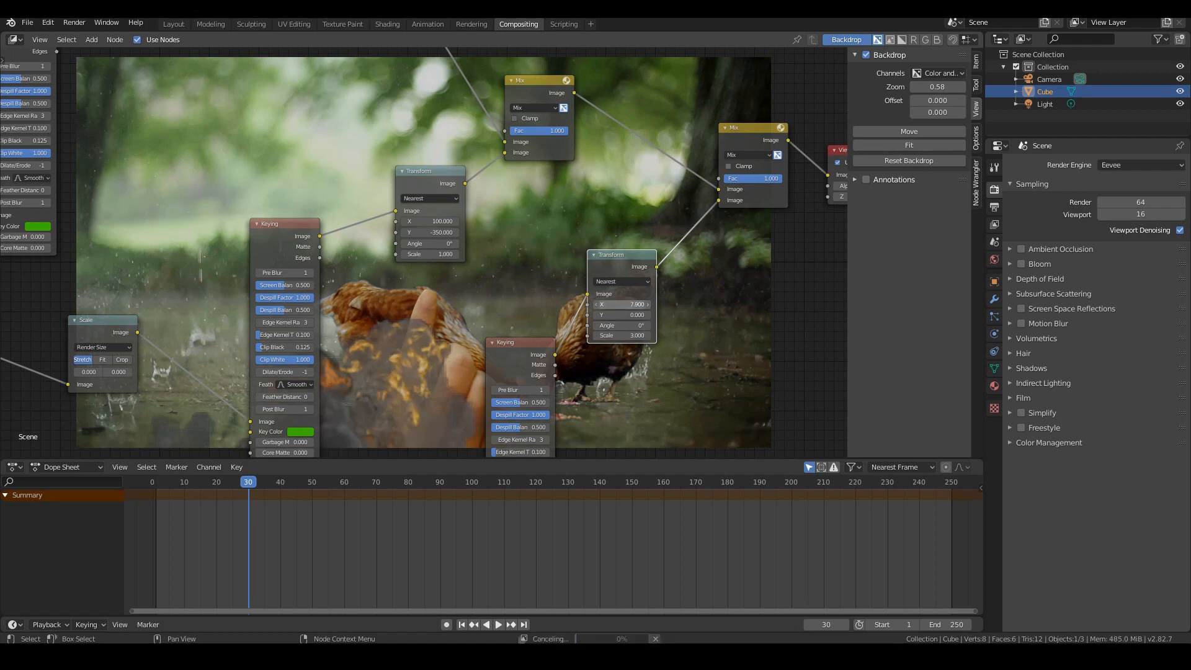
left_click(622, 304)
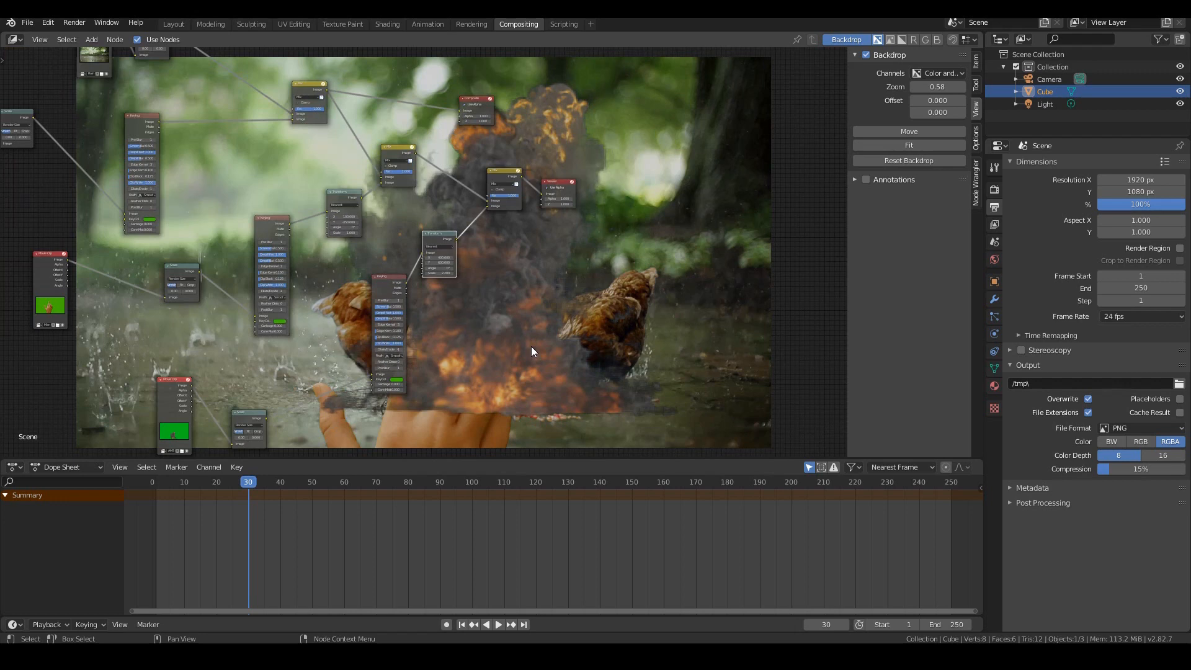
mouse_move(113, 500)
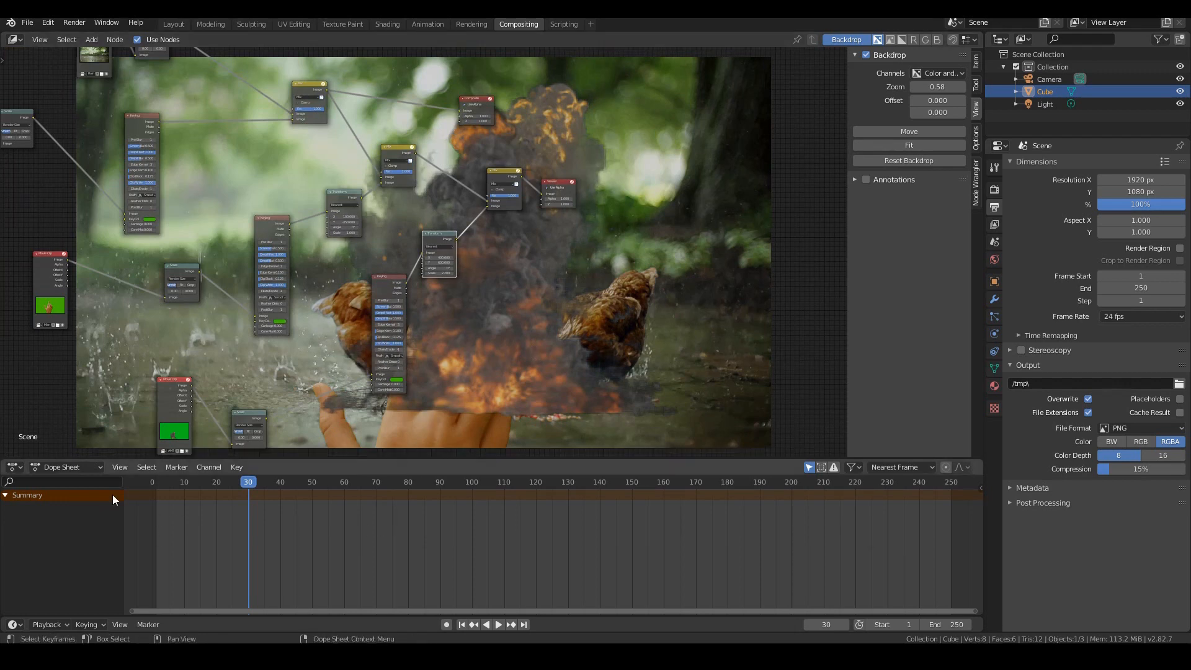
mouse_move(618, 323)
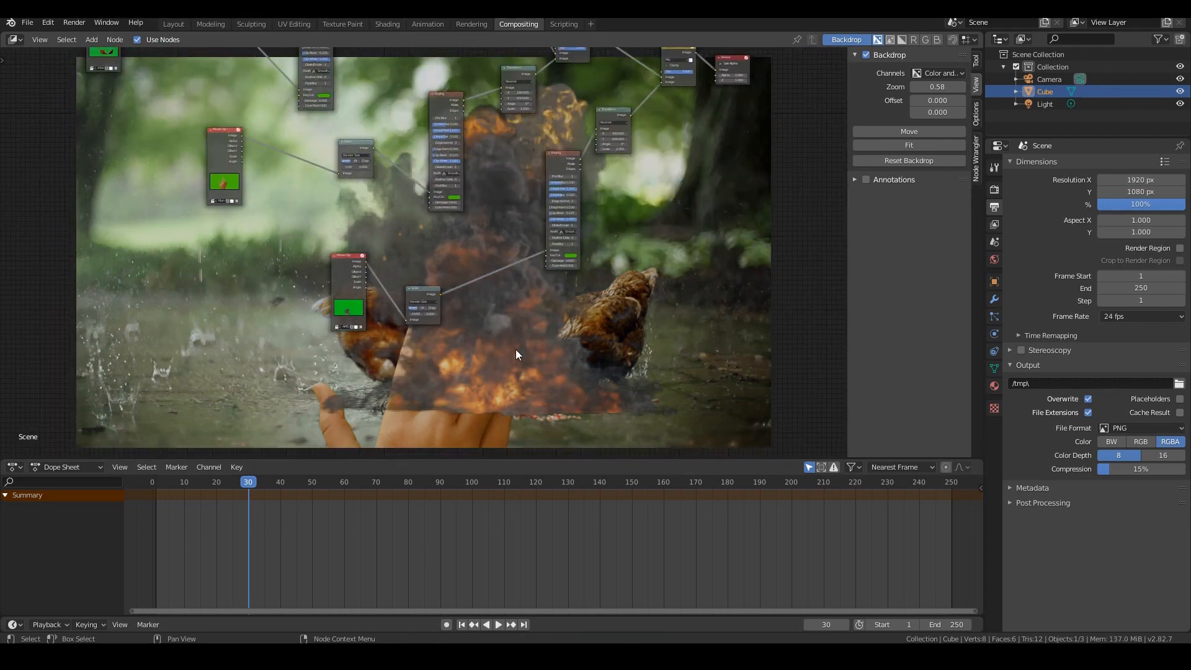
mouse_move(387, 394)
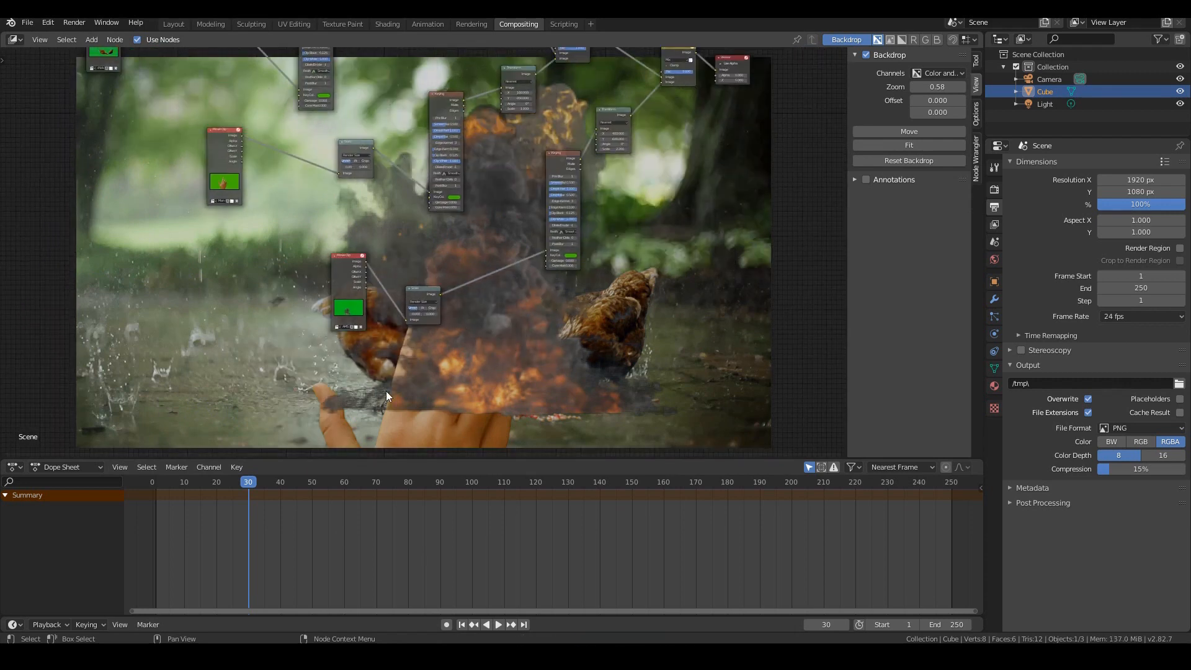
mouse_move(434, 528)
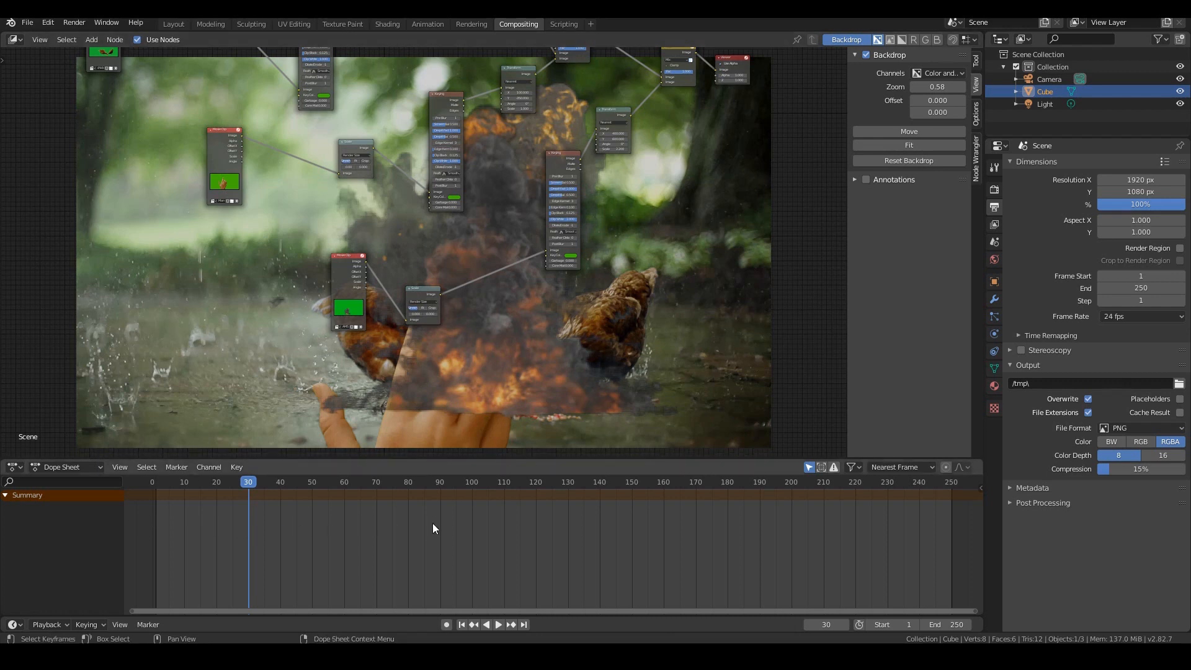
mouse_move(444, 489)
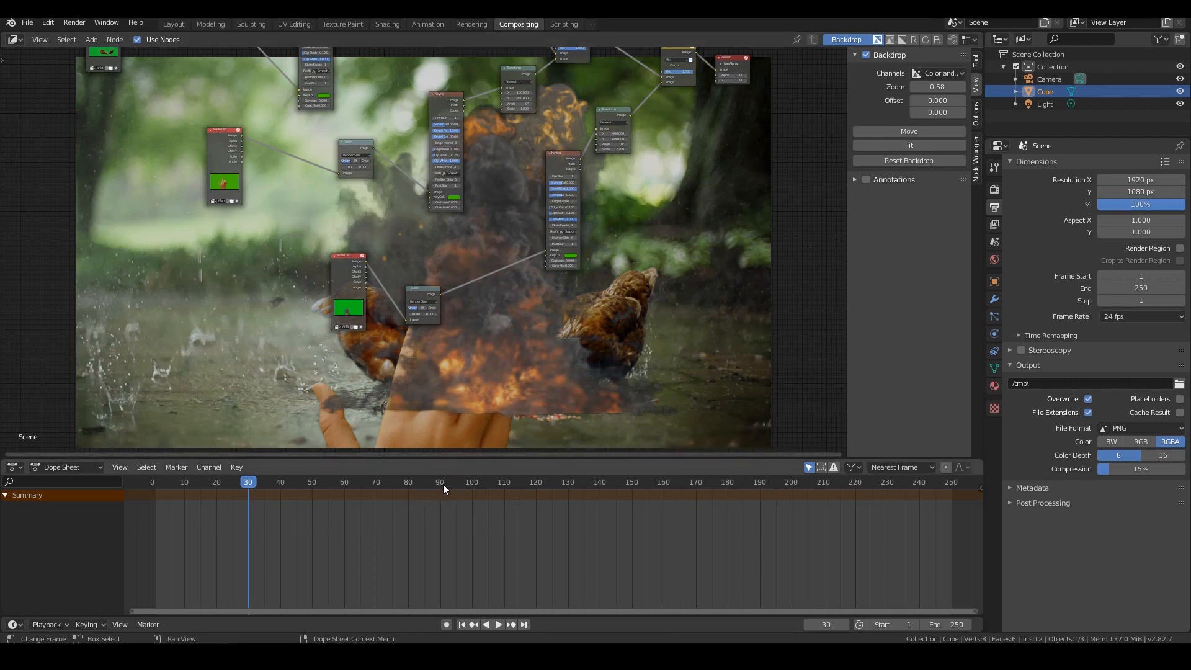
- Move the playhead ahead to frame 70 where the explosion smoke dominates the shot
left_click(376, 481)
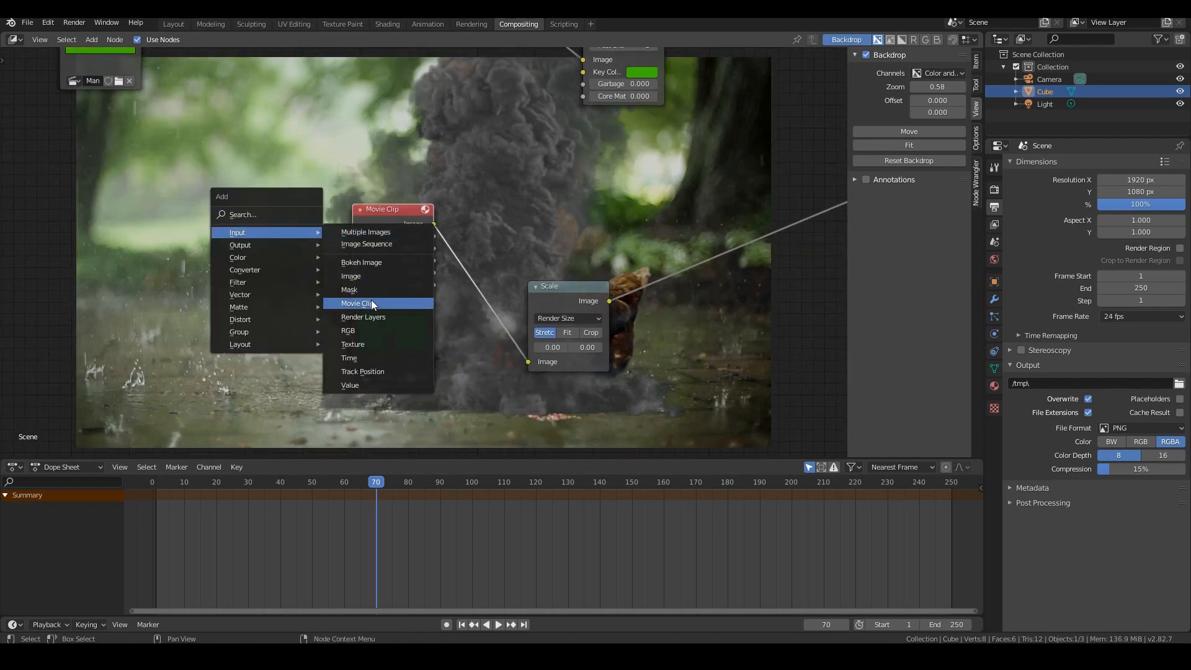
- Give the explosion Movie Clip node Start Frame 70 and 100 frames, then return to frame 46
left_click(350, 275)
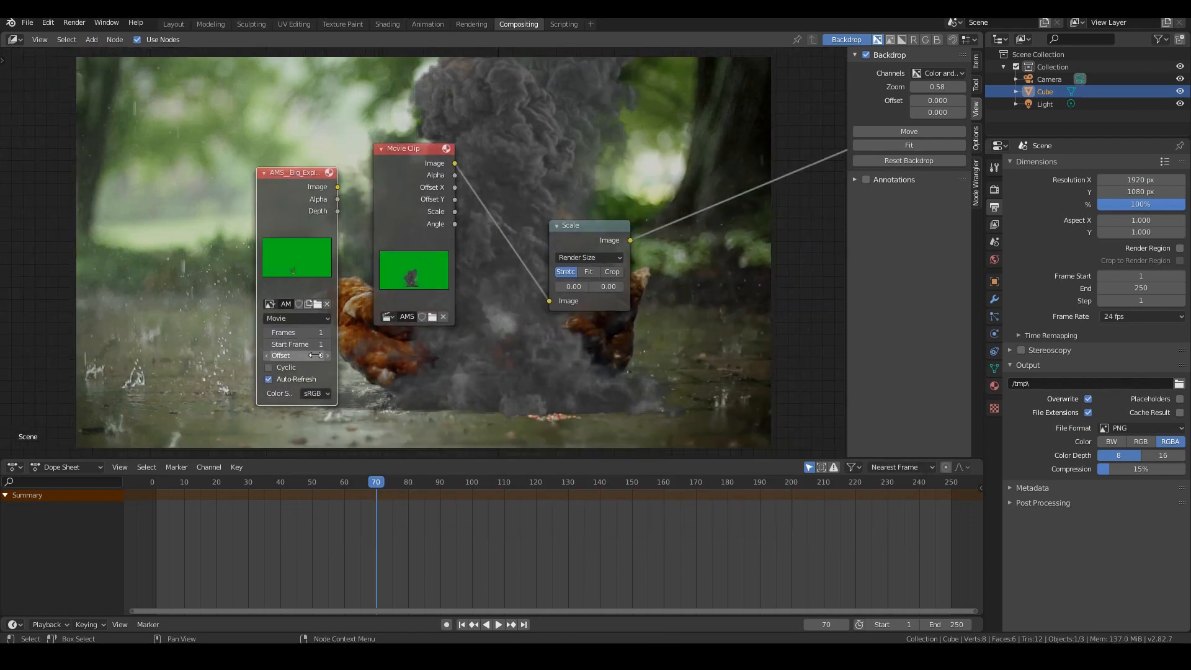
mouse_move(296, 332)
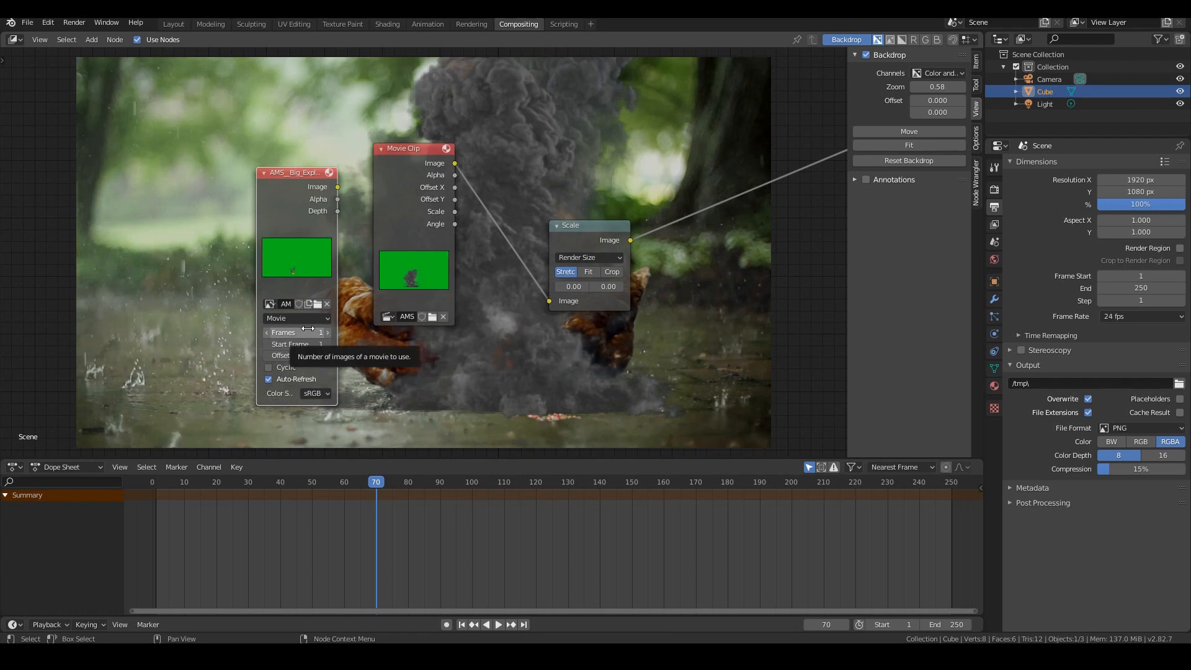
mouse_move(295, 344)
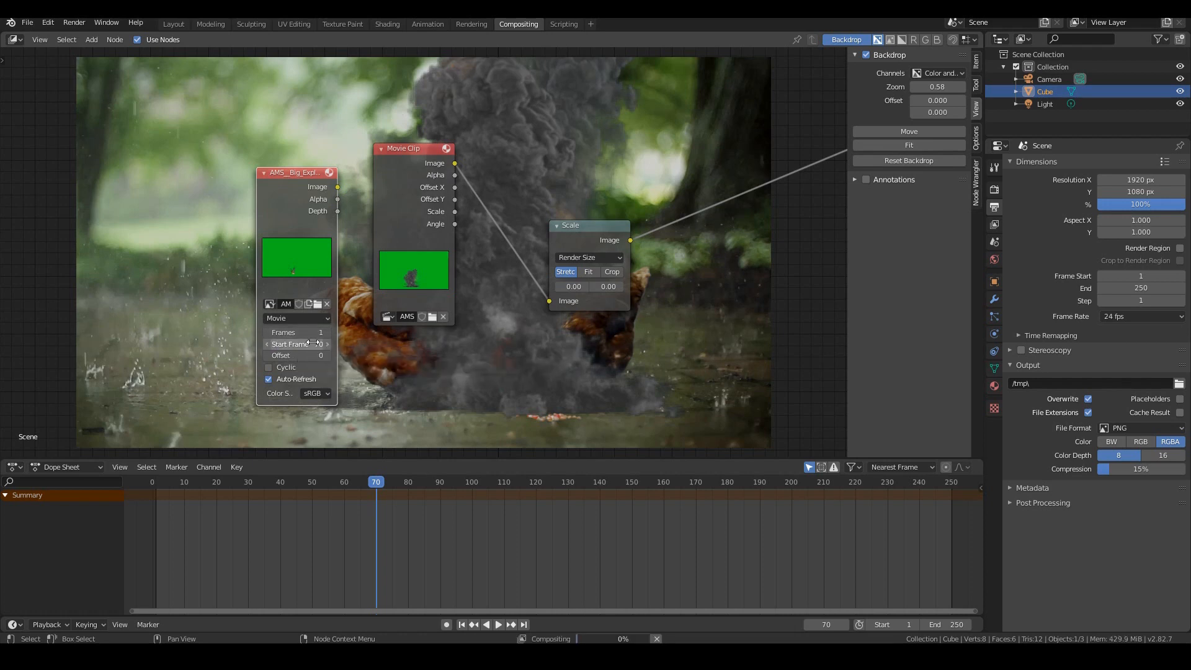
left_click(296, 332)
type("00")
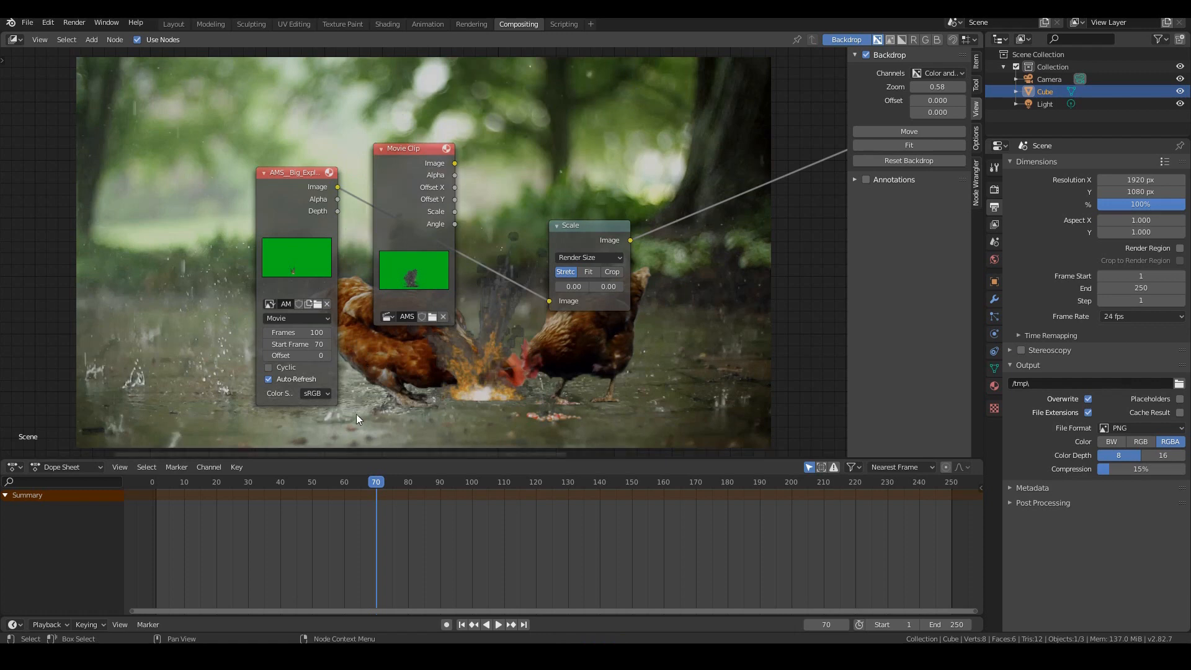
mouse_move(421, 403)
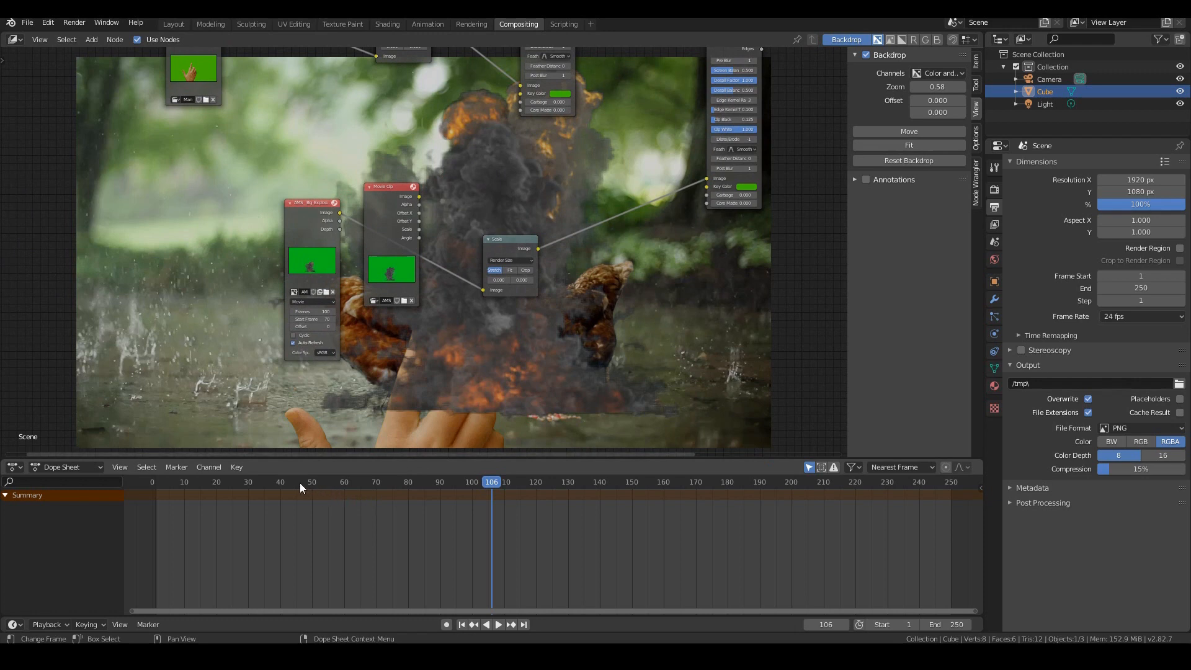
left_click(299, 481)
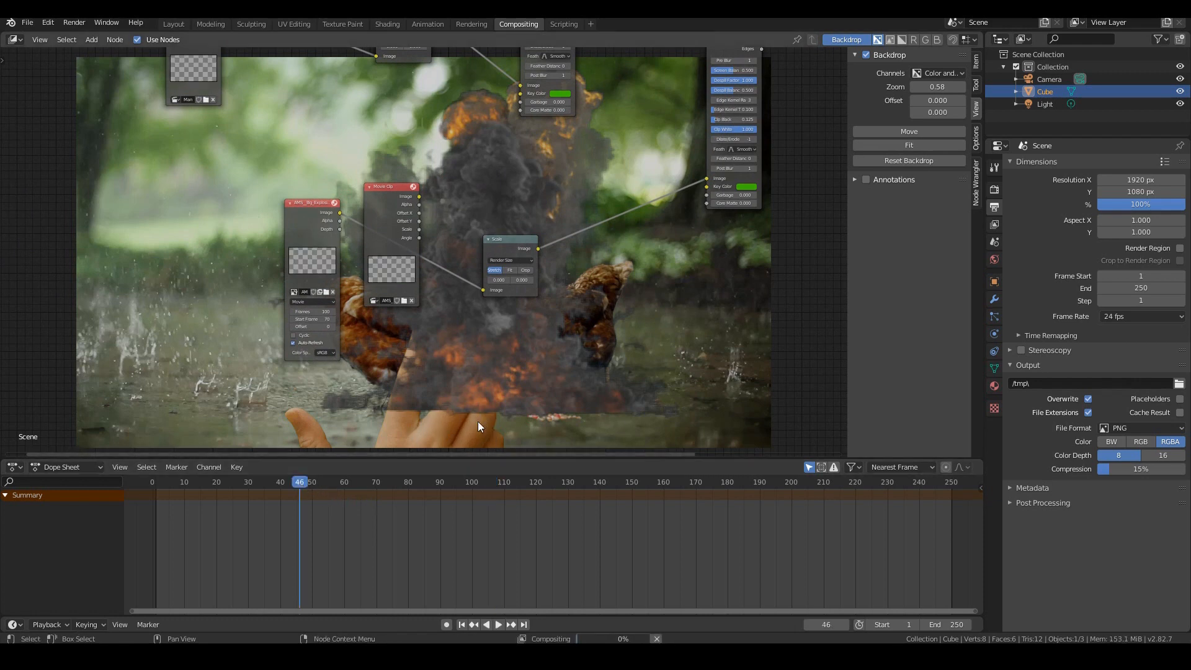
mouse_move(607, 411)
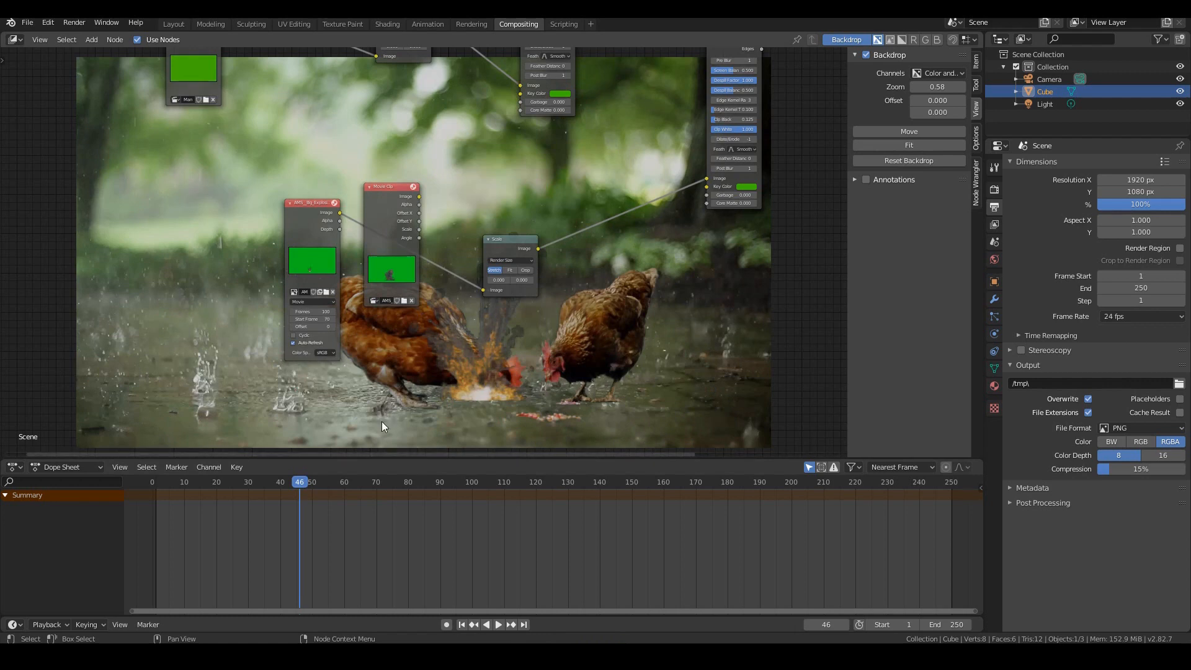
mouse_move(307, 486)
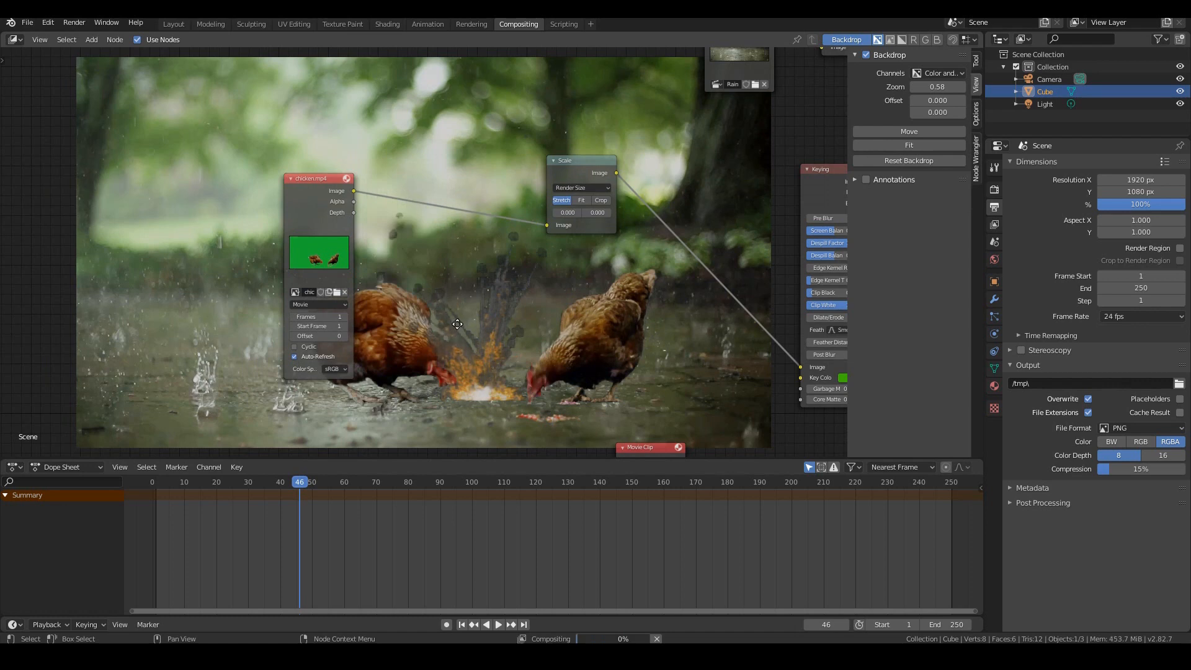
- At frame 30, give the chicken.mp4 clip node Start Frame 30 and 100 frames
left_click(216, 481)
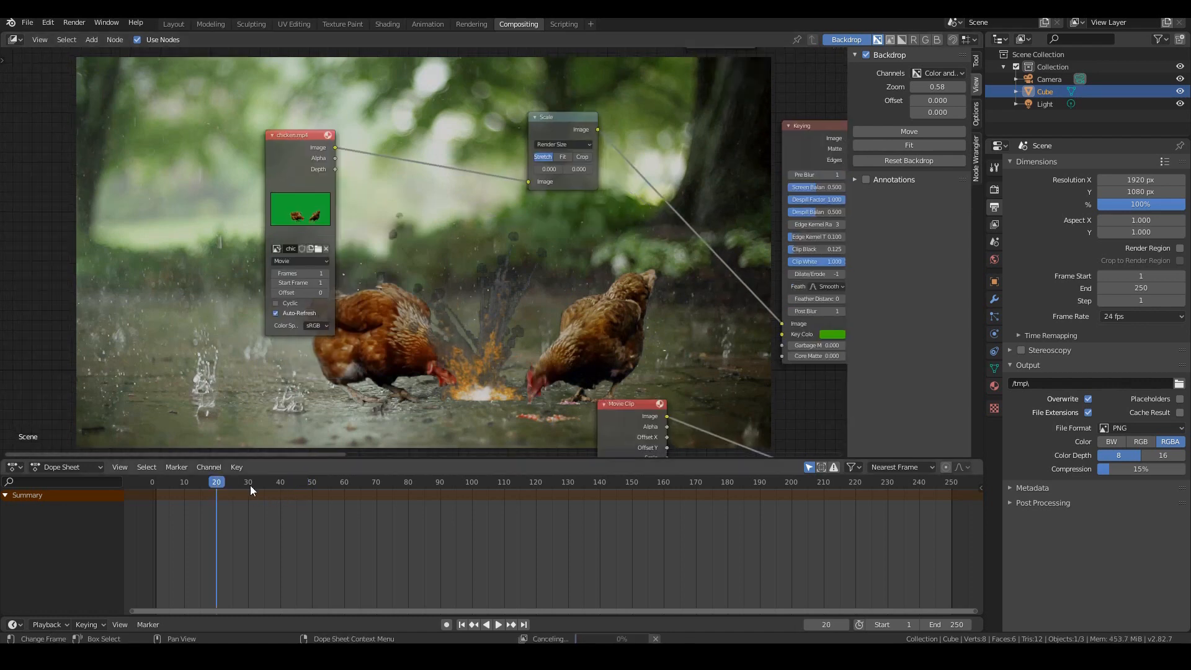
left_click(248, 482)
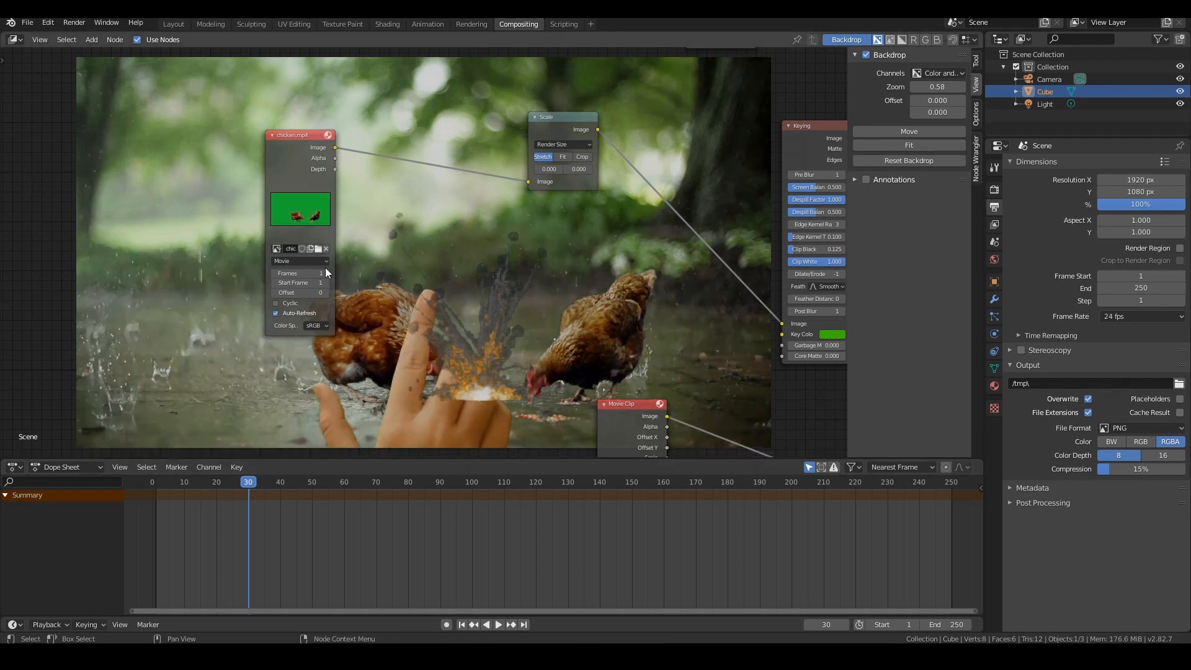
mouse_move(343, 290)
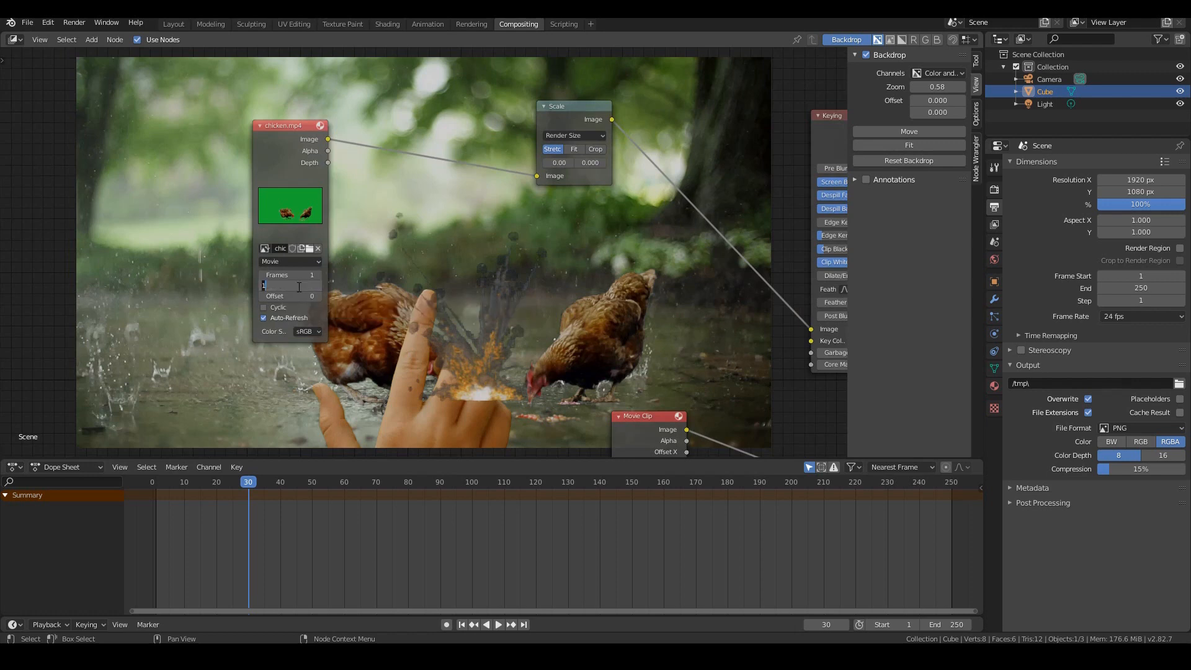
left_click(290, 286)
type("30")
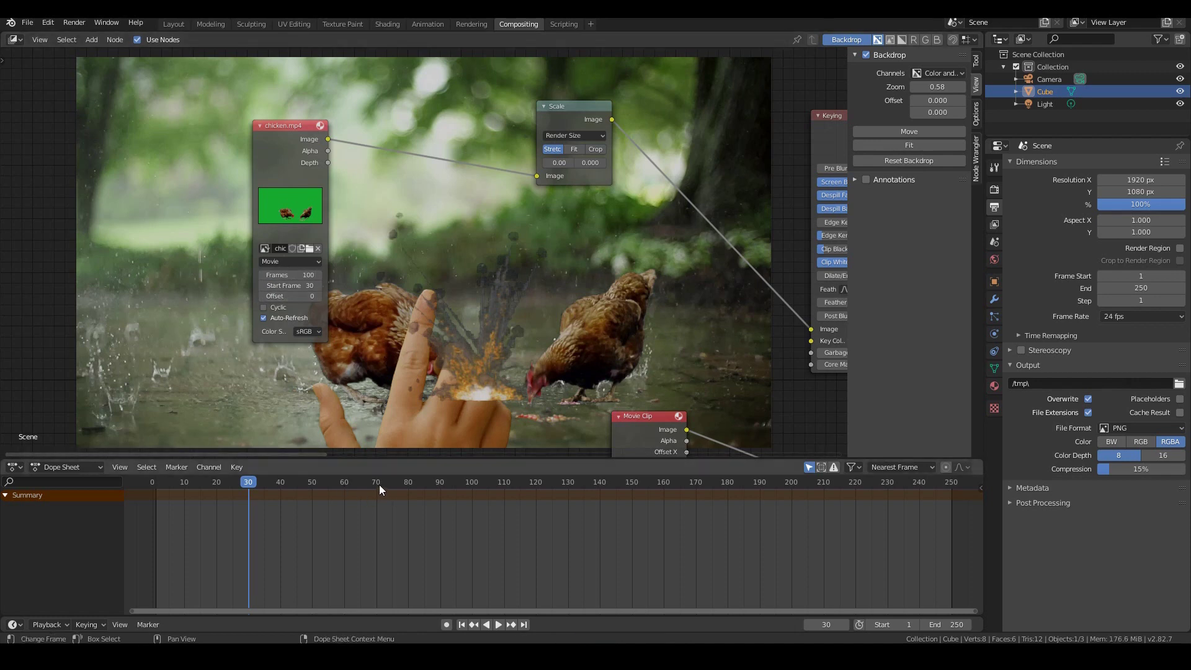
- Scrub through frames 70, 81 and 120 to check the chickens and smoke
left_click(376, 481)
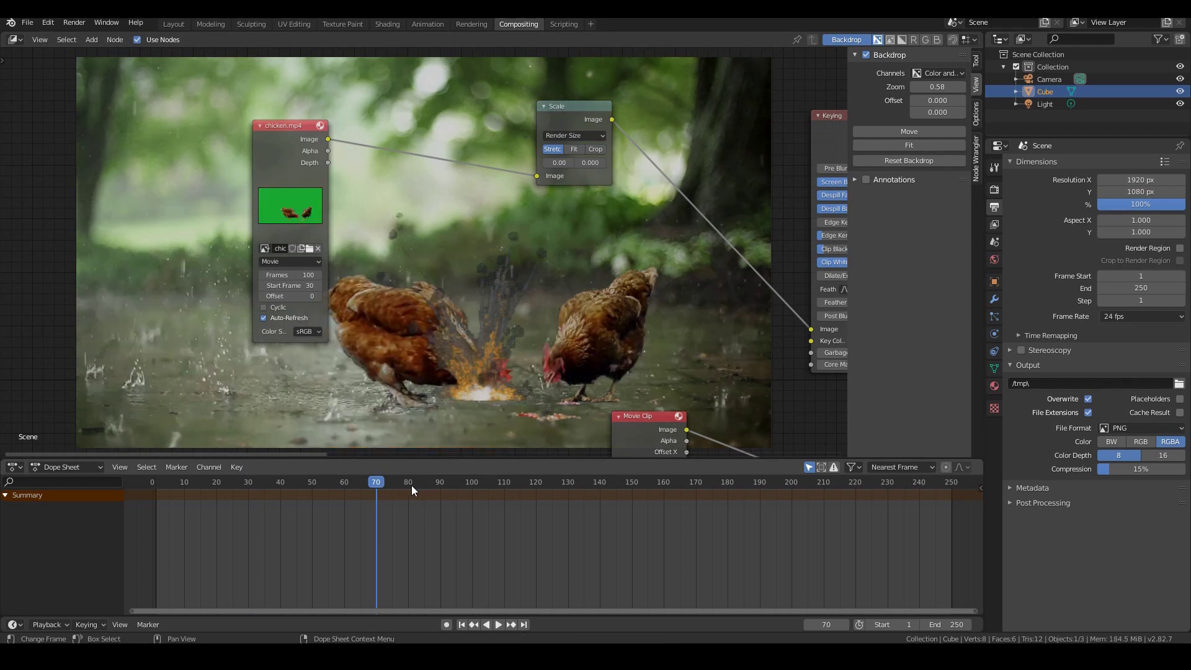
left_click(410, 481)
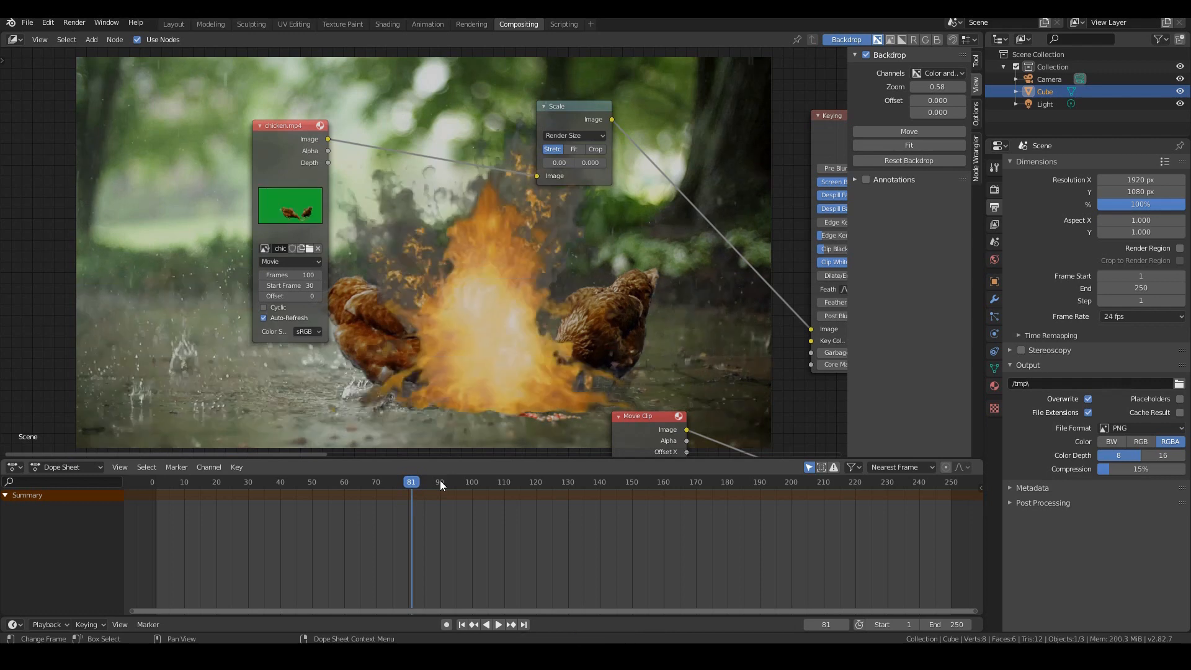
left_click(471, 482)
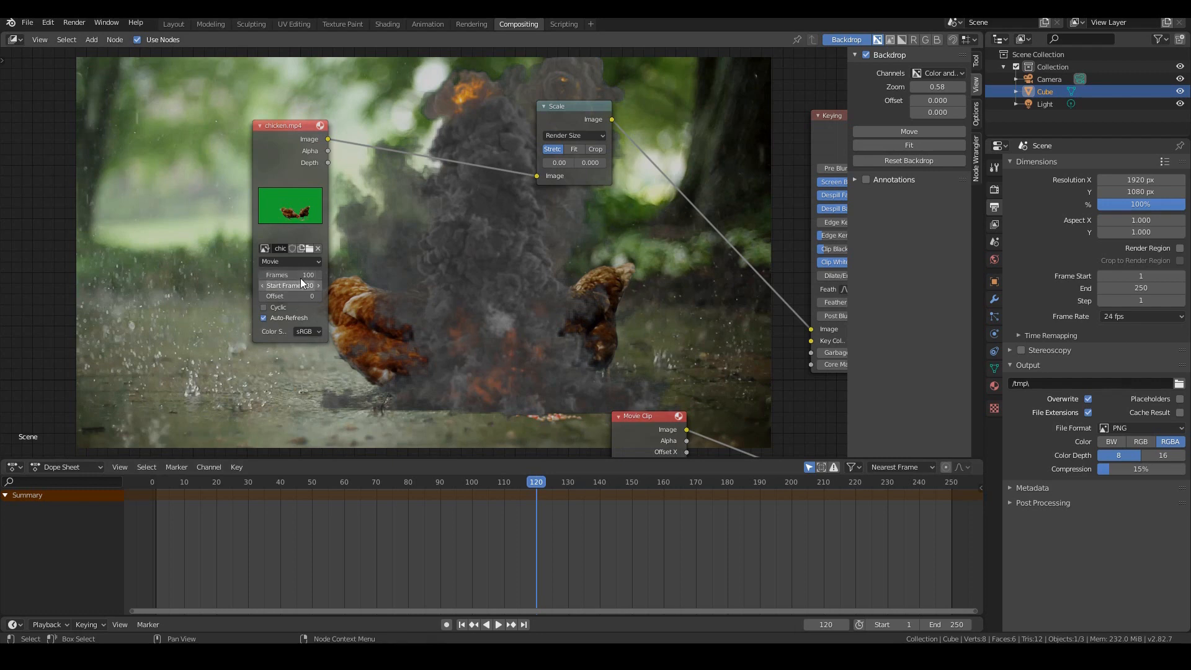
mouse_move(290, 274)
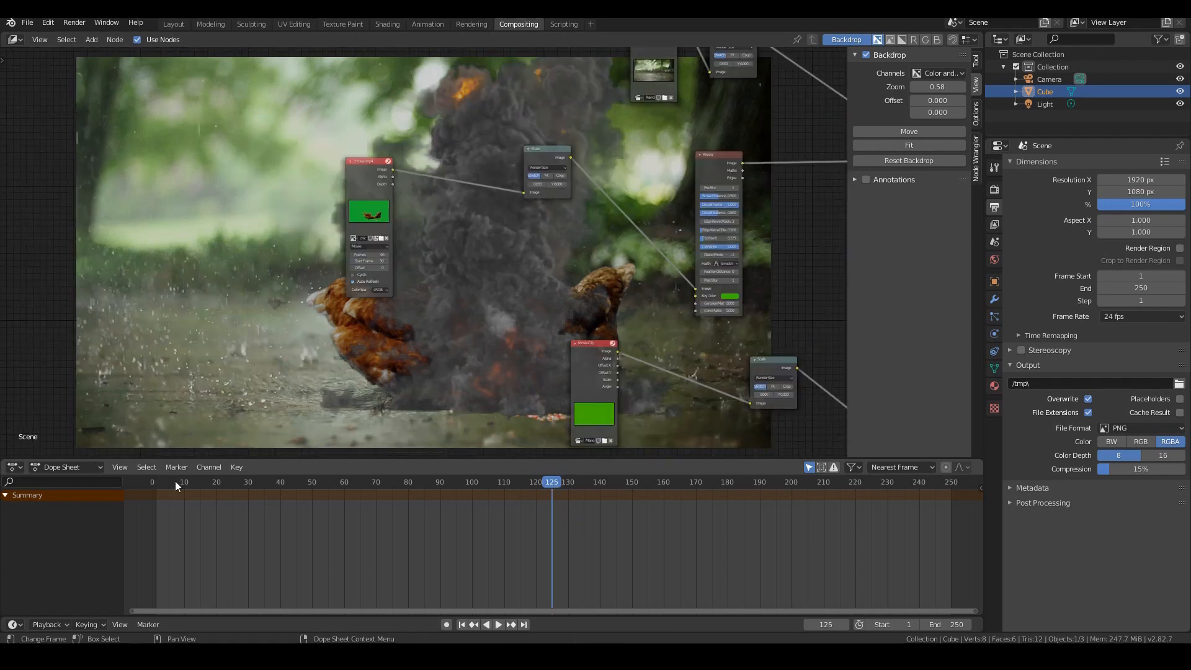
left_click(168, 482)
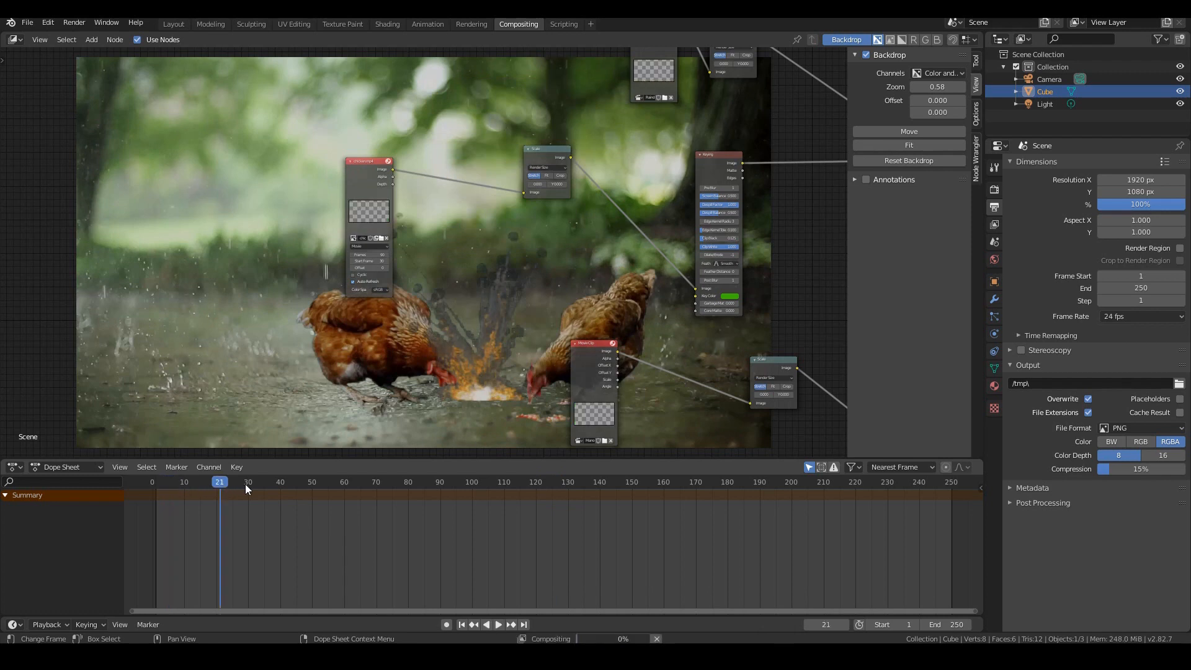
left_click(245, 481)
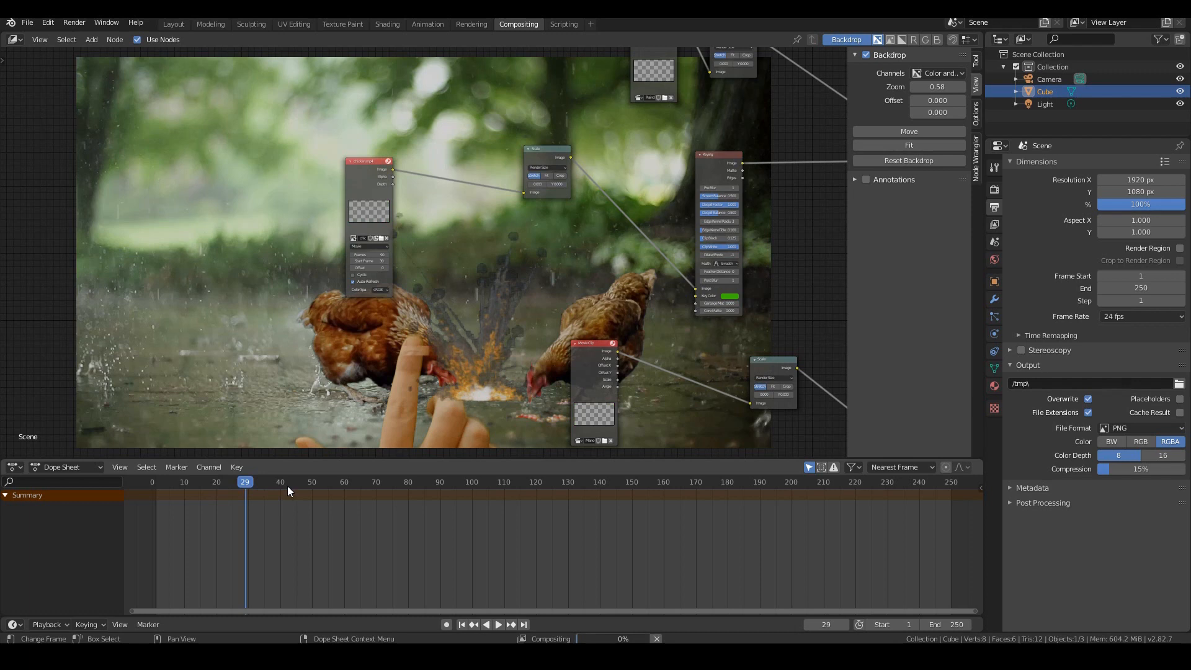
left_click(287, 481)
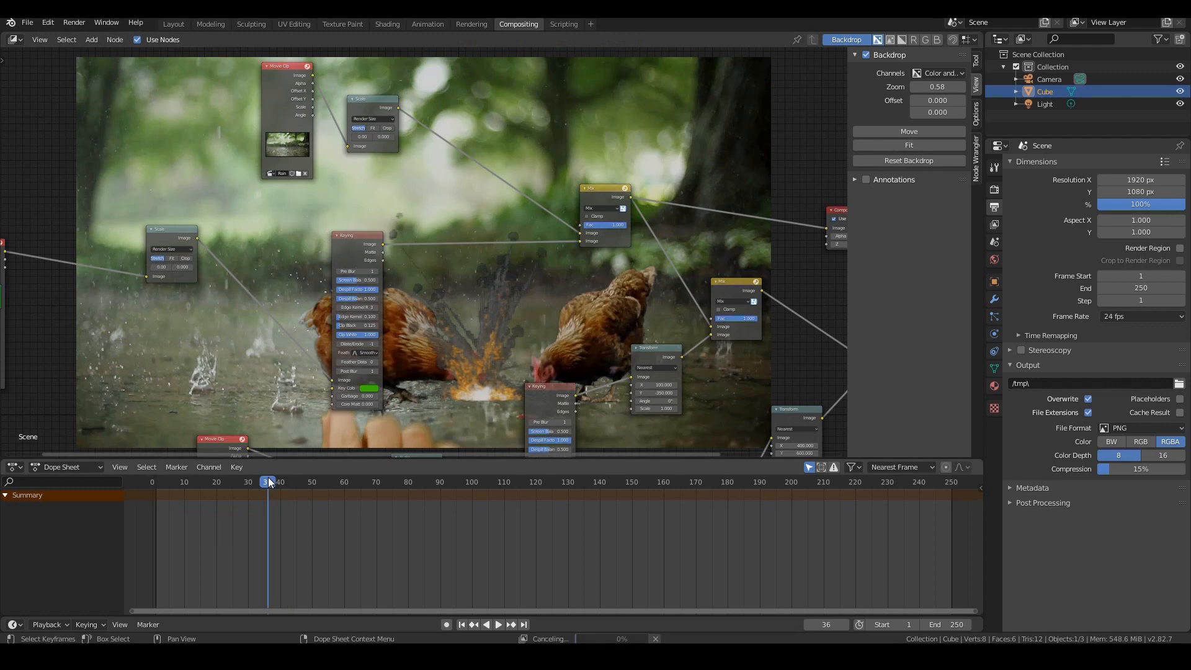
left_click(222, 481)
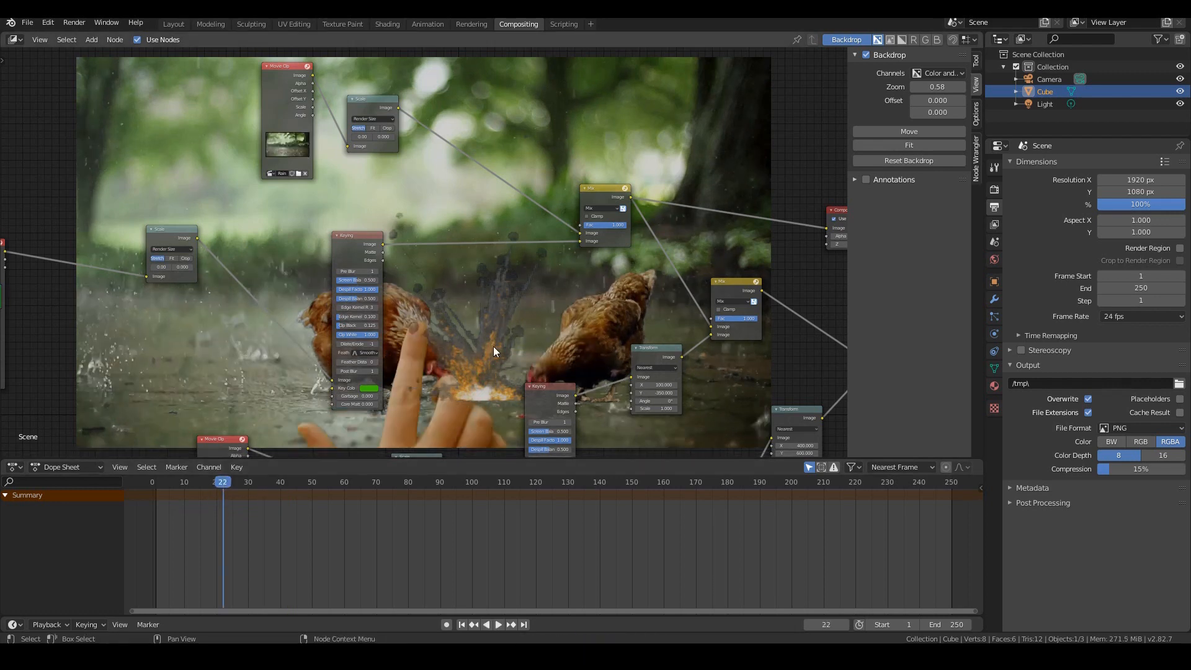
mouse_move(504, 379)
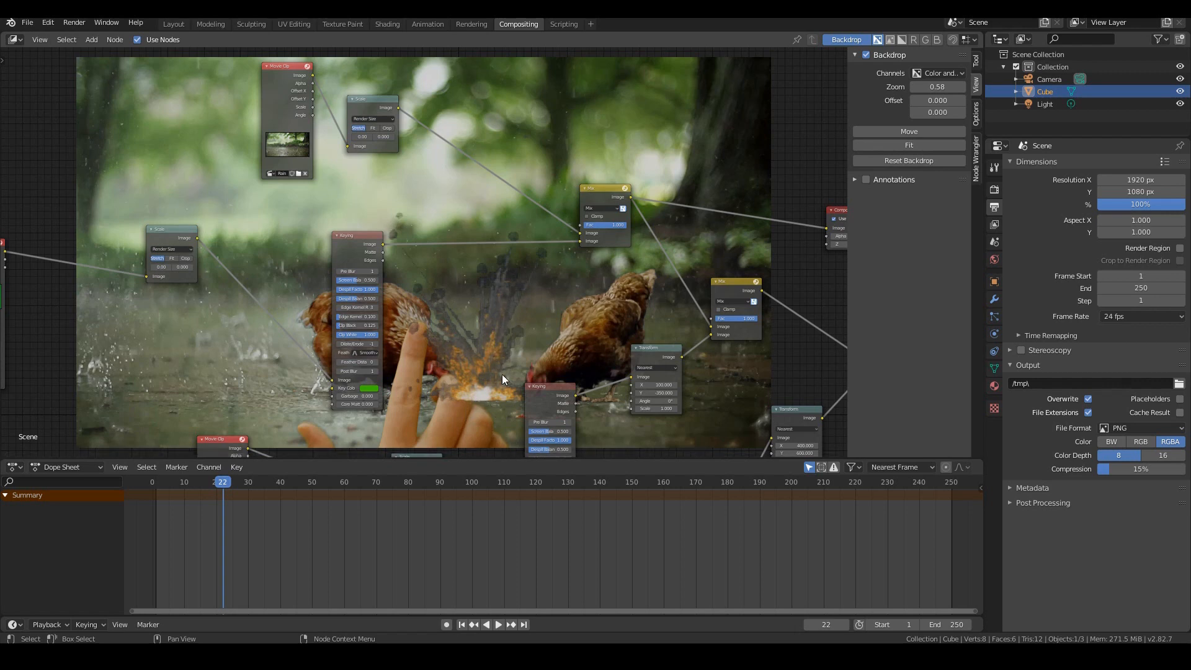
mouse_move(477, 363)
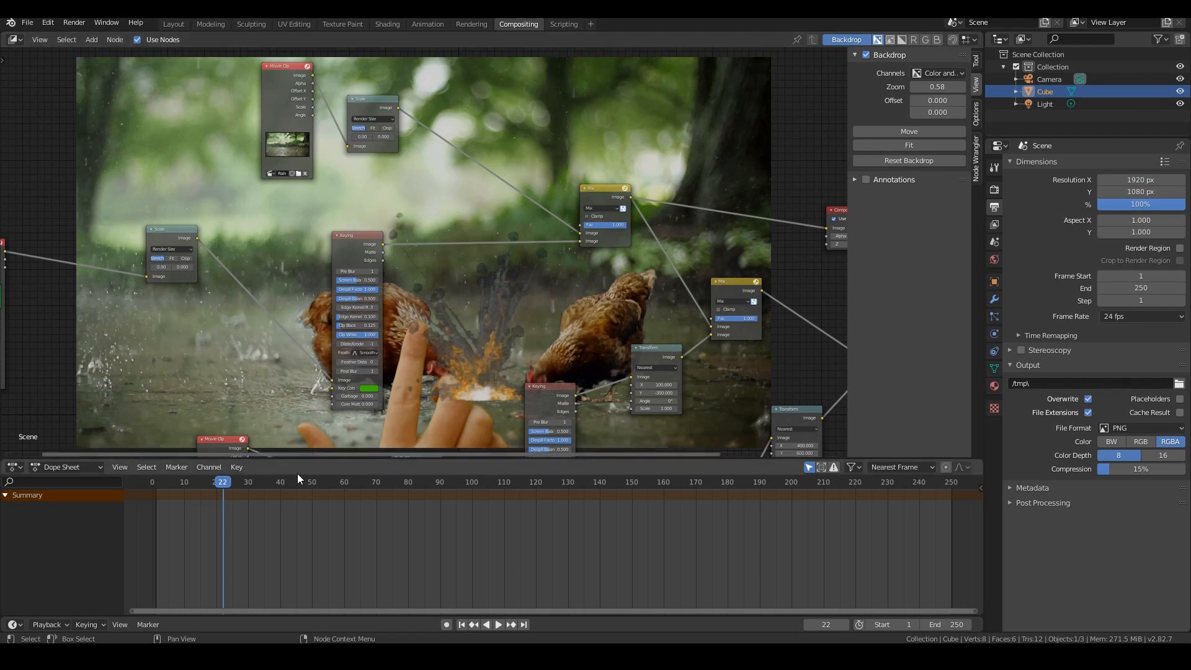
mouse_move(258, 489)
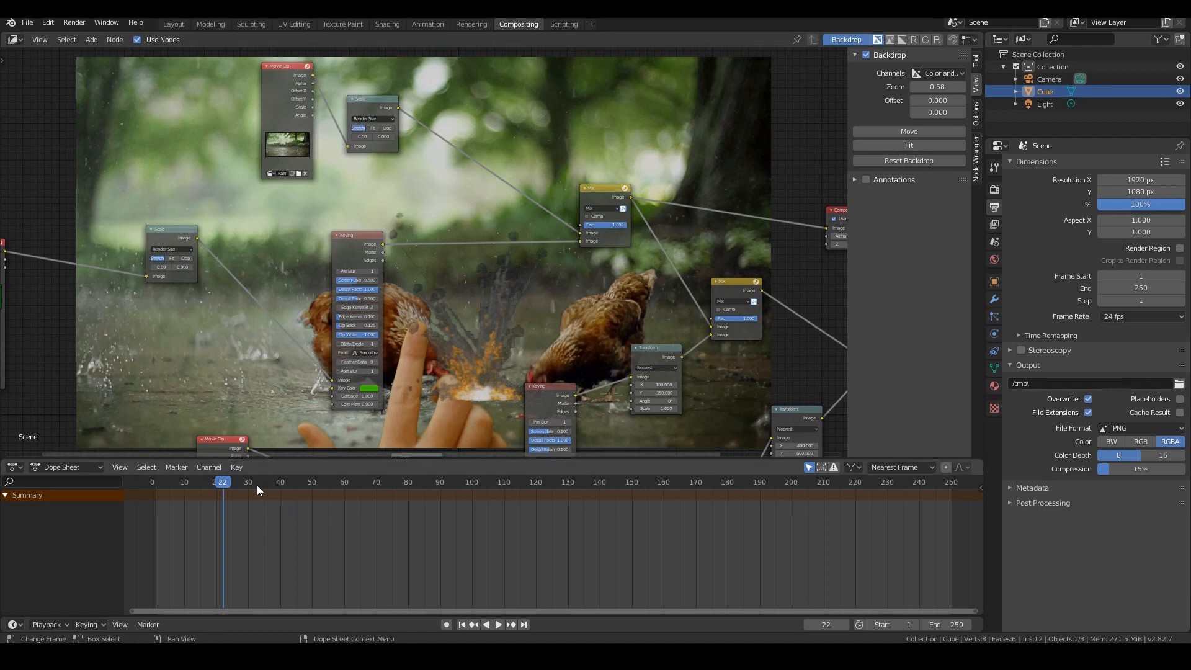
mouse_move(248, 489)
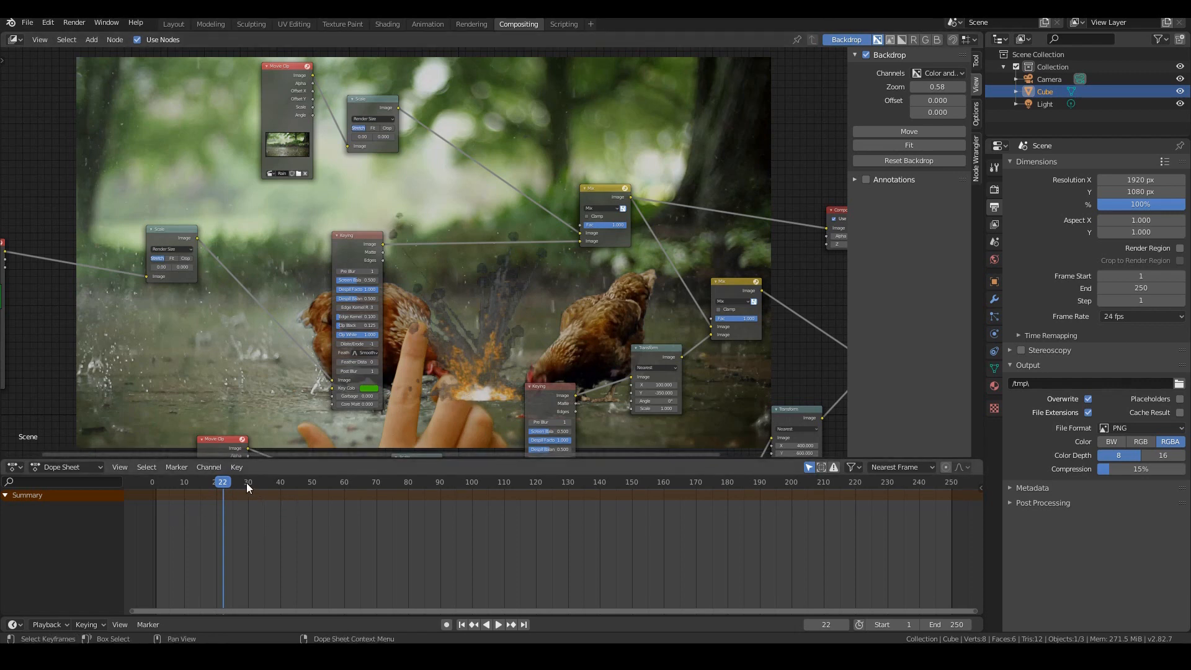
left_click(244, 481)
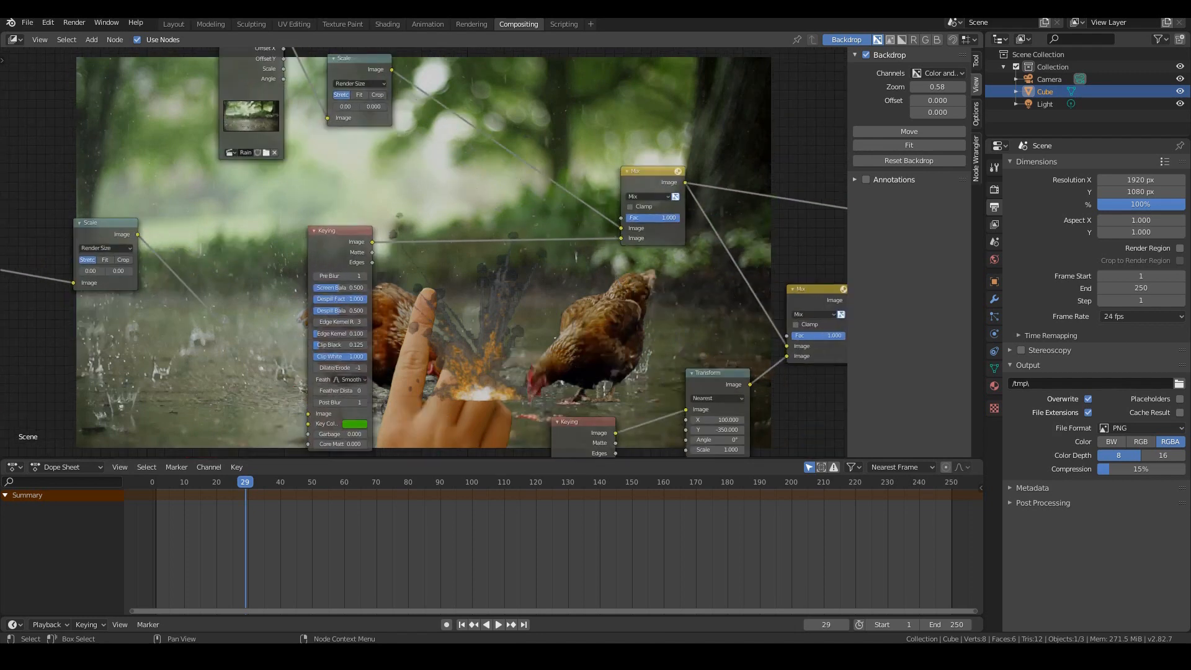
- Zero the chickens' Mix Fac and replace its keyframe at frame 30
left_click(654, 217)
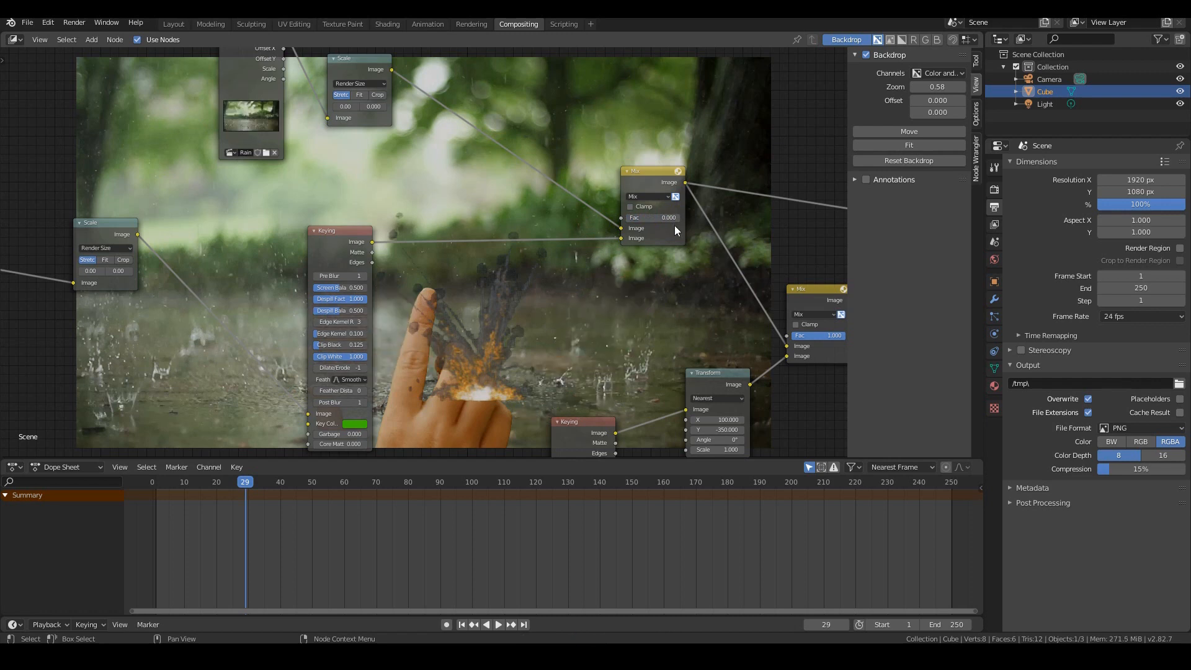
mouse_move(668, 222)
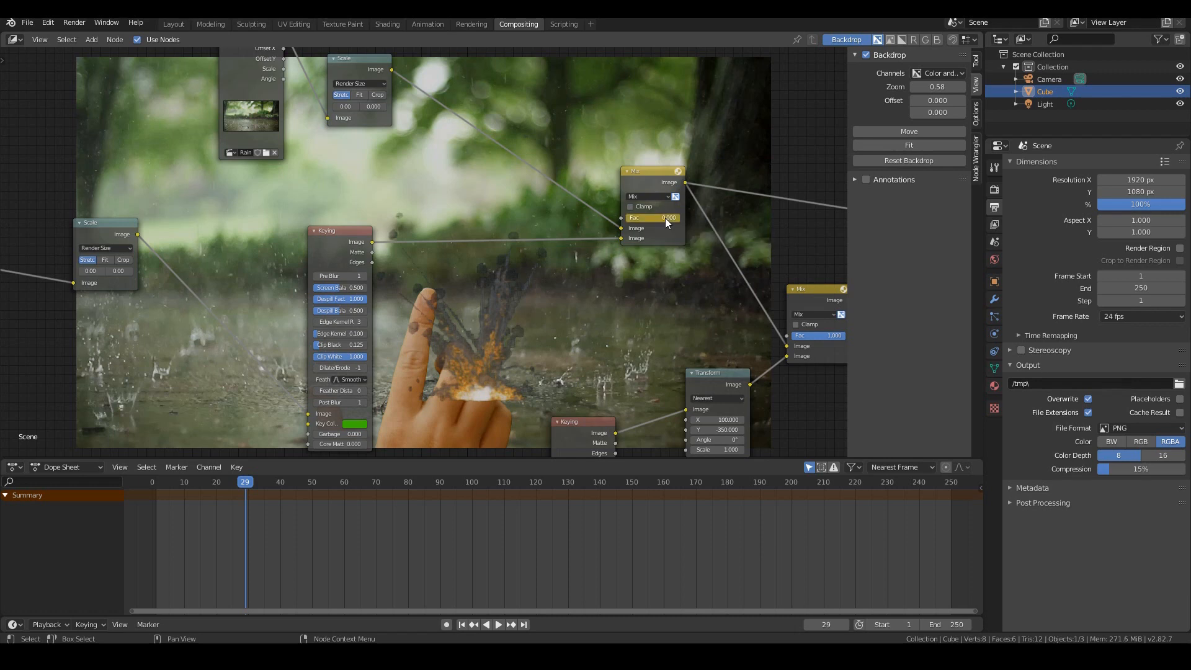
right_click(654, 218)
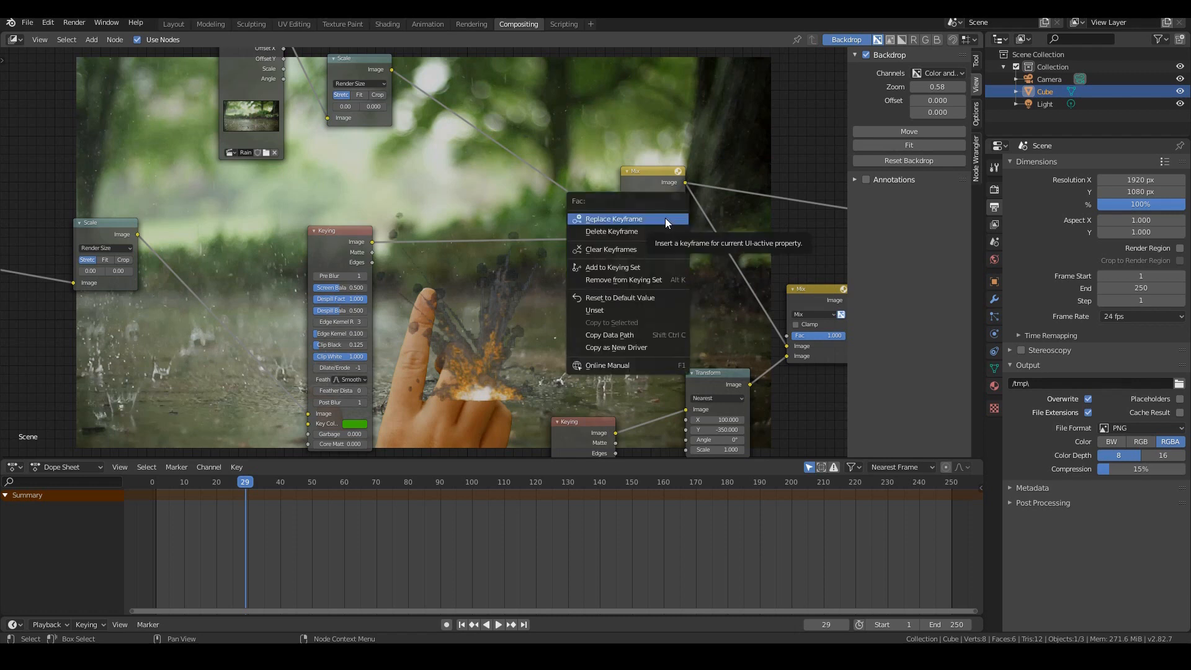
left_click(612, 218)
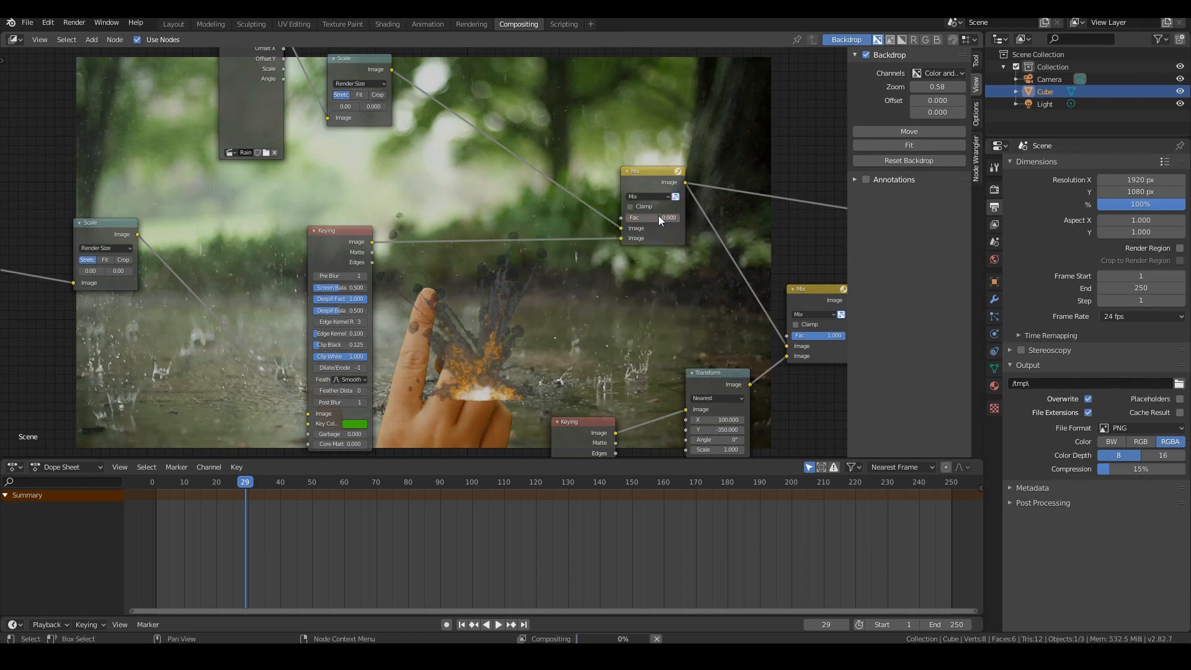
right_click(668, 217)
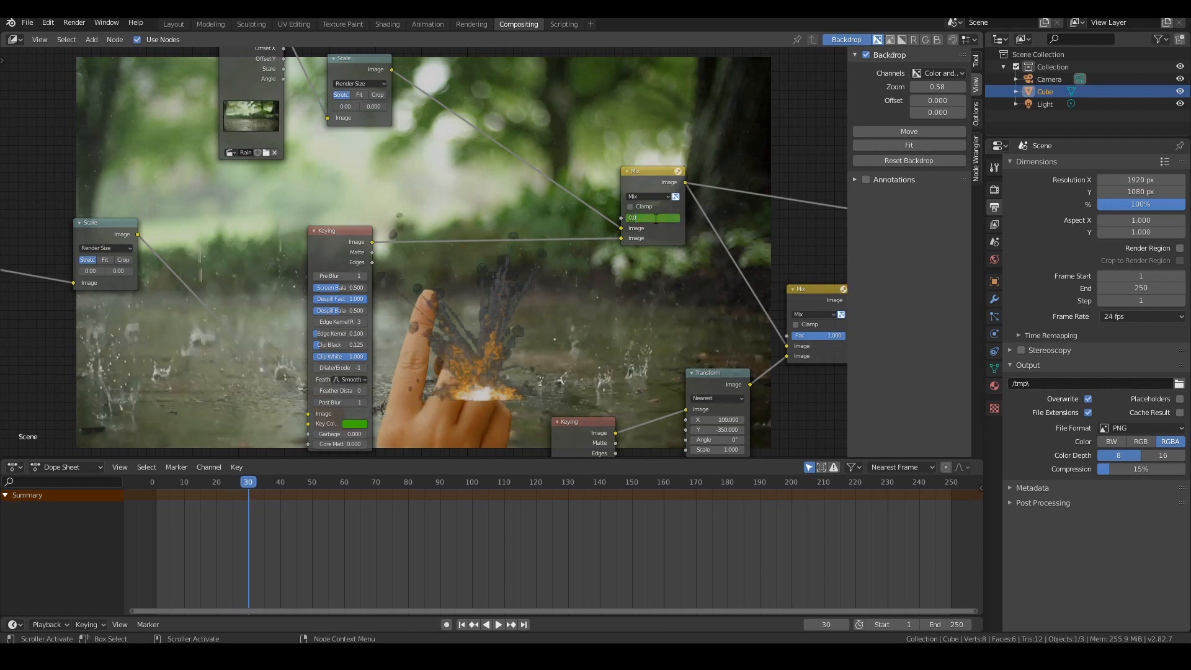
left_click(655, 218)
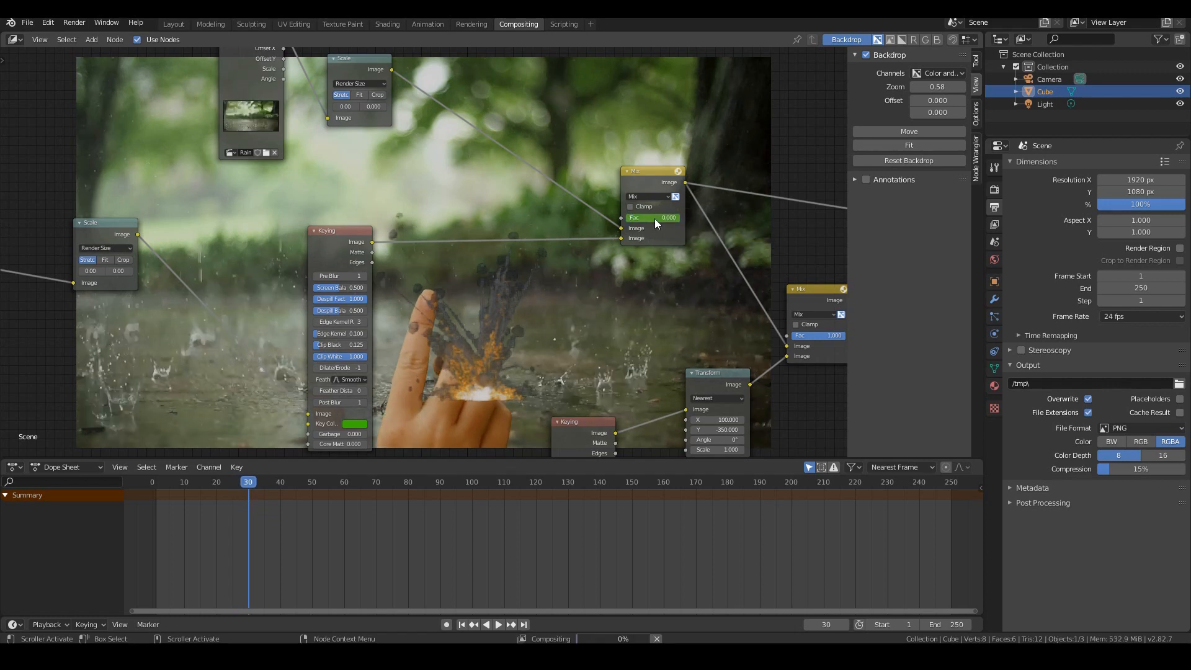
left_click(655, 218)
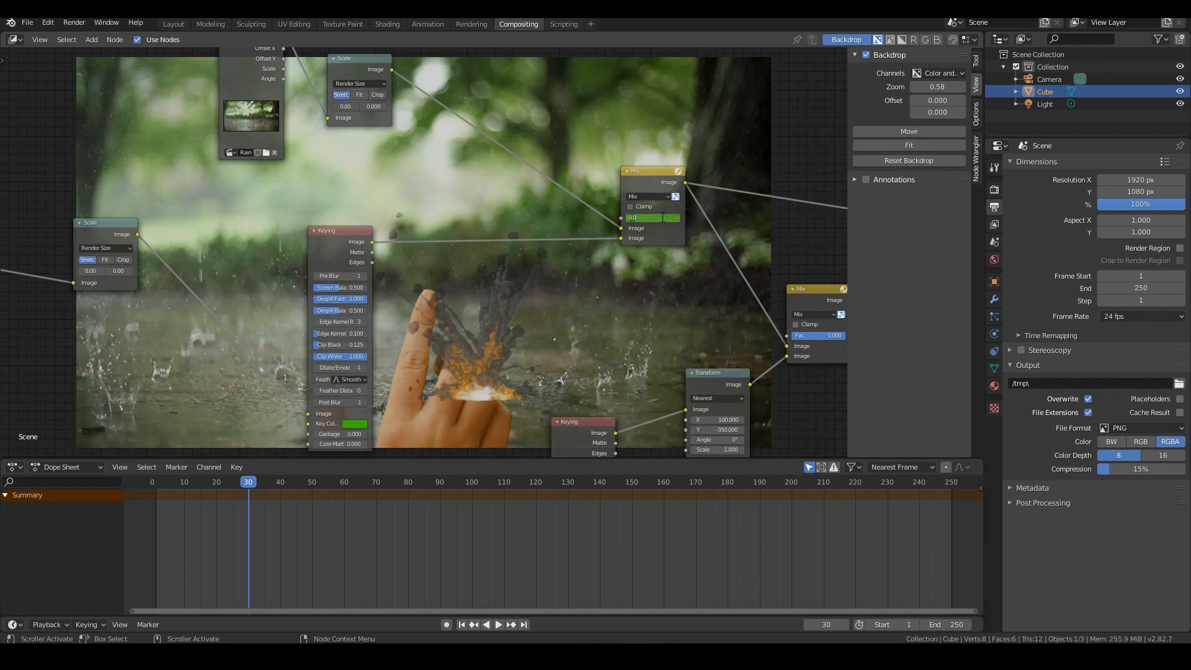
left_click(651, 217)
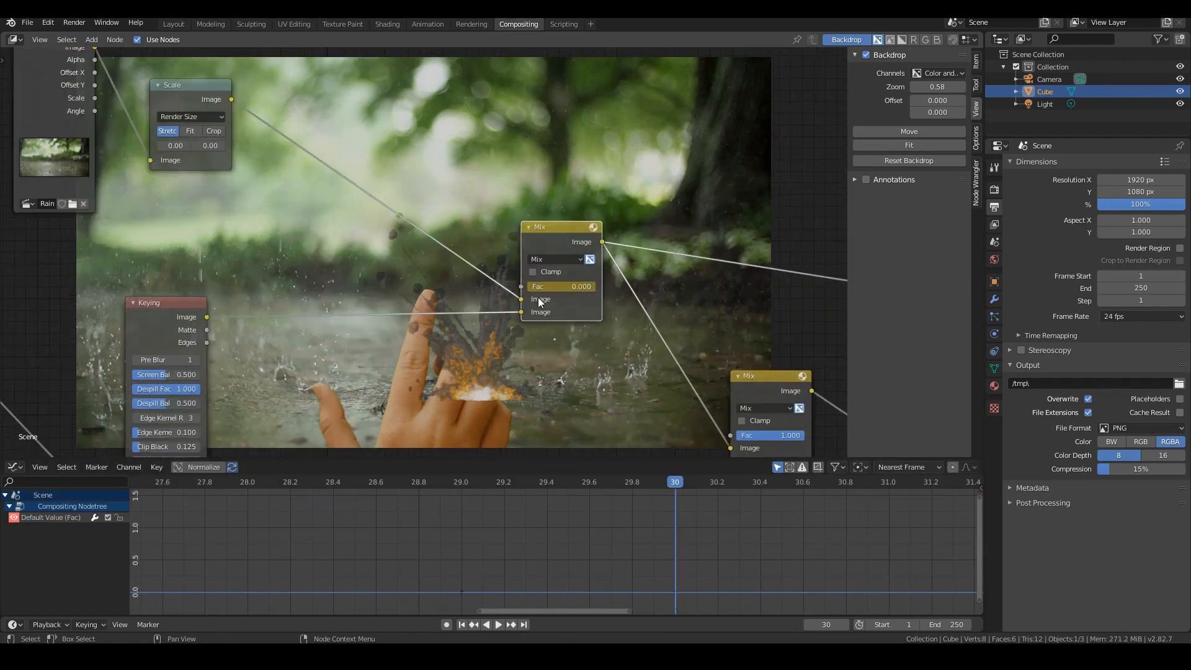
mouse_move(561, 287)
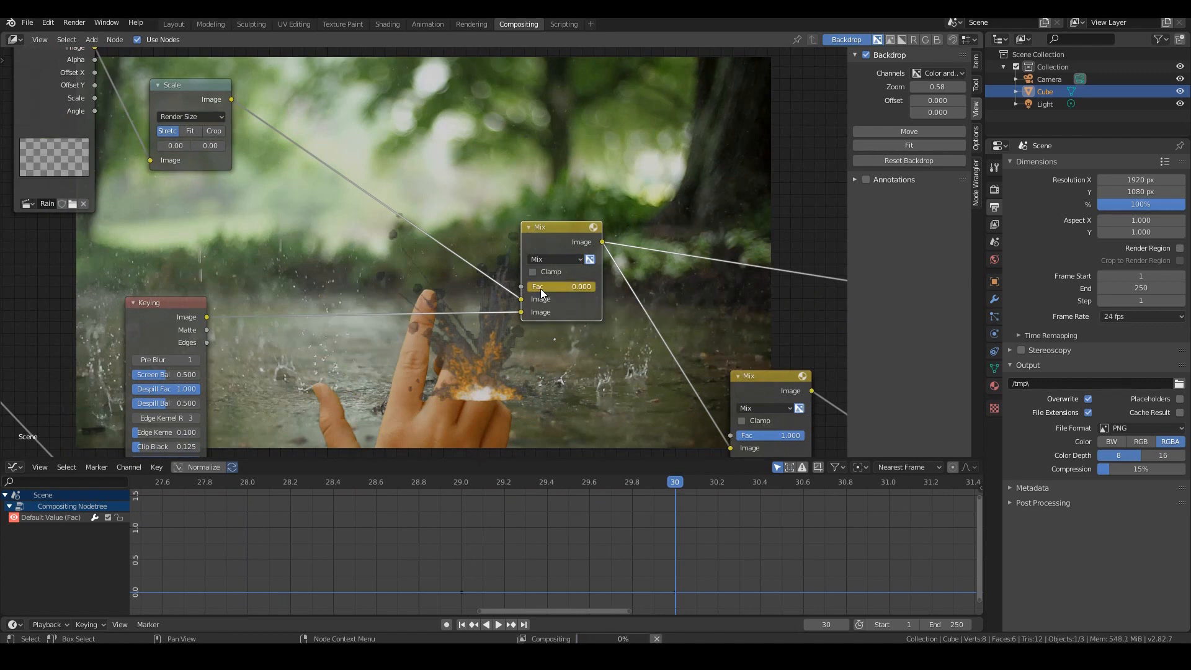
mouse_move(600, 340)
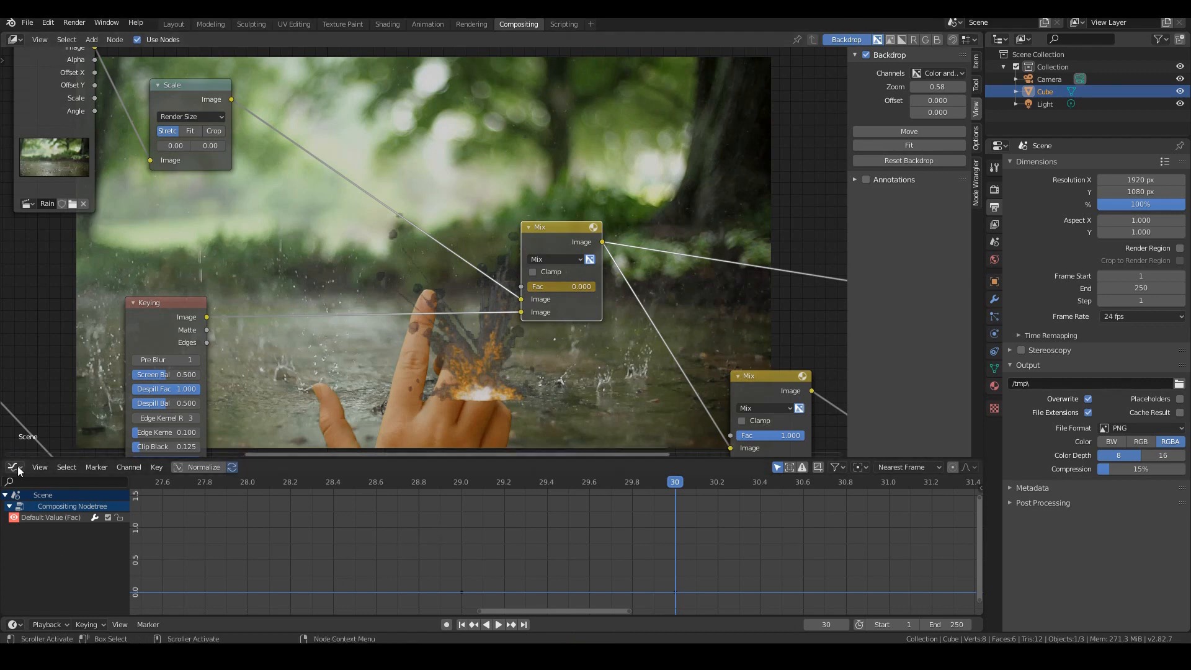
- Switch the lower area to the Graph Editor and frame the Fac curve rising 0 to 1 at frame 30
left_click(12, 467)
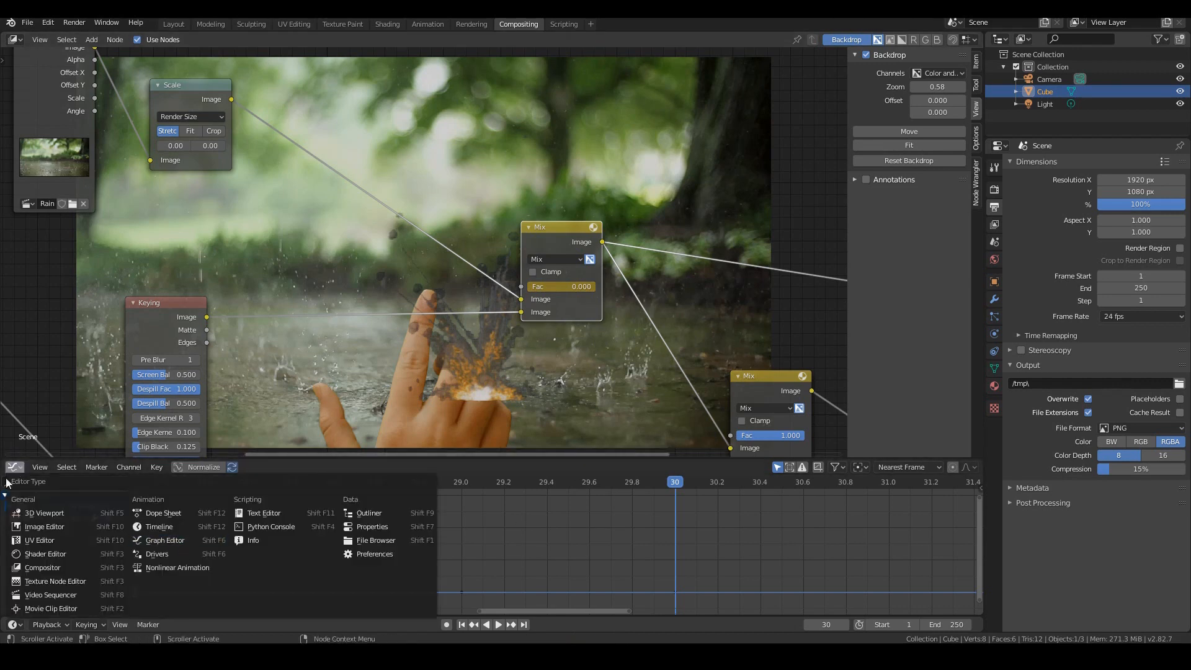
left_click(163, 512)
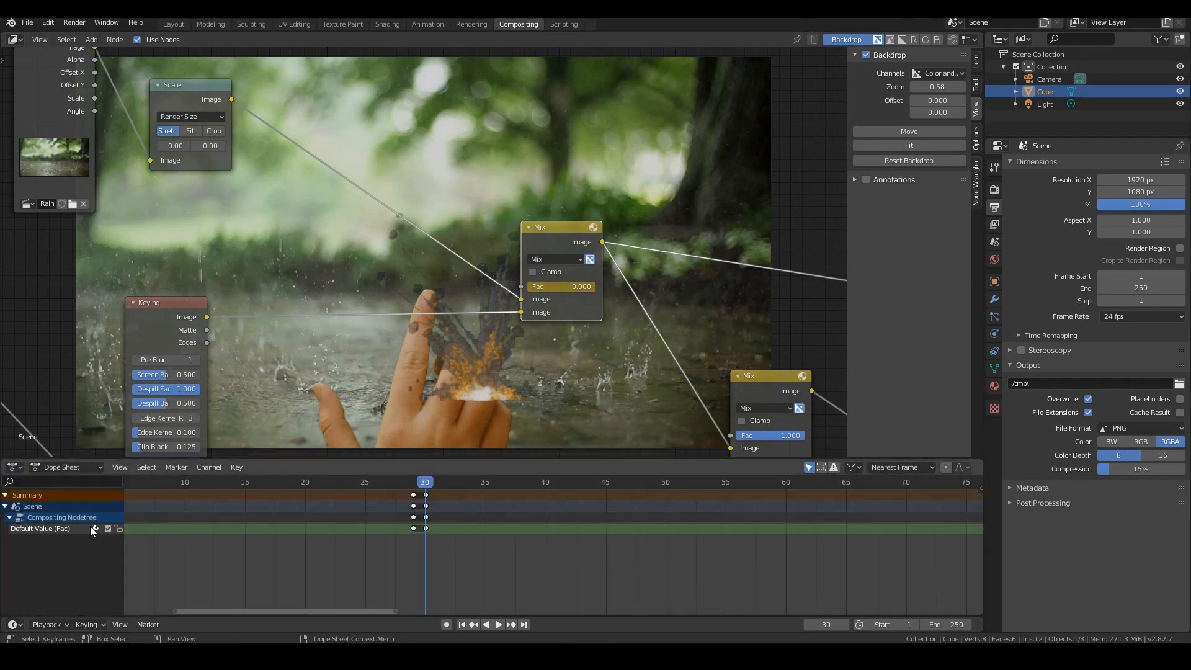
left_click(13, 466)
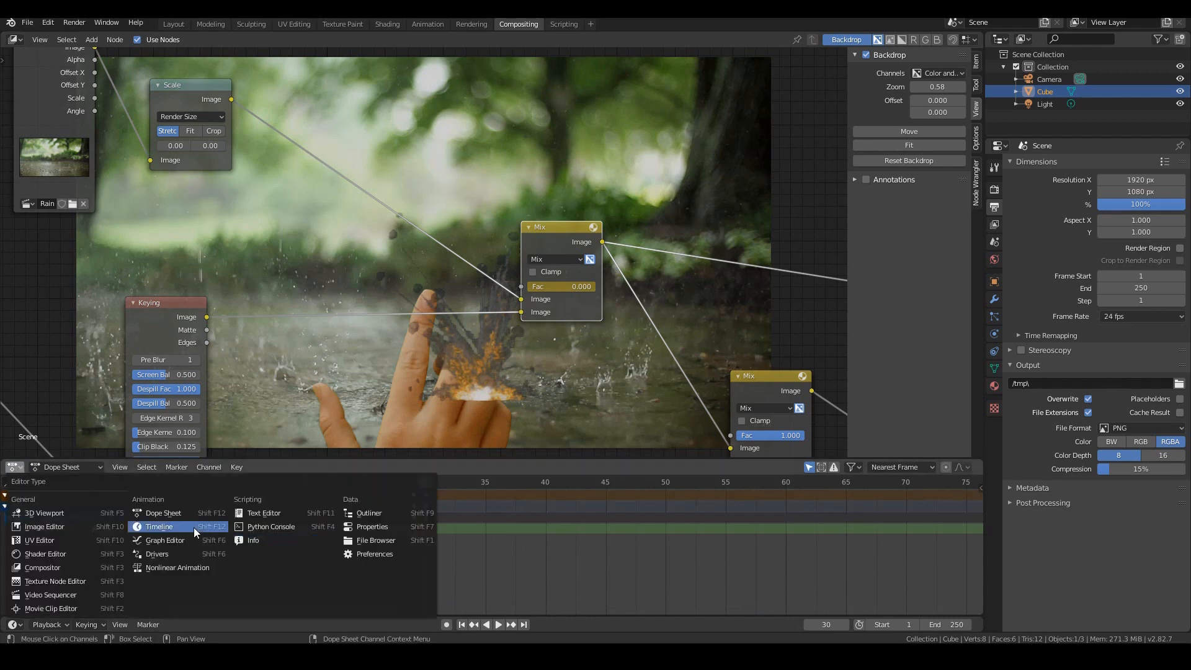
left_click(164, 540)
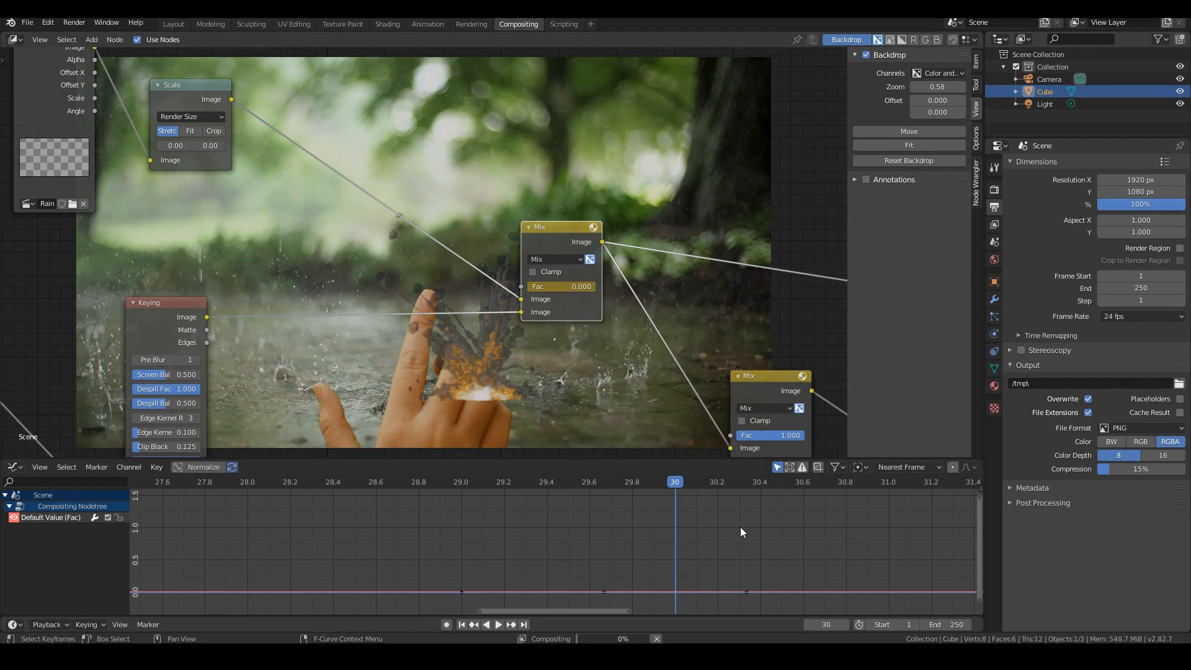
key("g")
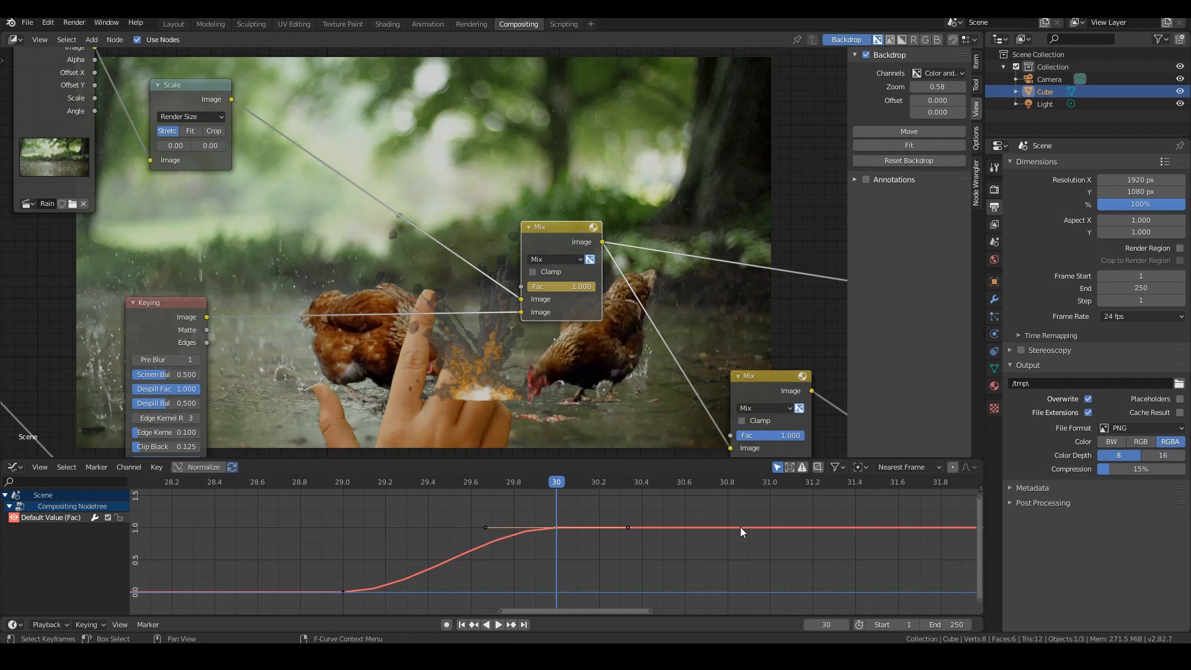
mouse_move(476, 373)
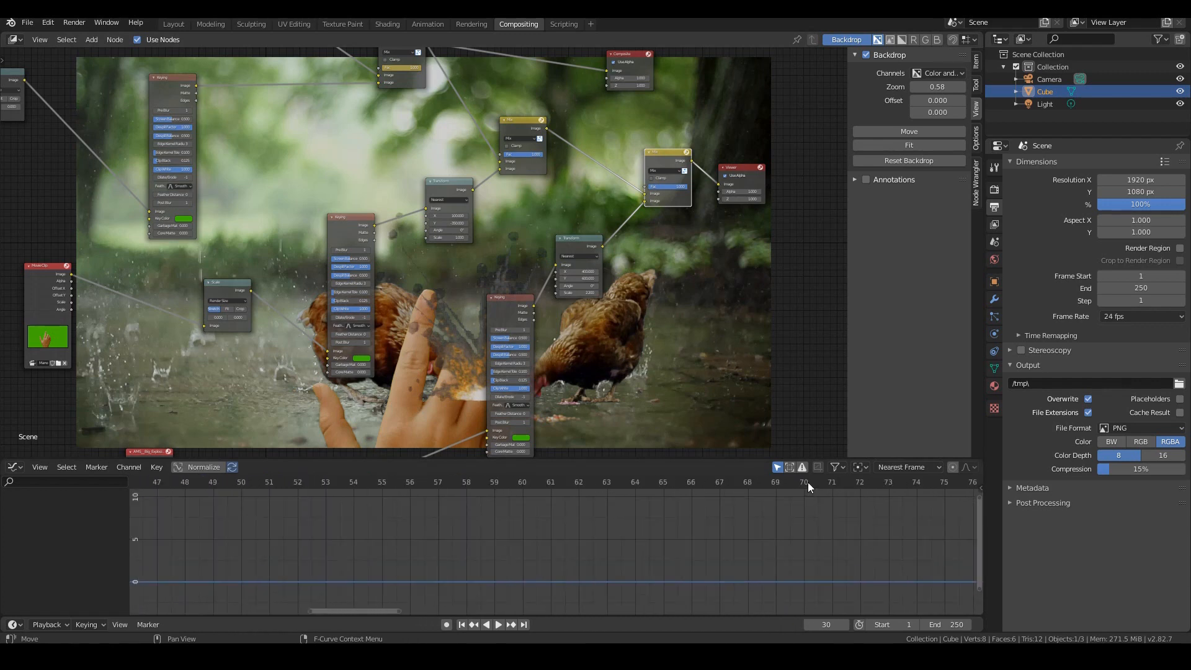
- At frame 70, keyframe the explosion Mix Fac jumping from 0 to 1
left_click(804, 481)
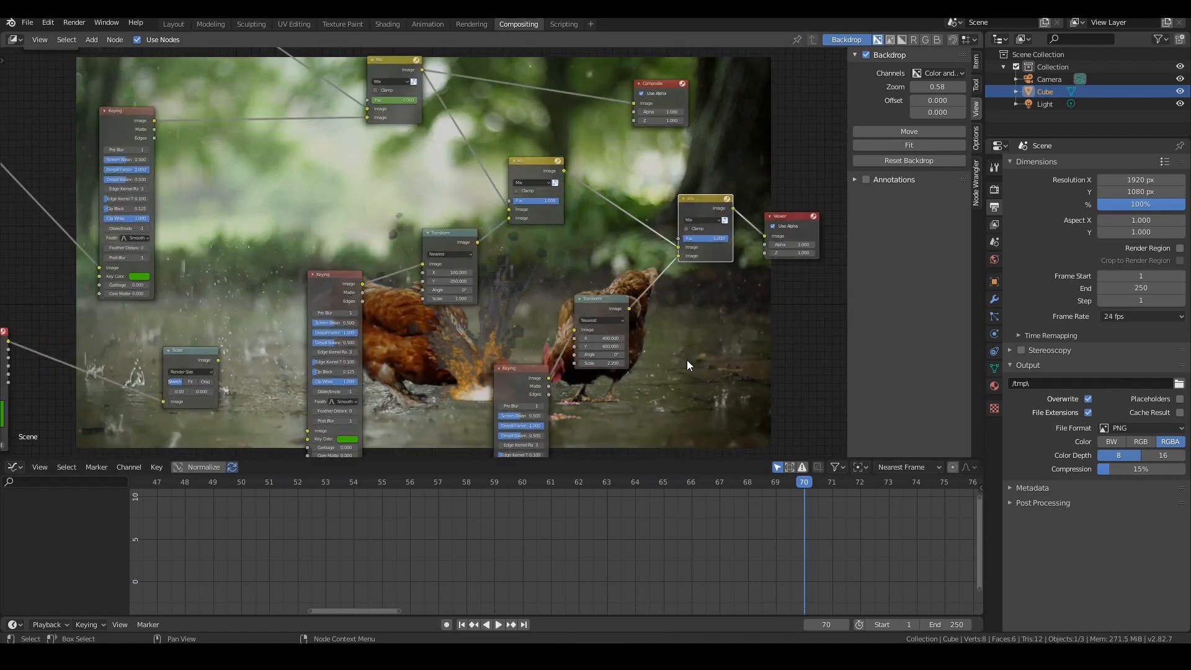
mouse_move(725, 242)
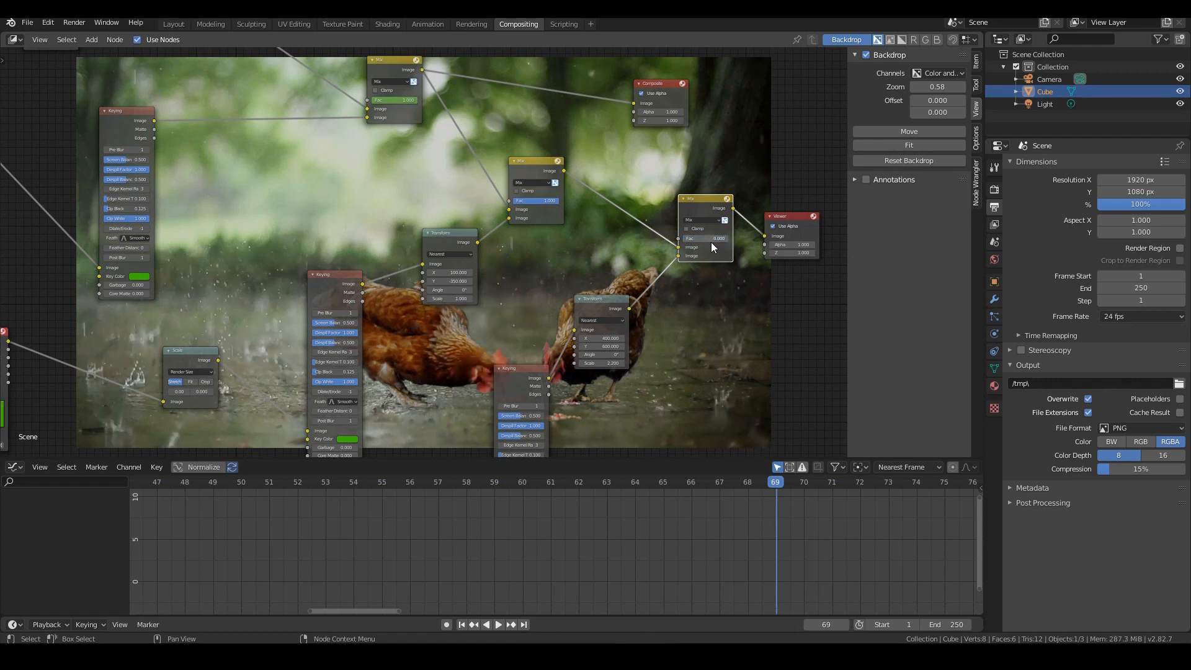
mouse_move(706, 244)
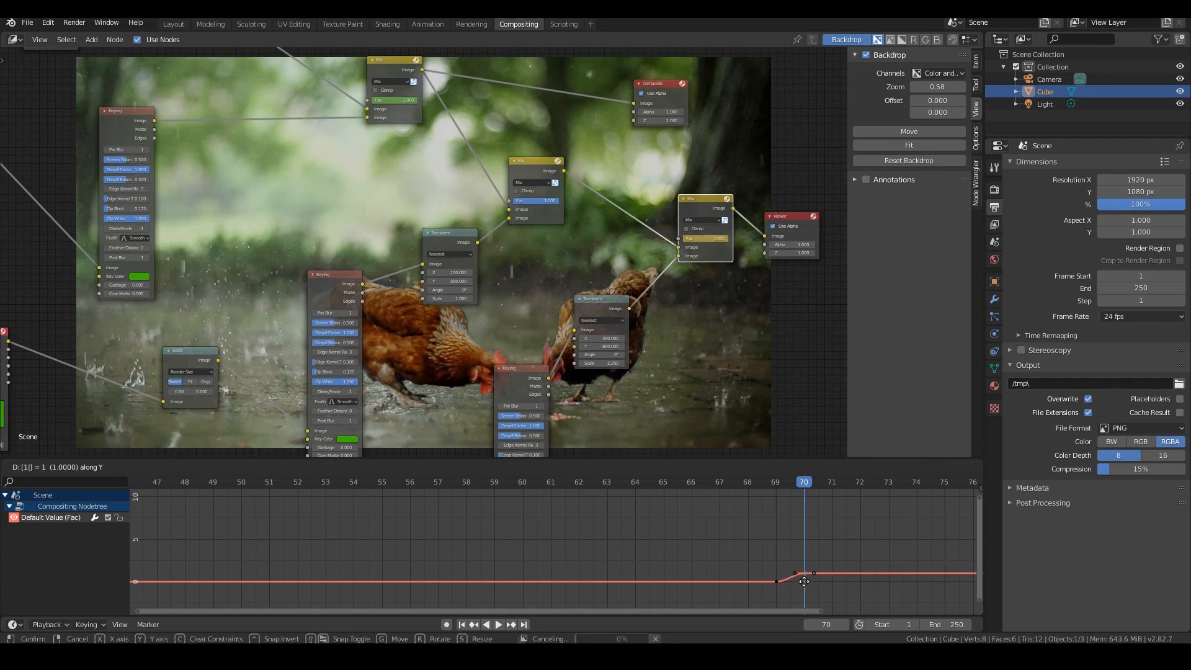
key("Escape")
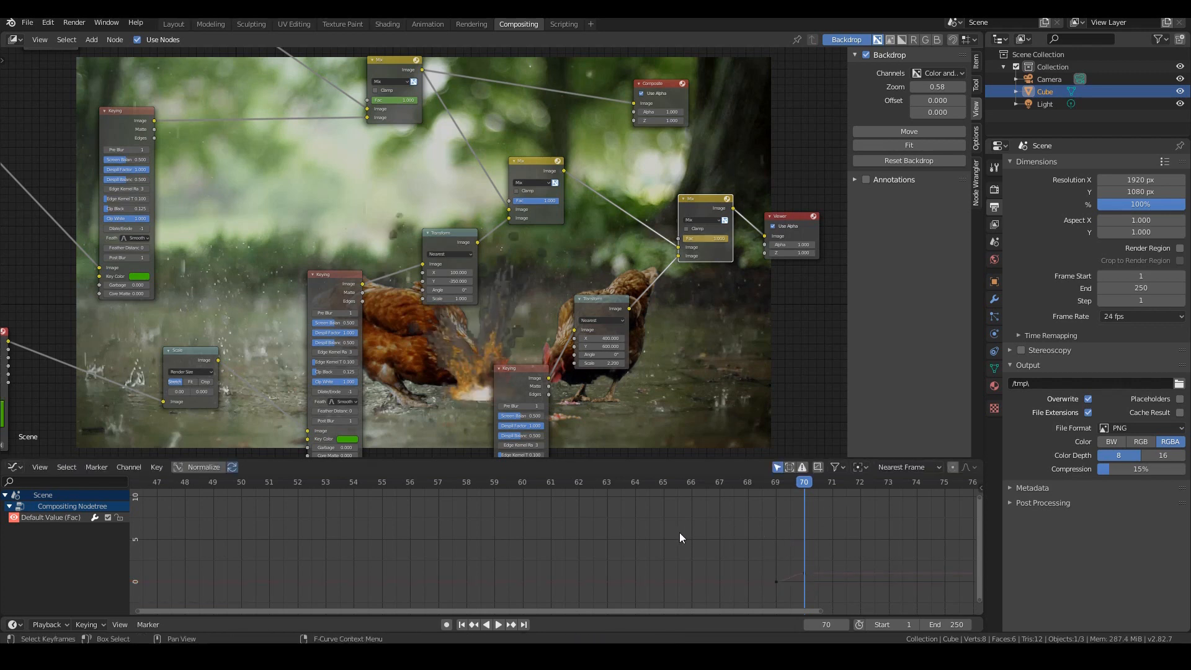
mouse_move(722, 486)
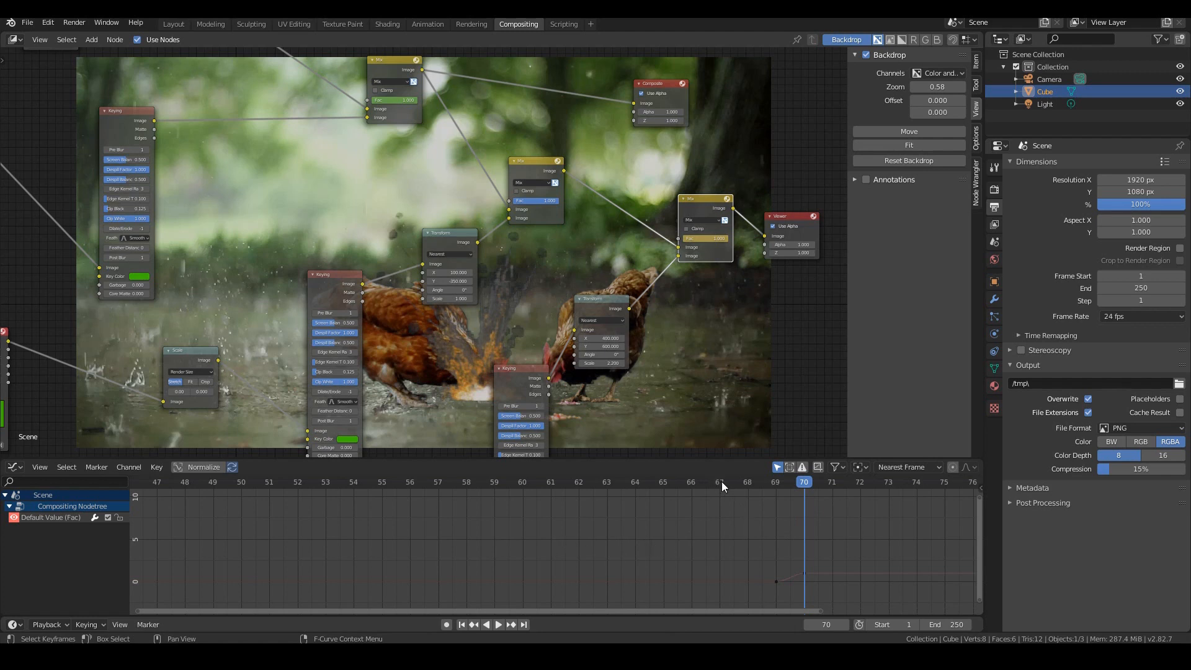
- Scrub frames 67, 71 and 115 to check the explosion timing
left_click(719, 481)
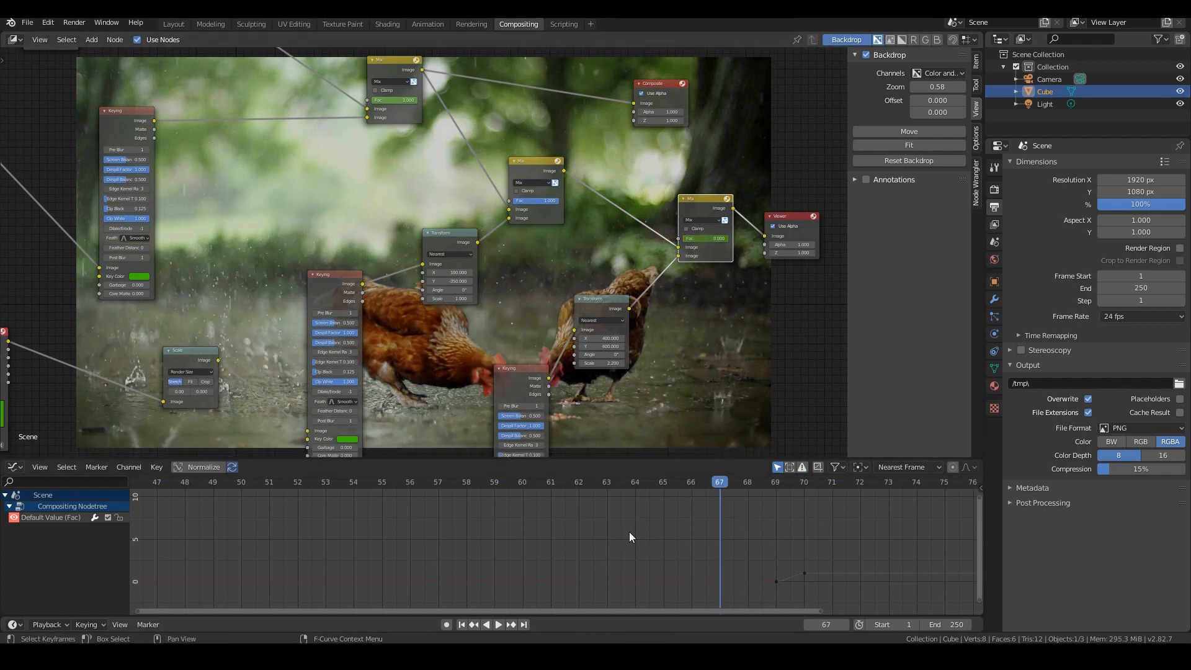
mouse_move(657, 563)
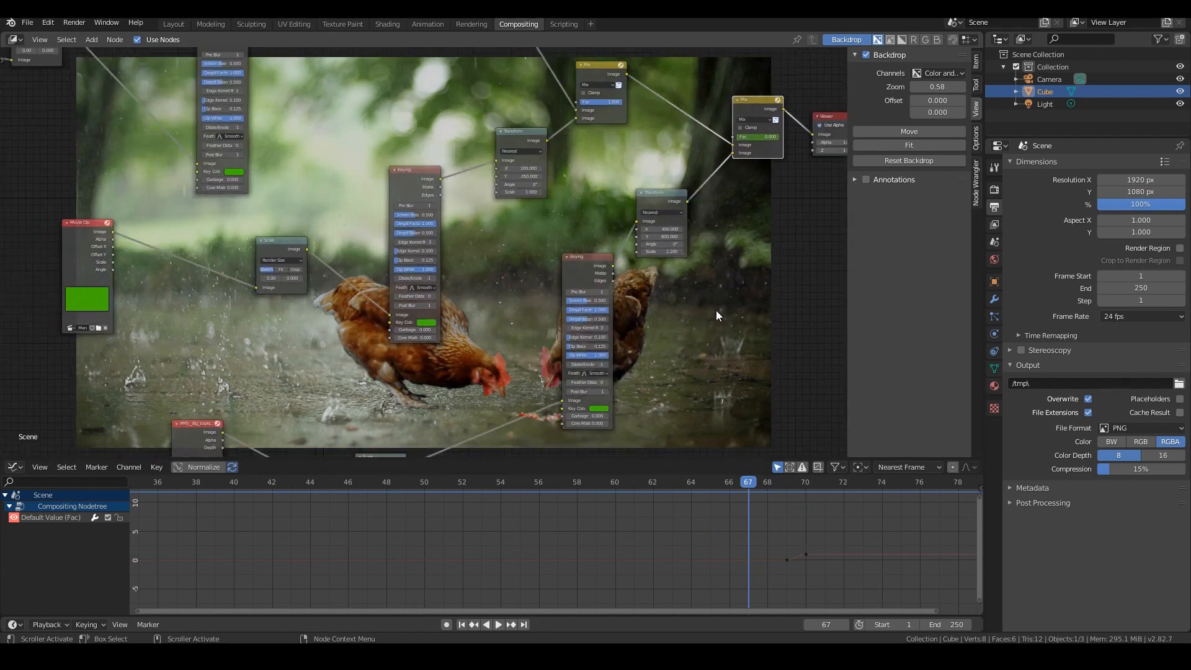
scroll("down", 3)
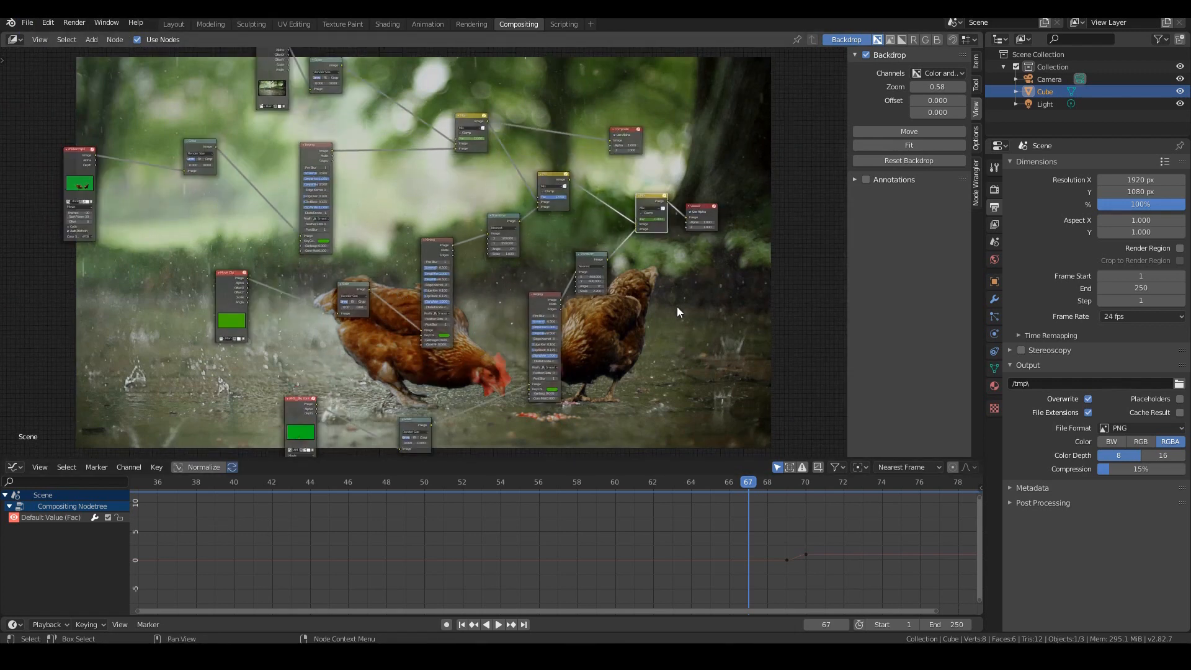
left_click(748, 481)
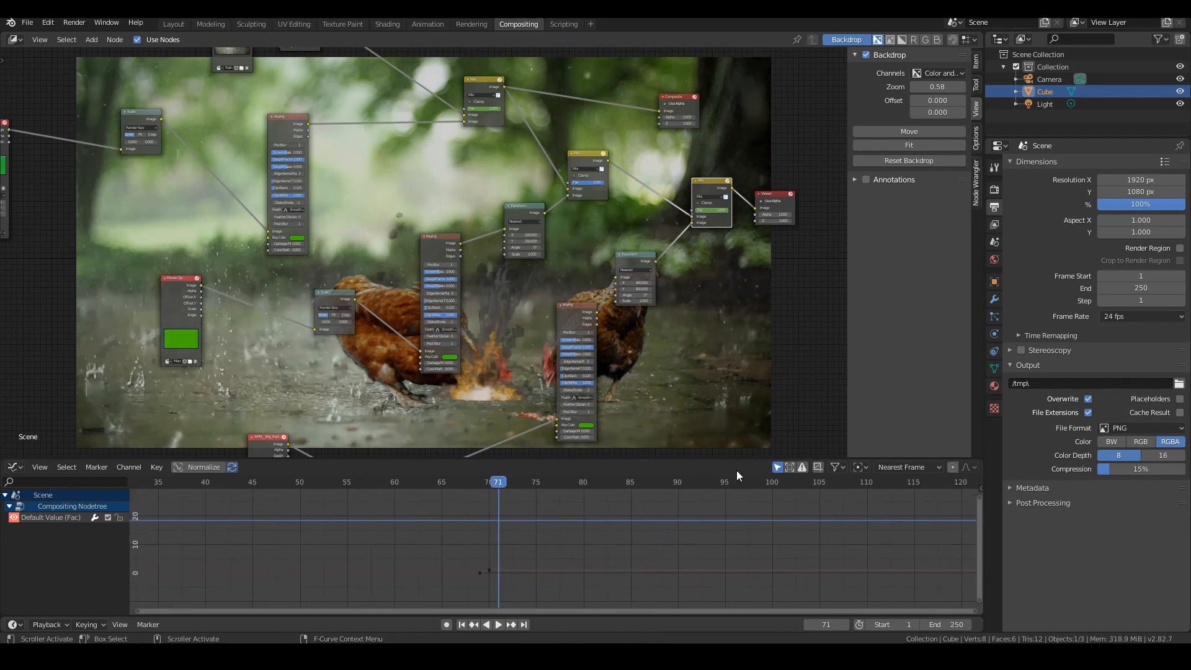
left_click(771, 481)
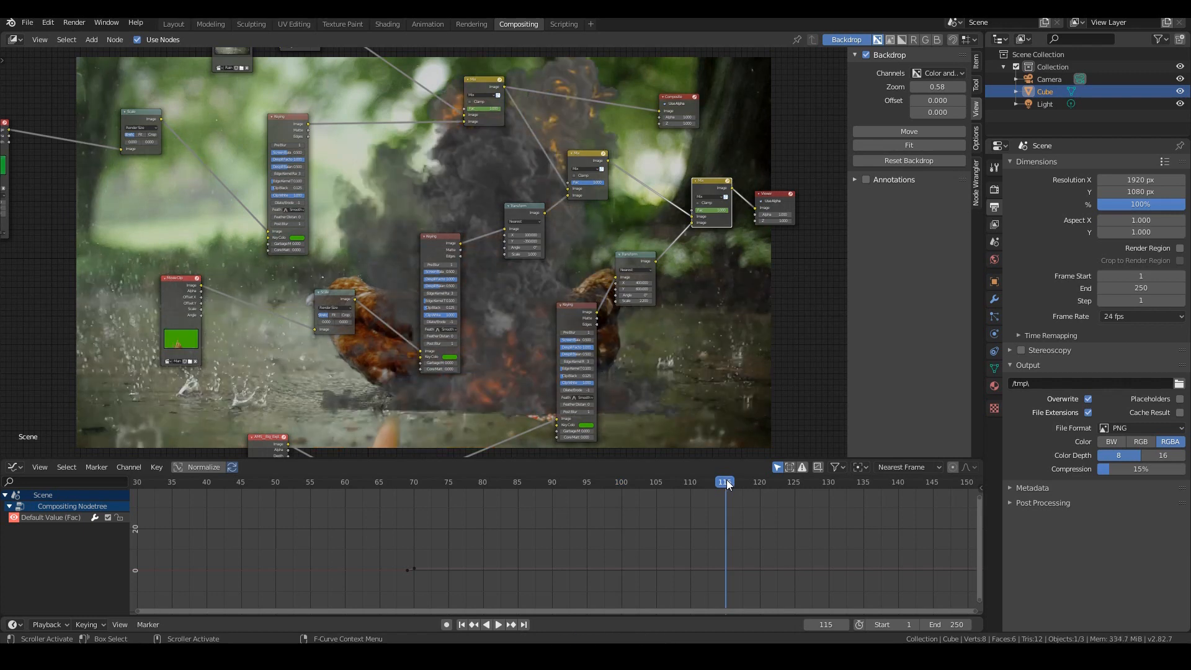
- Play back from frame 110, then keyframe the Mix Fac dropping to 0 around frame 111
left_click(497, 624)
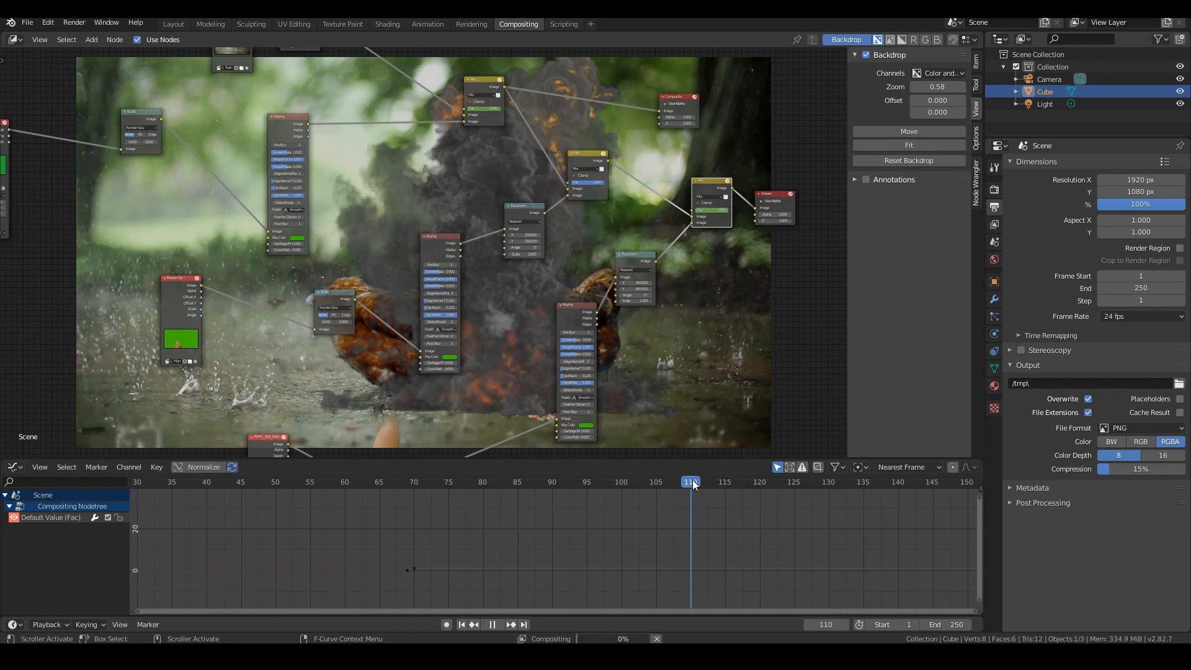
left_click(491, 624)
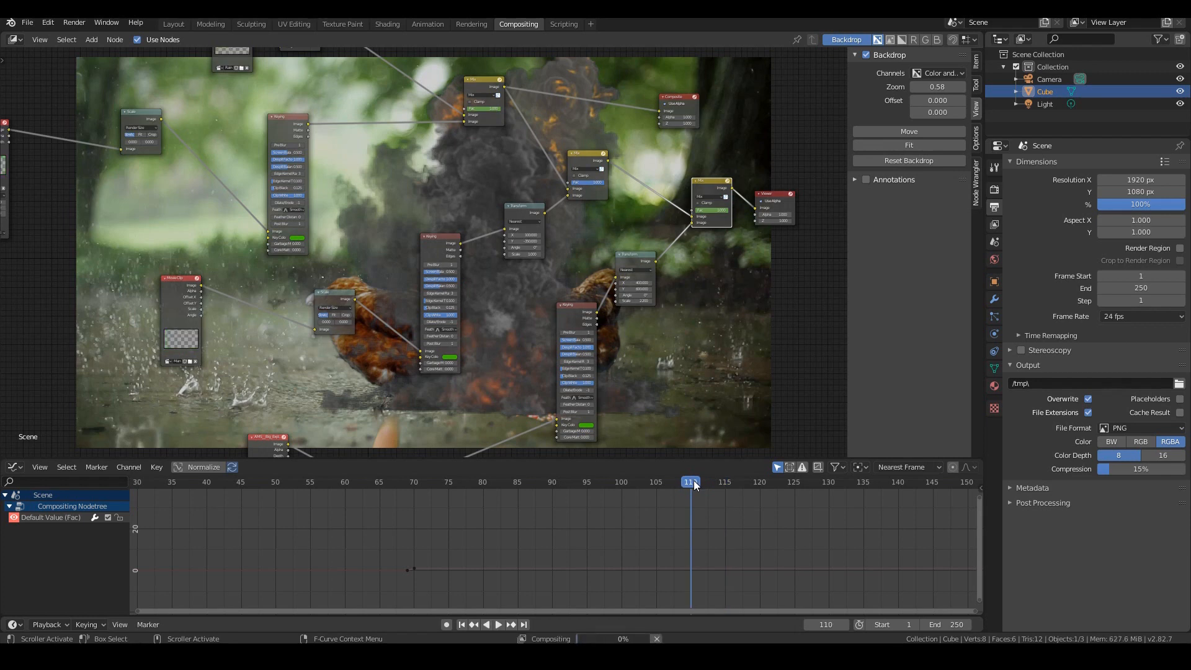
left_click(691, 481)
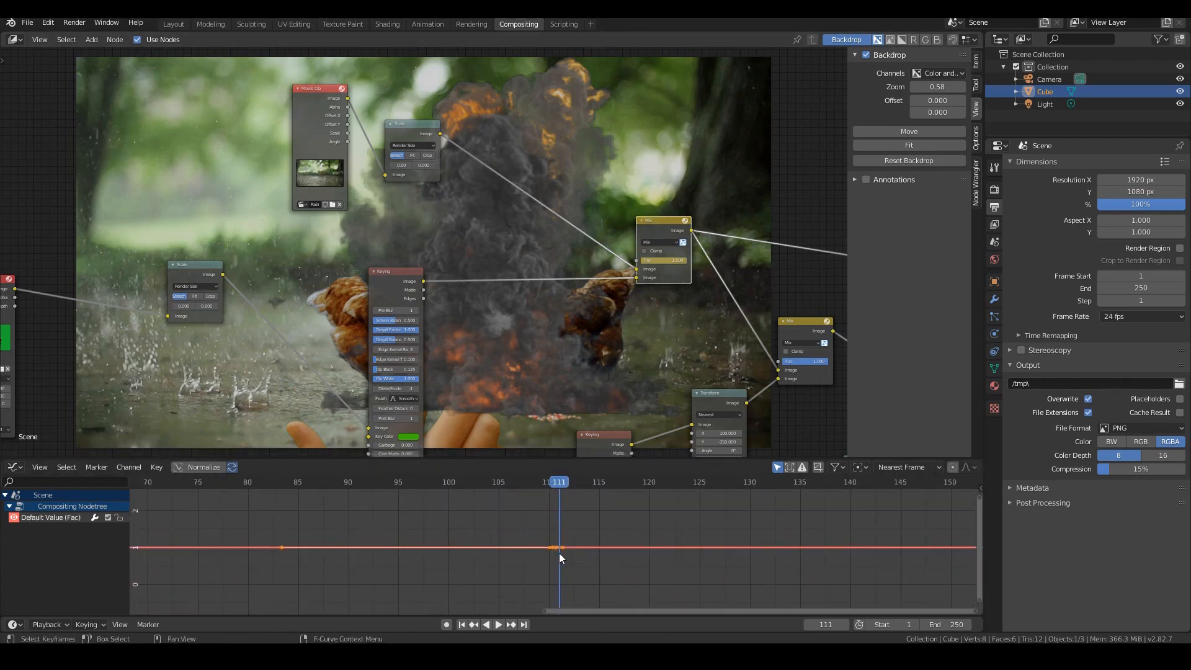
scroll("up", 3)
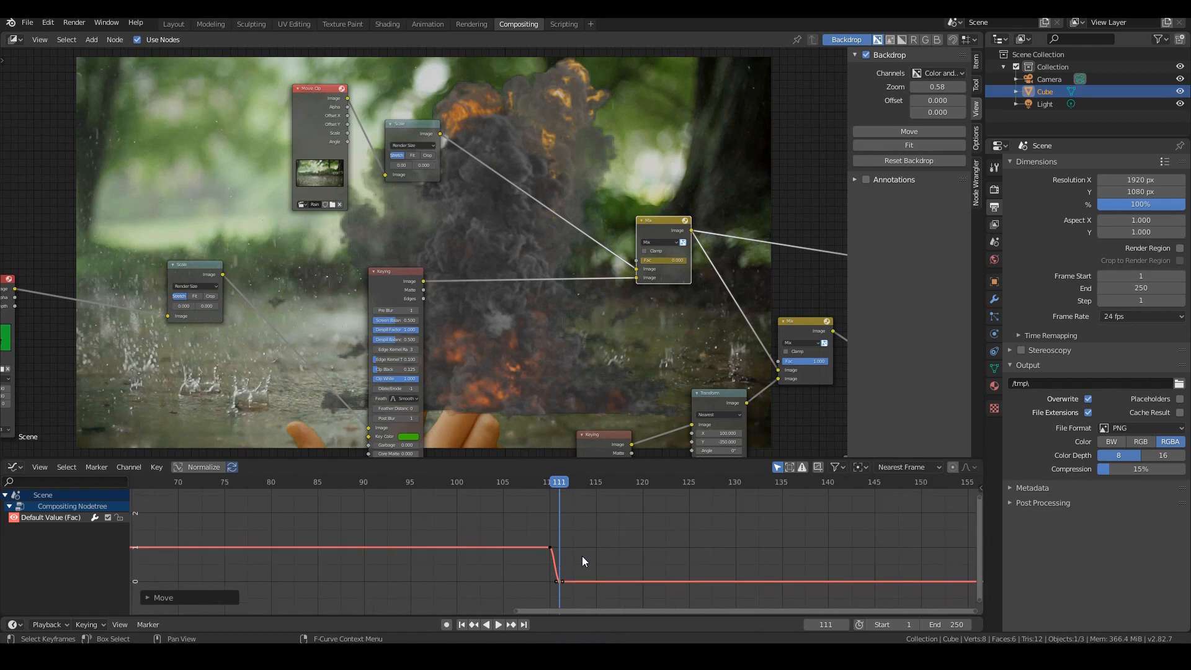
mouse_move(540, 549)
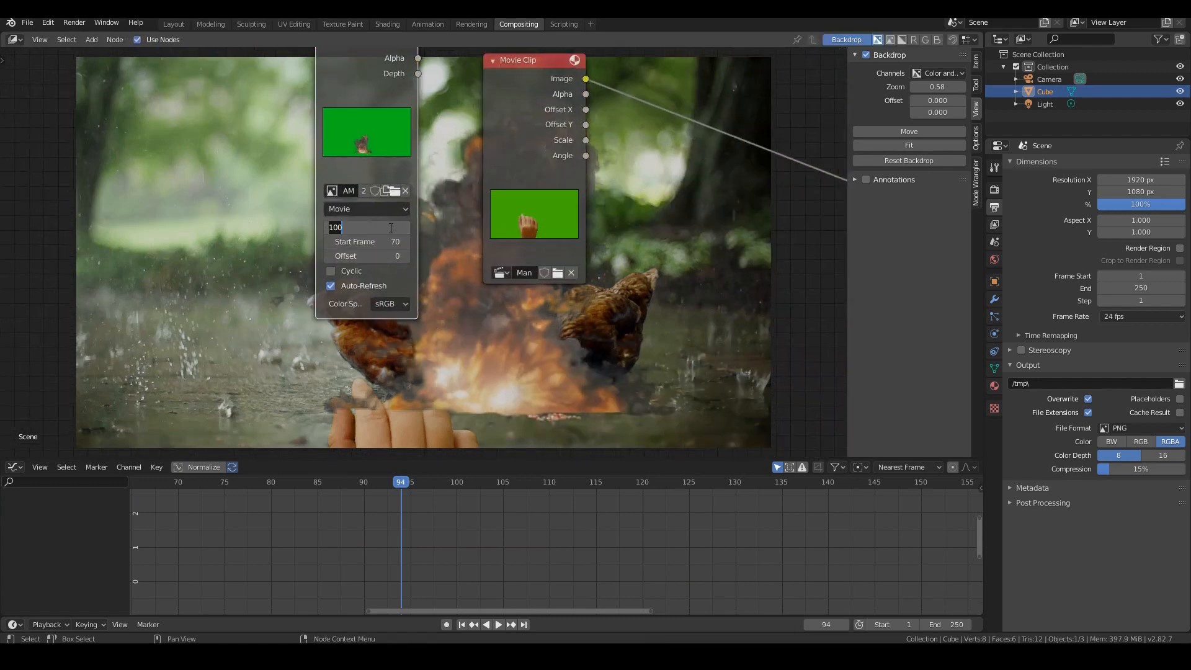
left_click(365, 242)
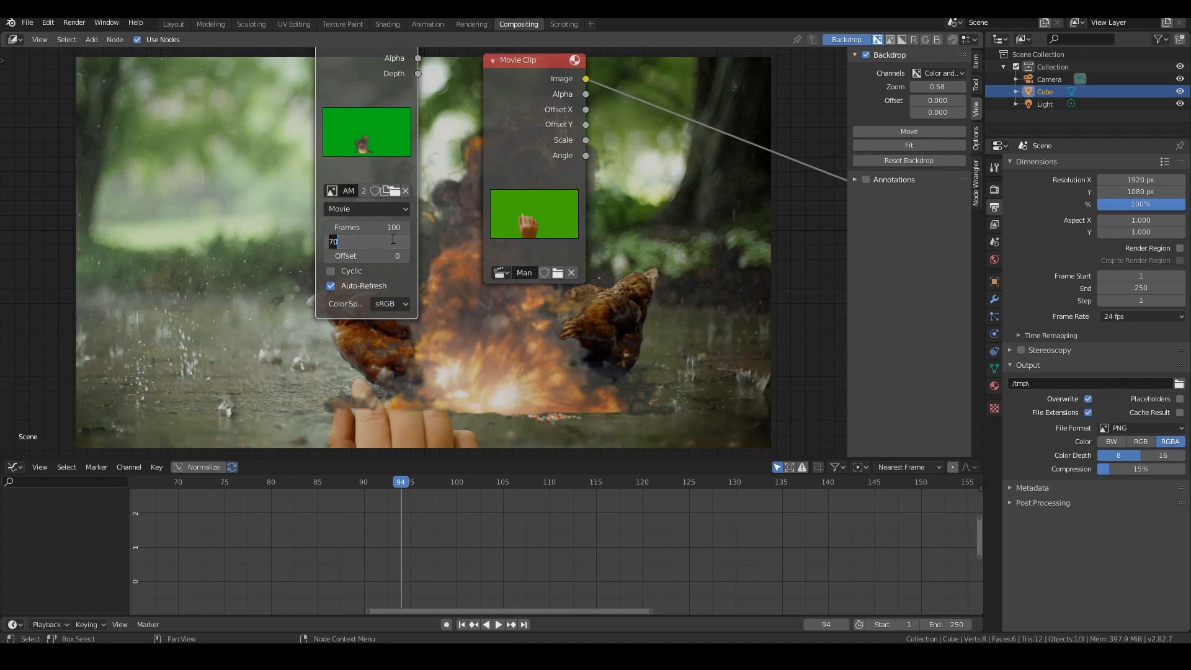
key("Return")
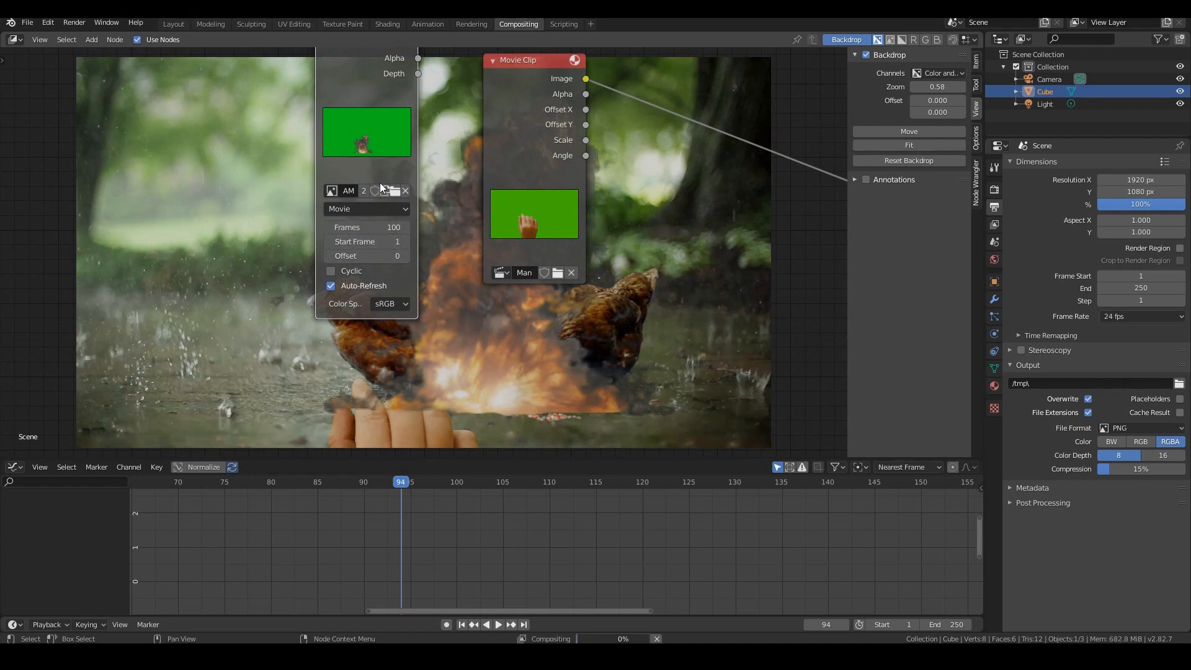
left_click(393, 190)
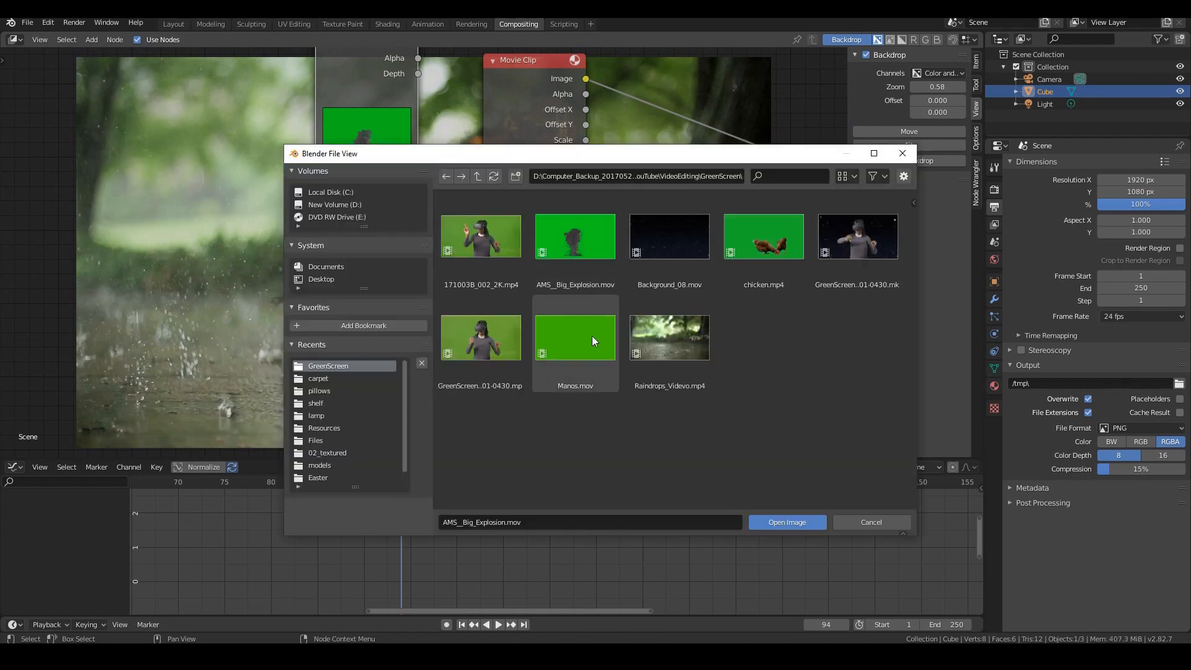
left_click(786, 522)
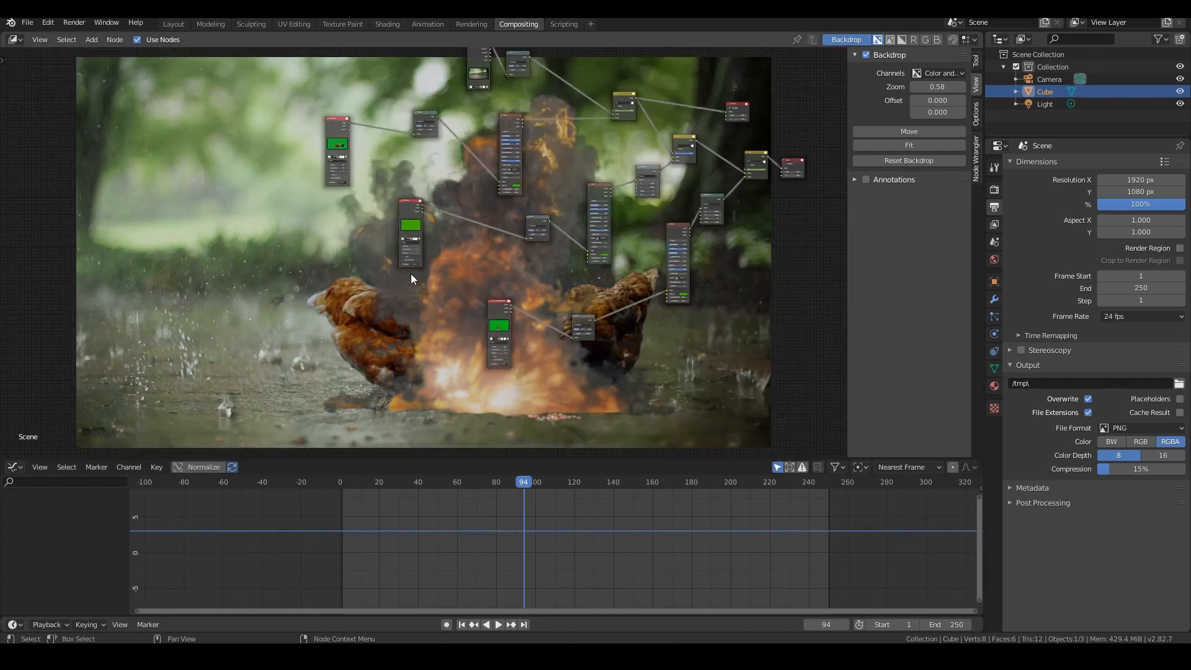
- Return the playhead to frame 0 at the start of the animation
left_click(26, 22)
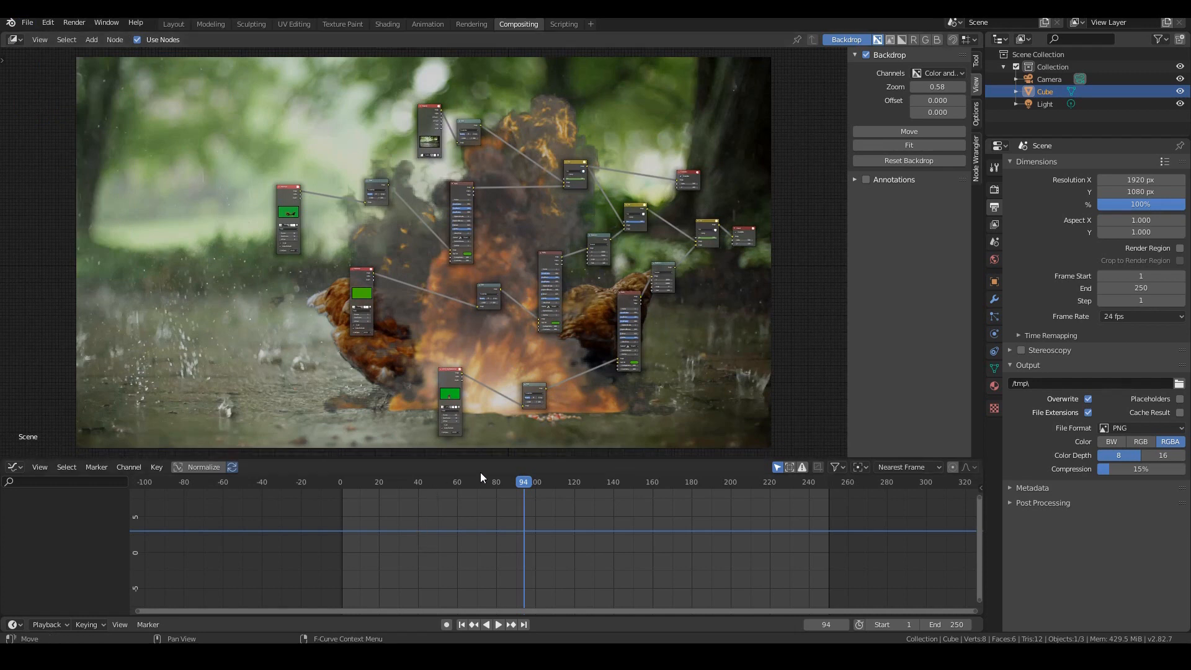
left_click(500, 481)
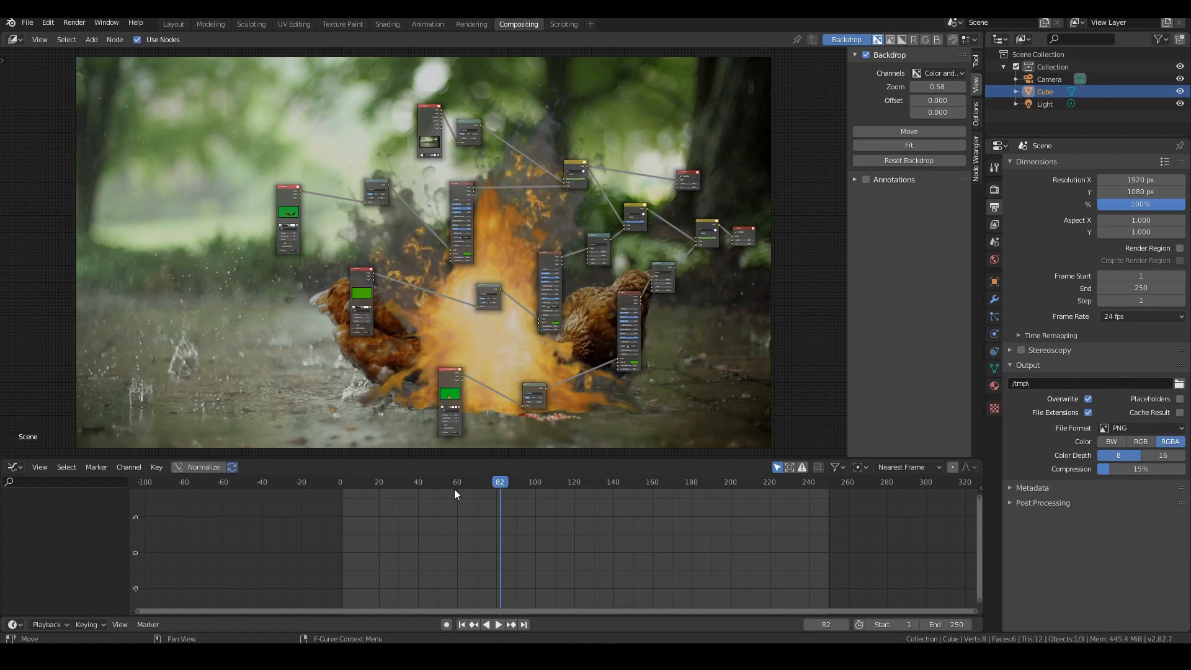
left_click(461, 624)
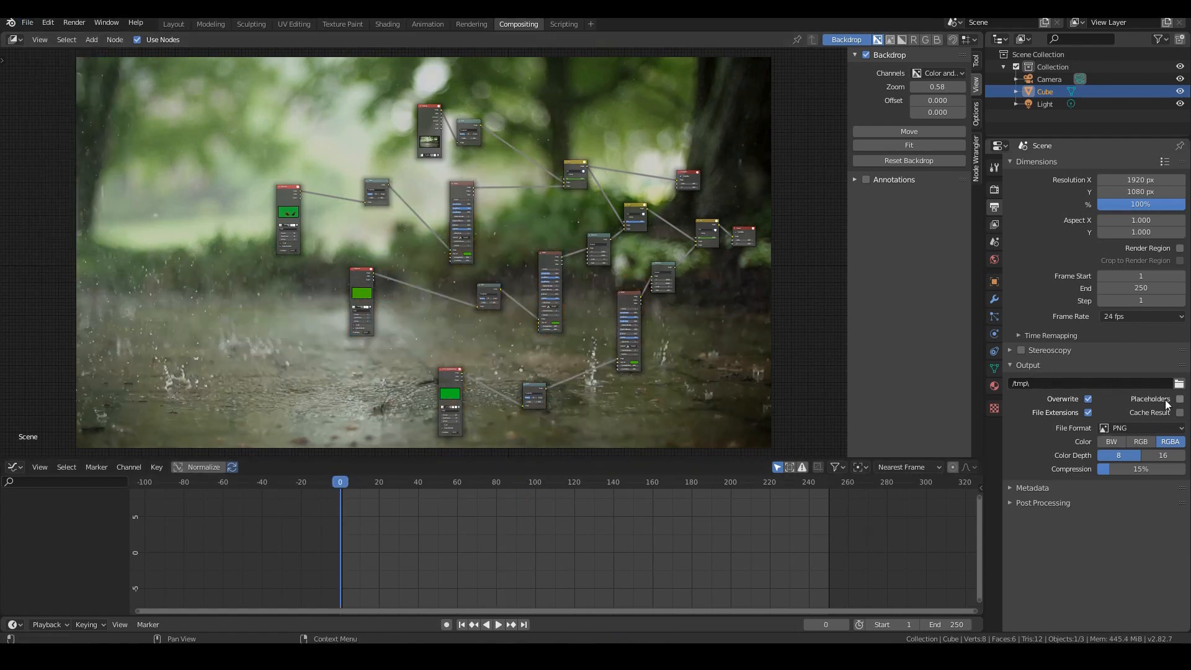
mouse_move(1179, 383)
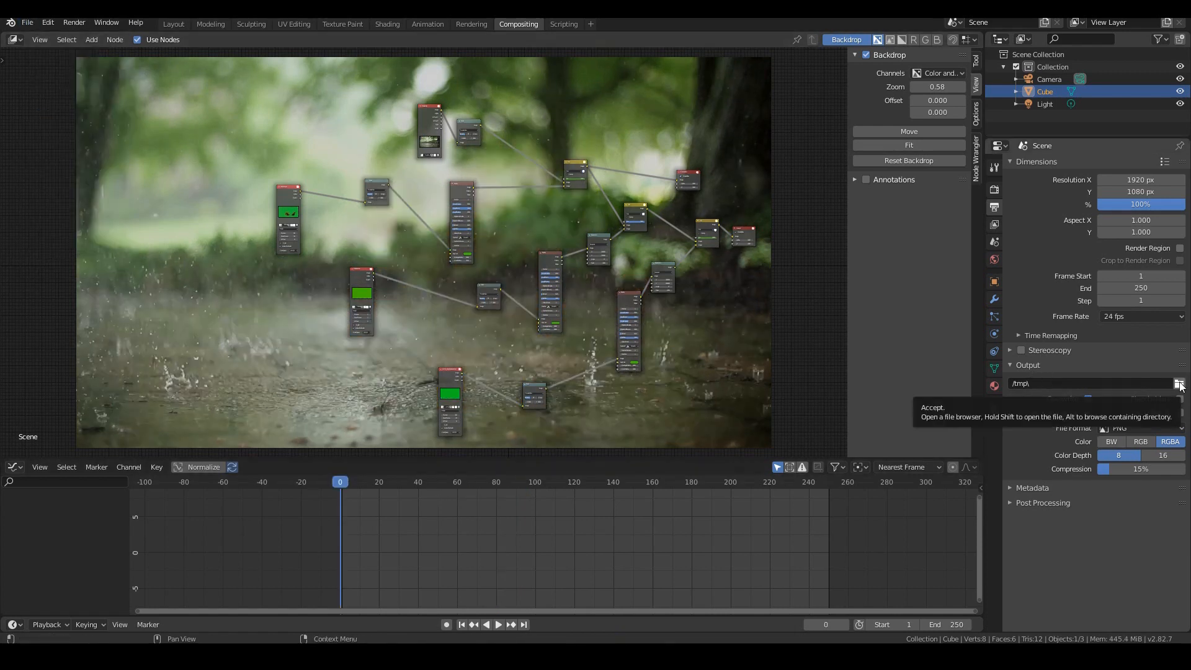
- Set the render output path to an ExplodingChickens file in the project folder
left_click(1178, 383)
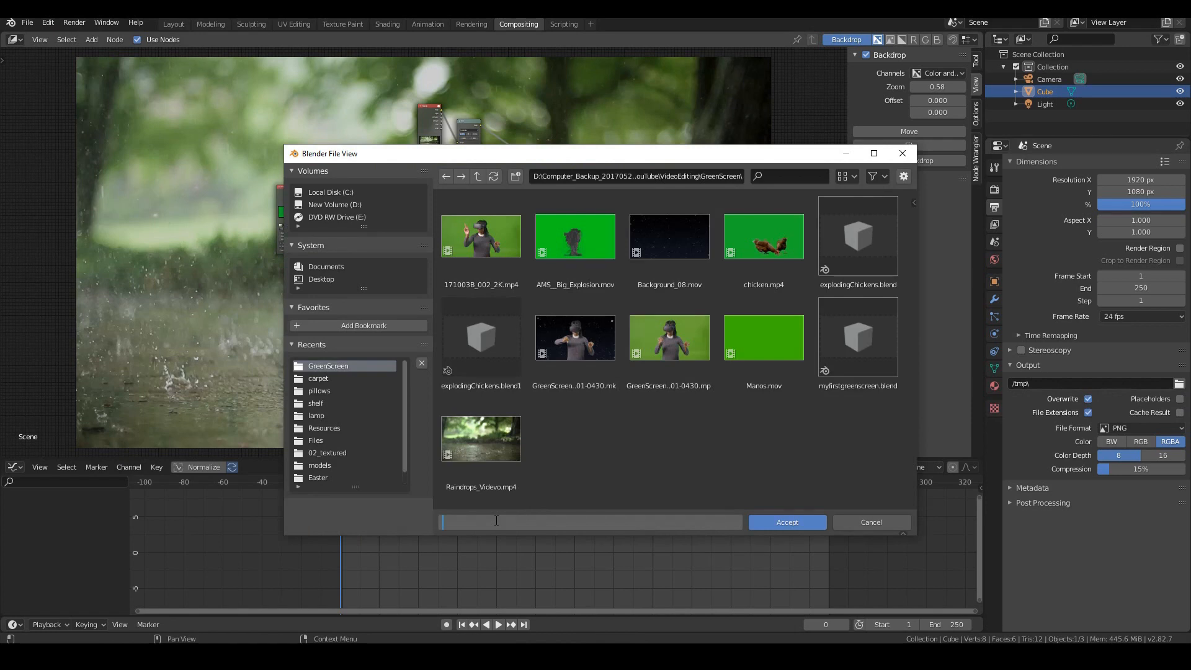
type("ExplodingChickens")
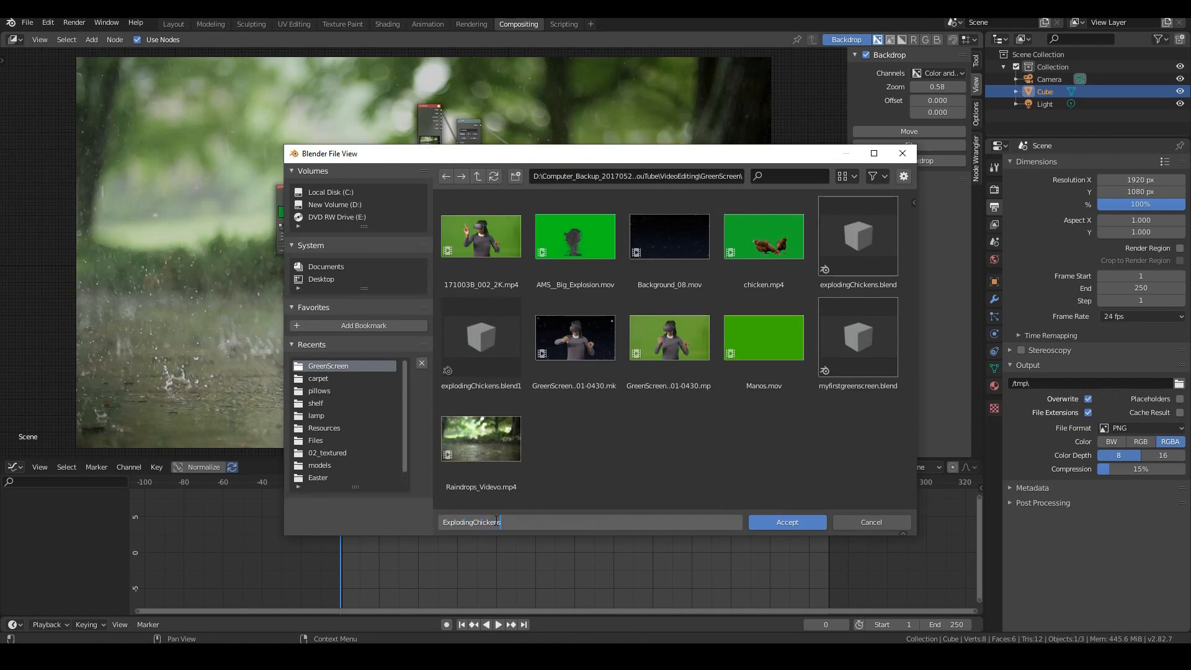
left_click(786, 523)
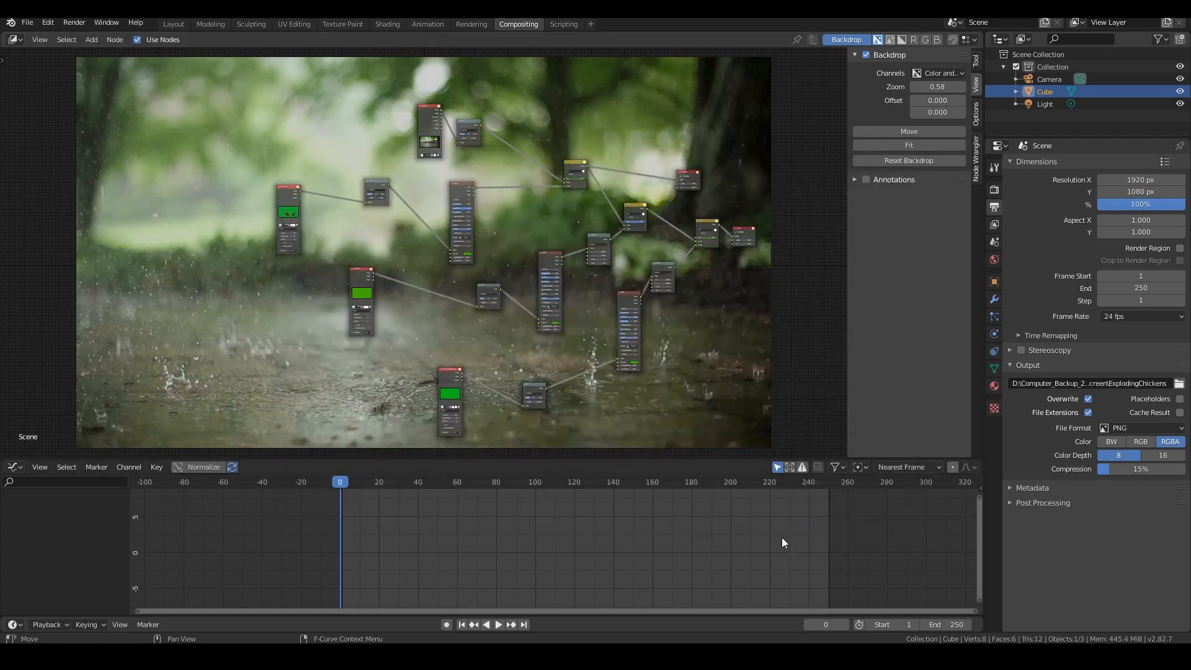
- Set File Format to FFmpeg video with an MPEG-4 container, then preview the smoke at frame 171
left_click(1139, 428)
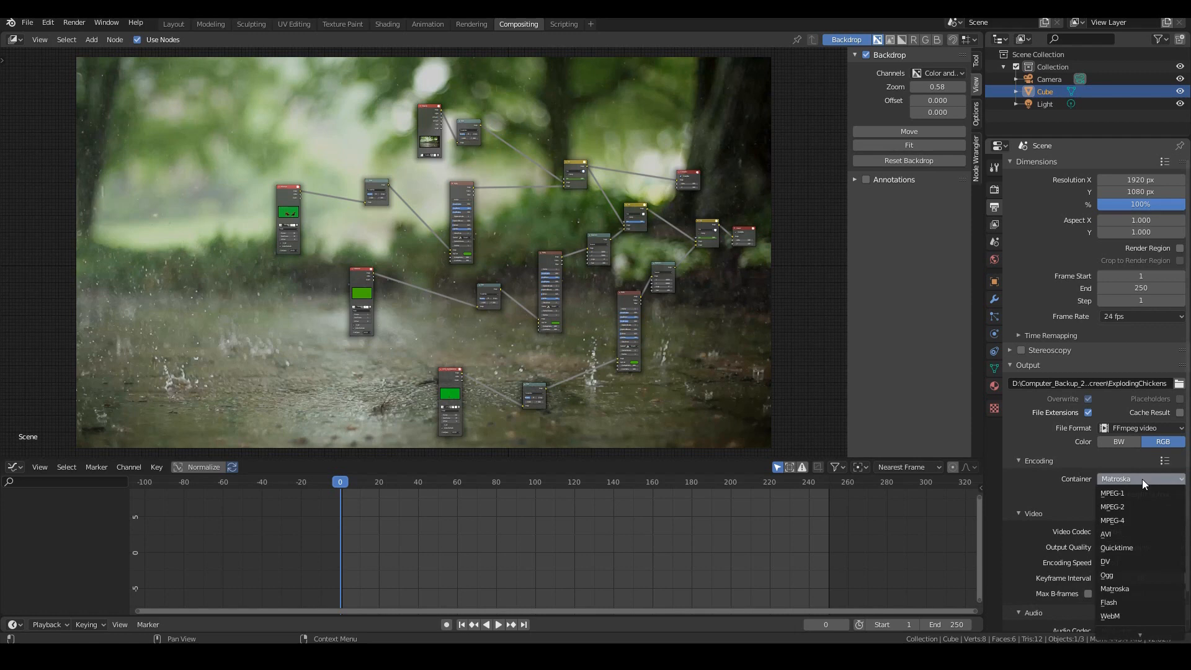
mouse_move(1158, 486)
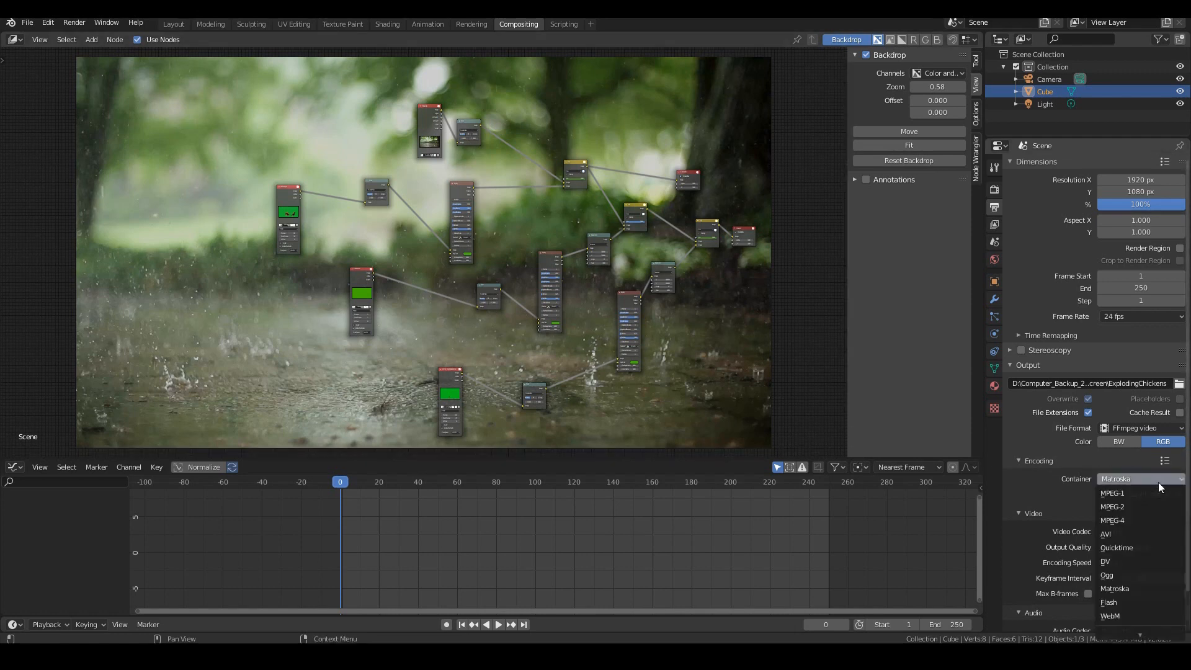
left_click(1115, 588)
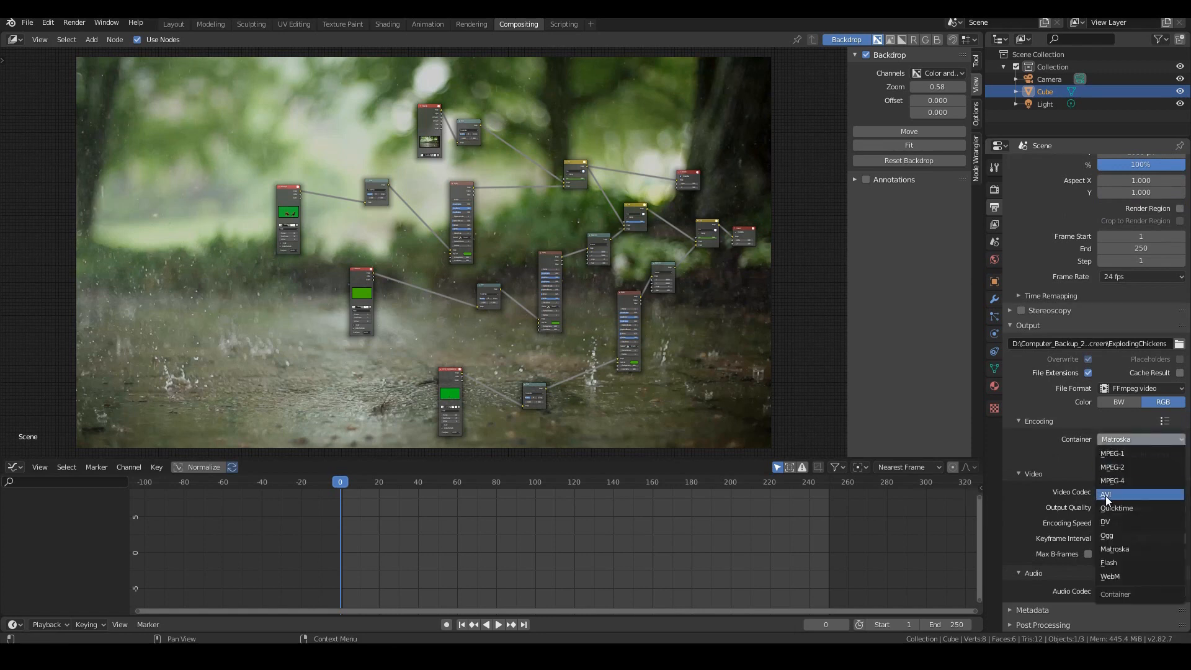
left_click(1111, 480)
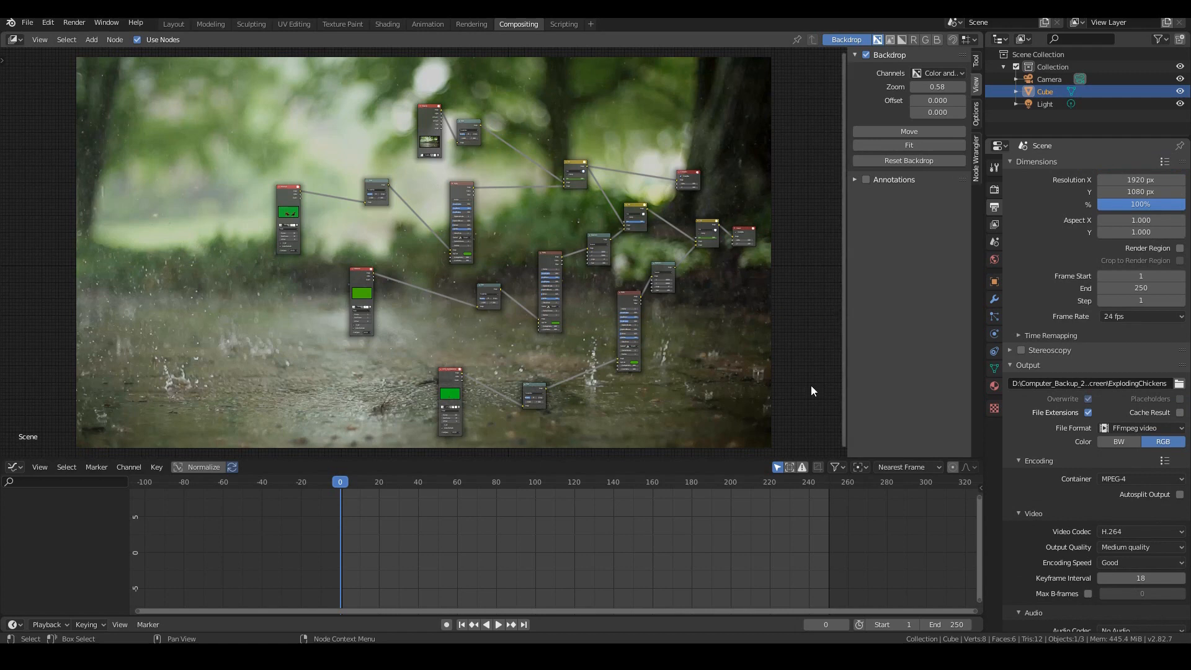
left_click(823, 481)
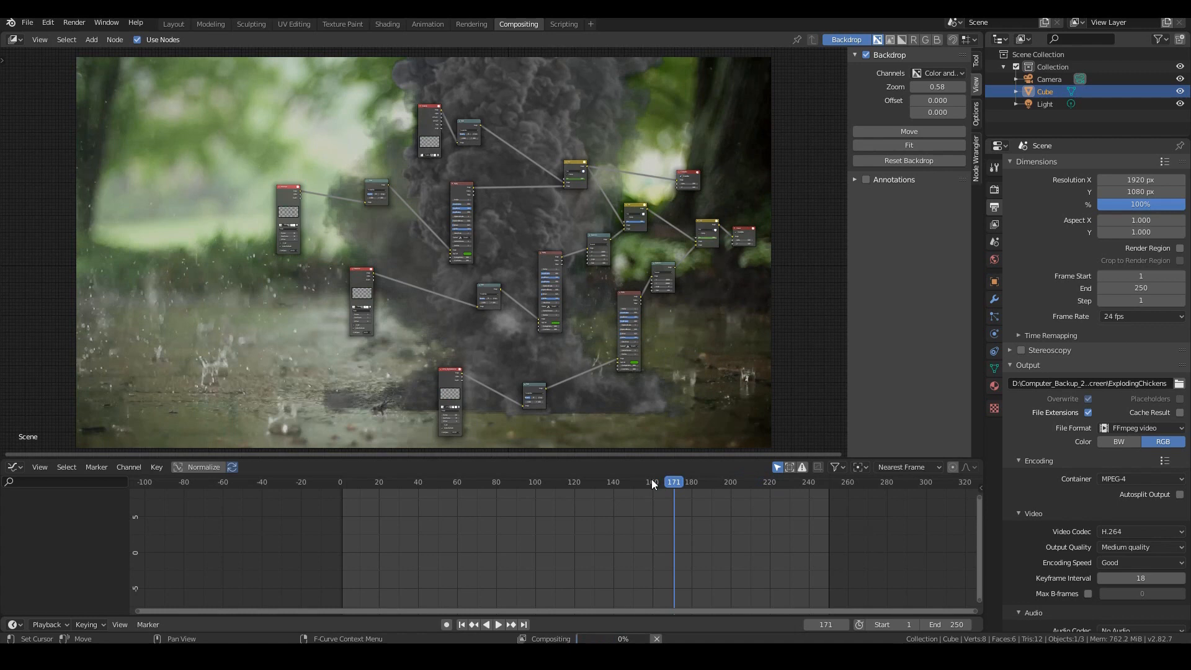
left_click(648, 481)
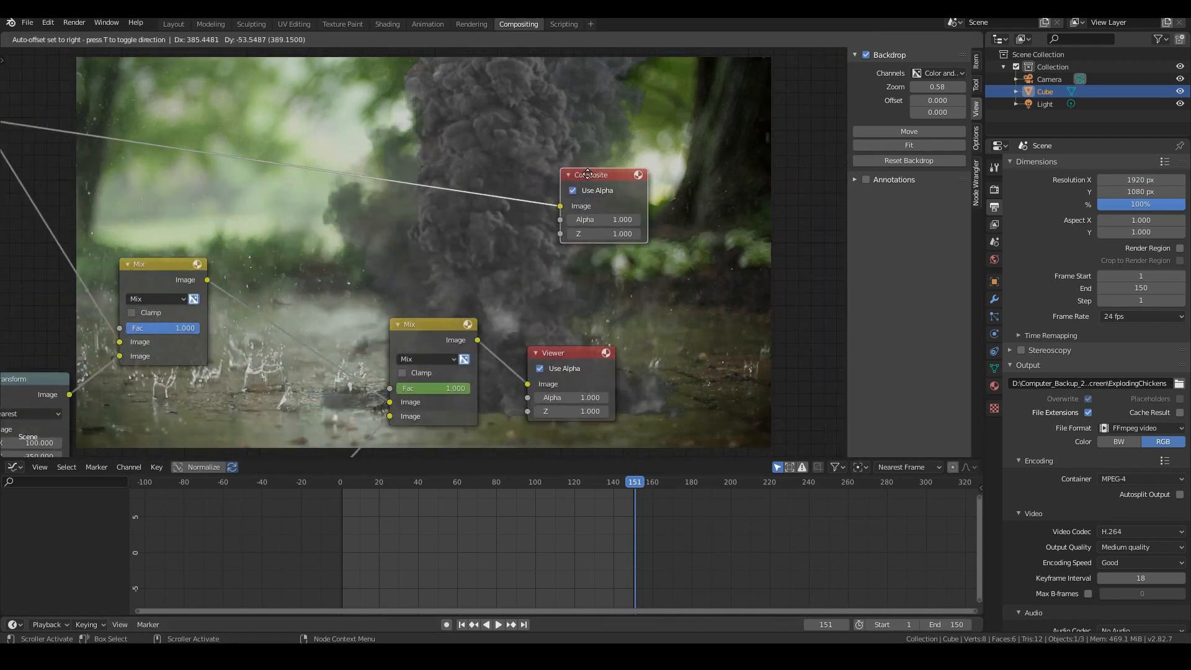
- Select the Composite node and render a test frame with F12
left_click(590, 175)
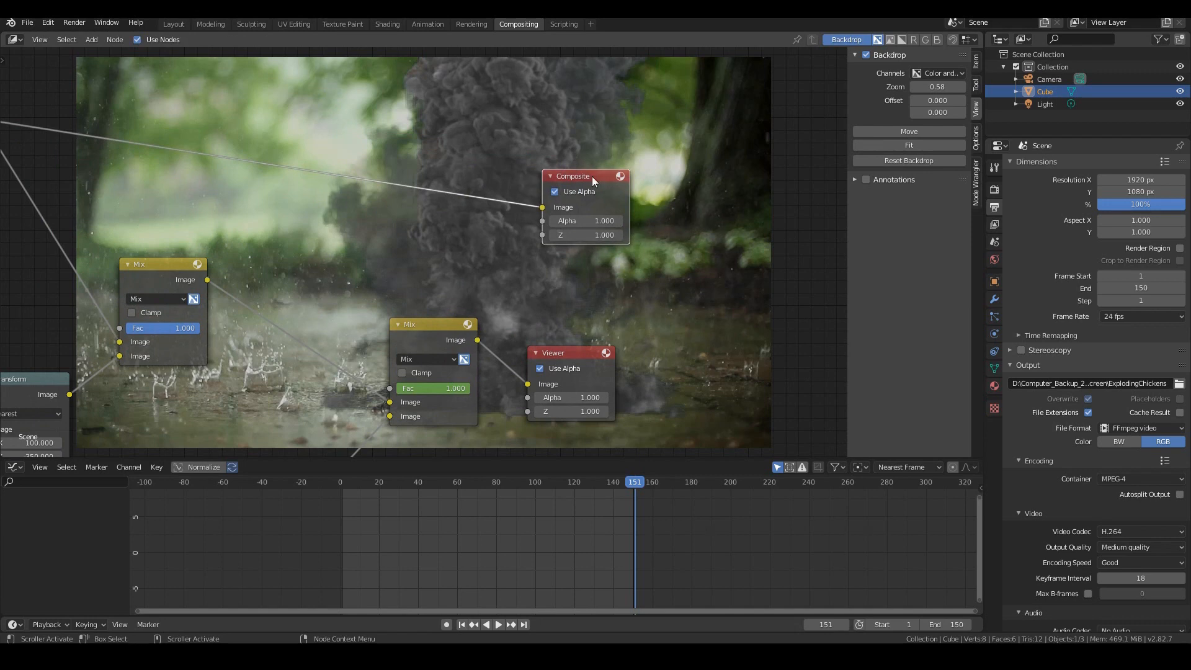
key("F12")
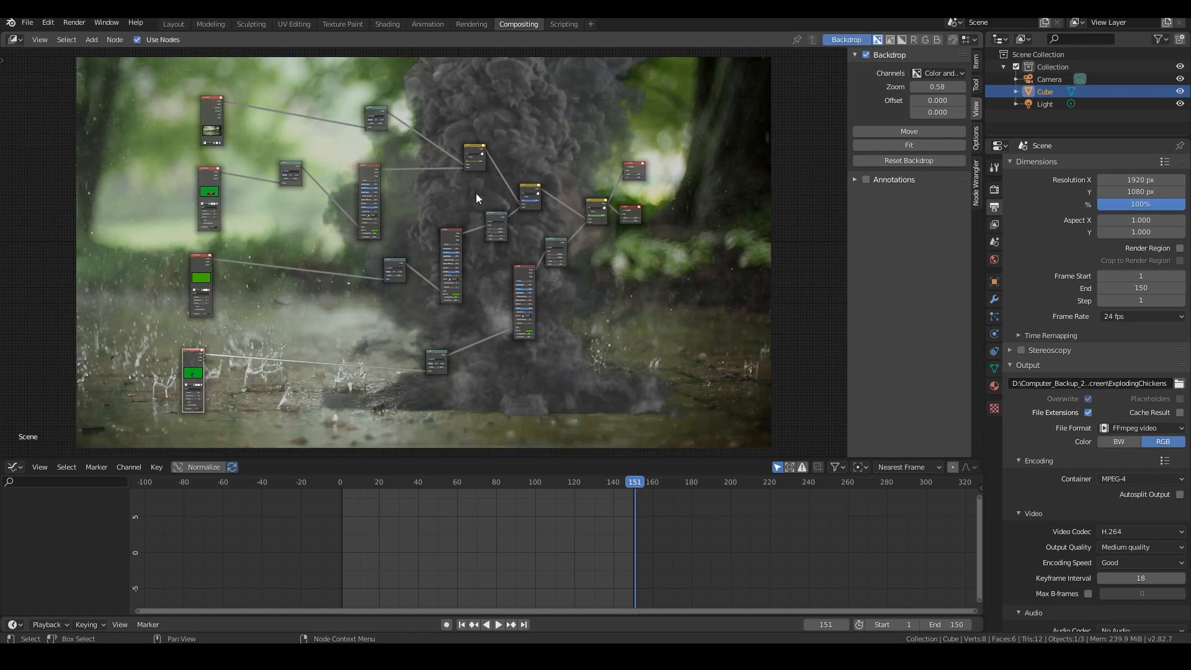
mouse_move(629, 358)
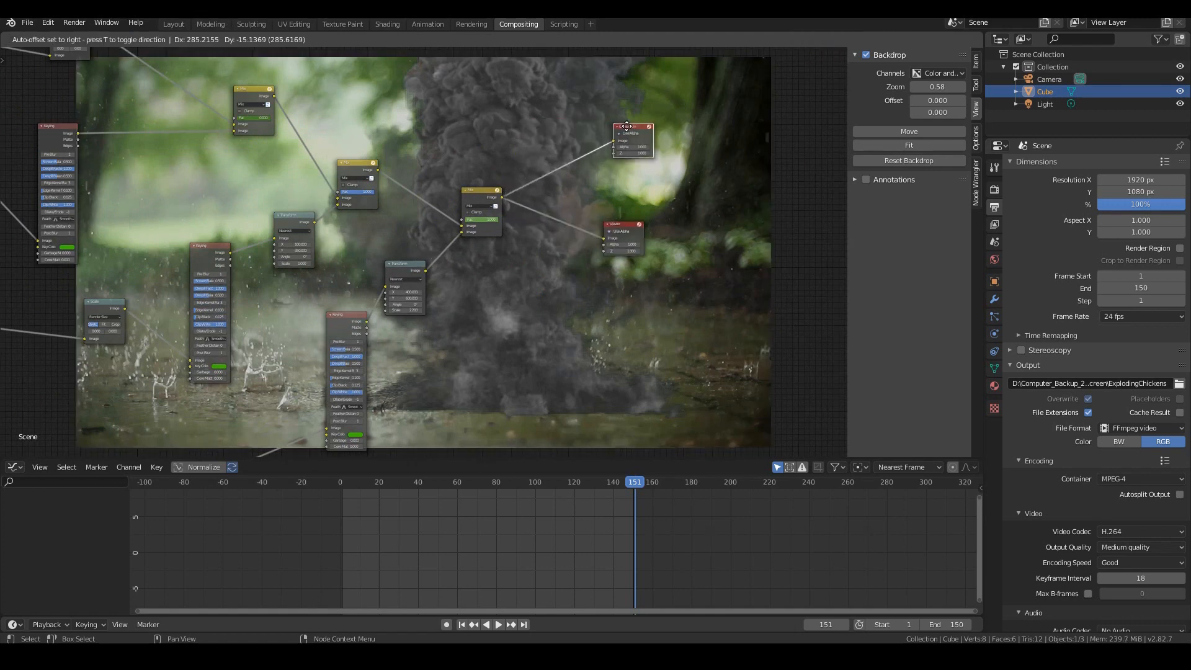
left_click(26, 22)
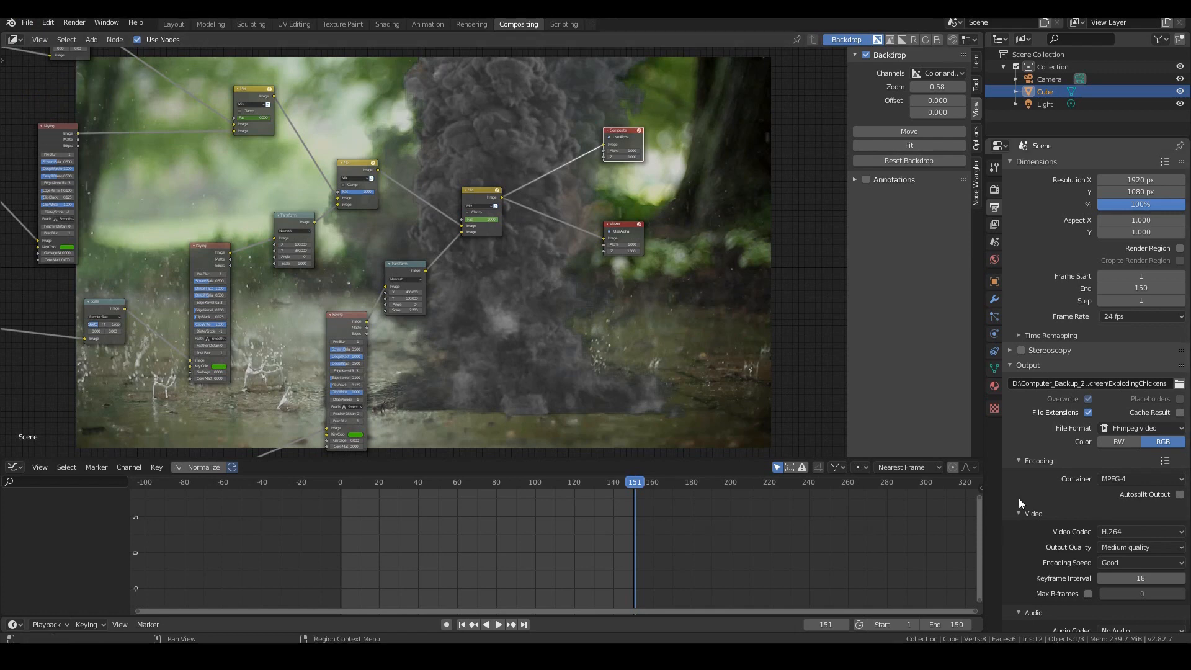
- Start Render Animation from the Render menu
left_click(115, 40)
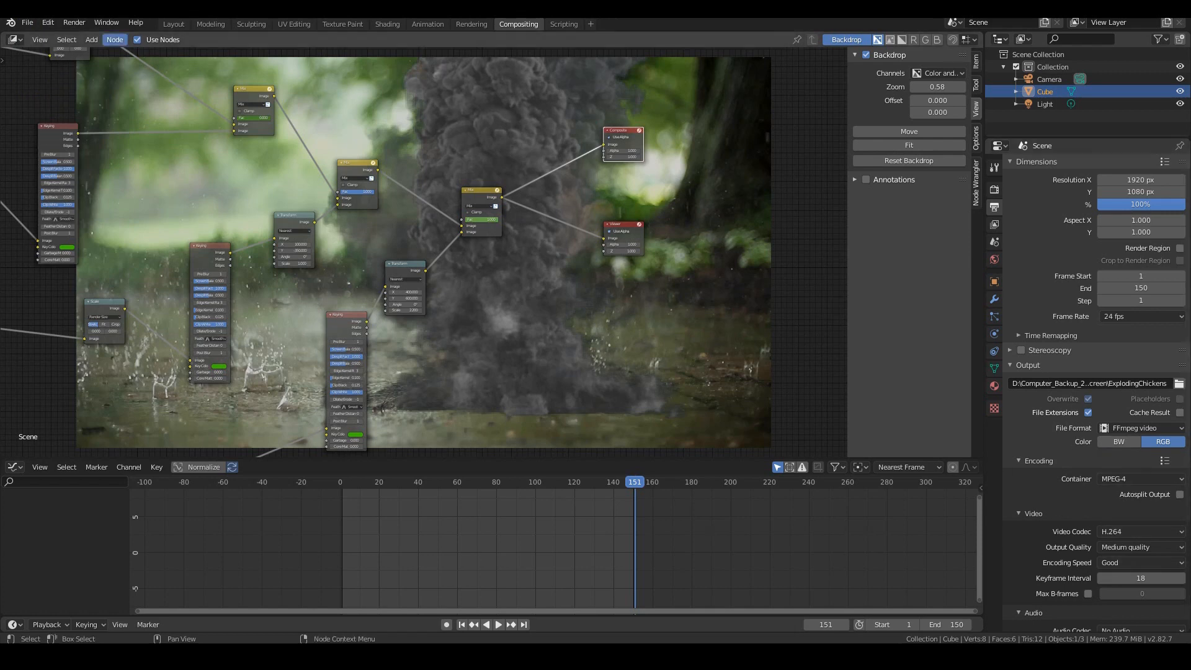
left_click(73, 23)
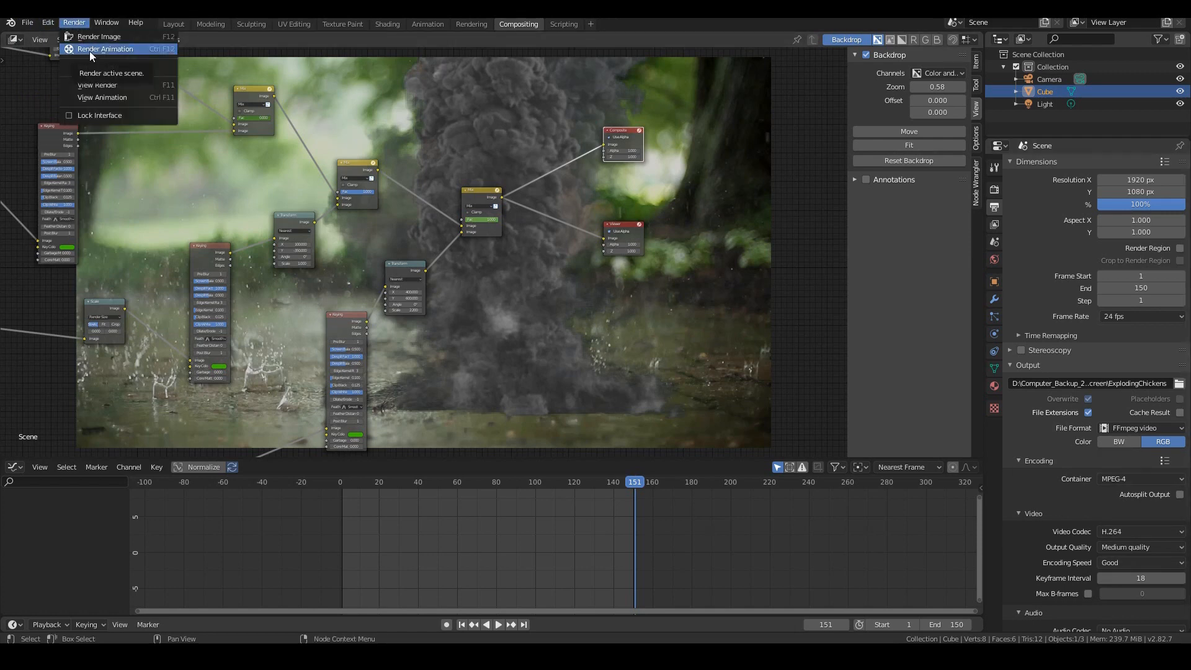
left_click(104, 48)
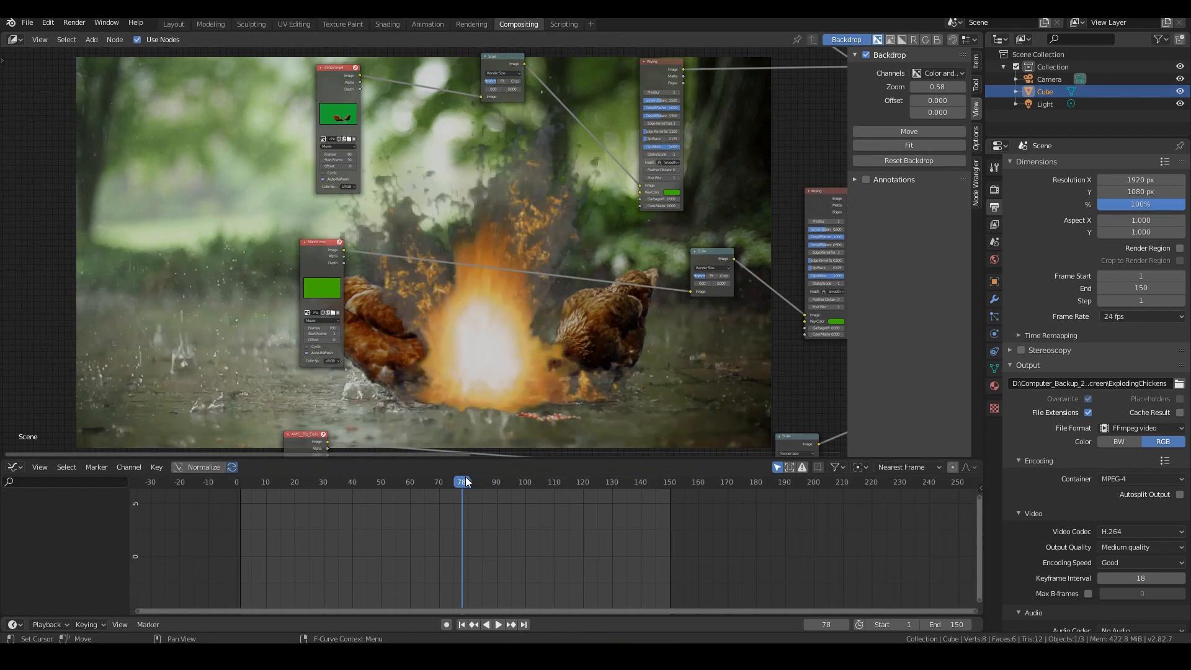
- Move the Mix factor keyframe to frame 63 so the value drops from 1 to 0 there
left_click(415, 481)
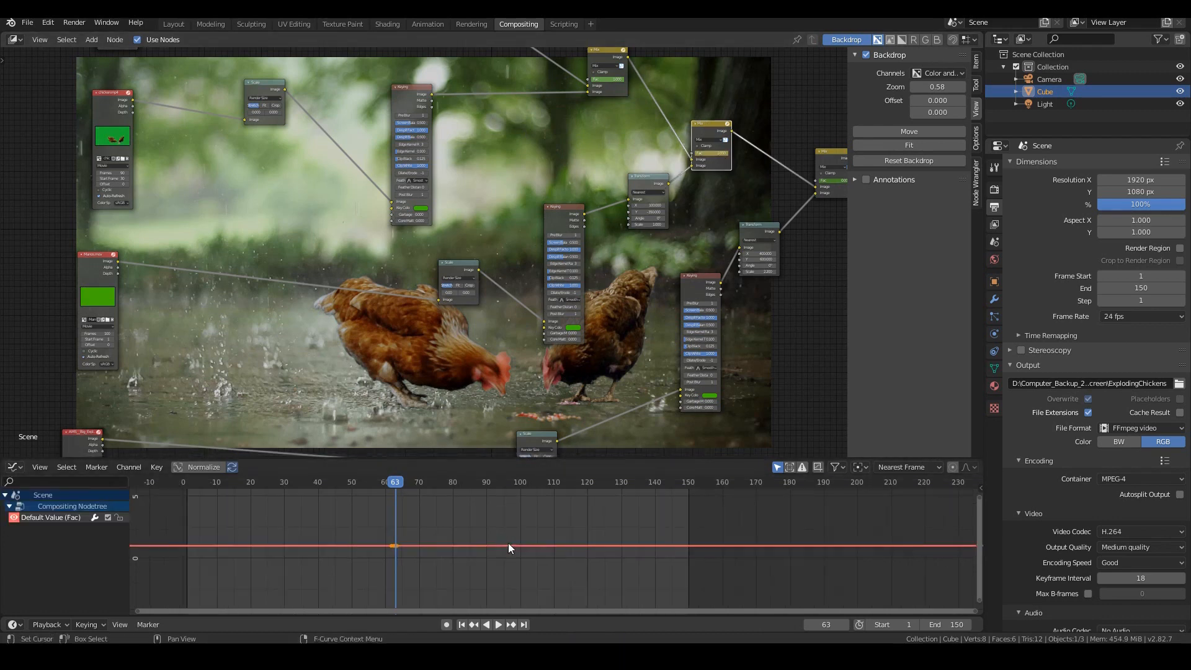
scroll("up", 3)
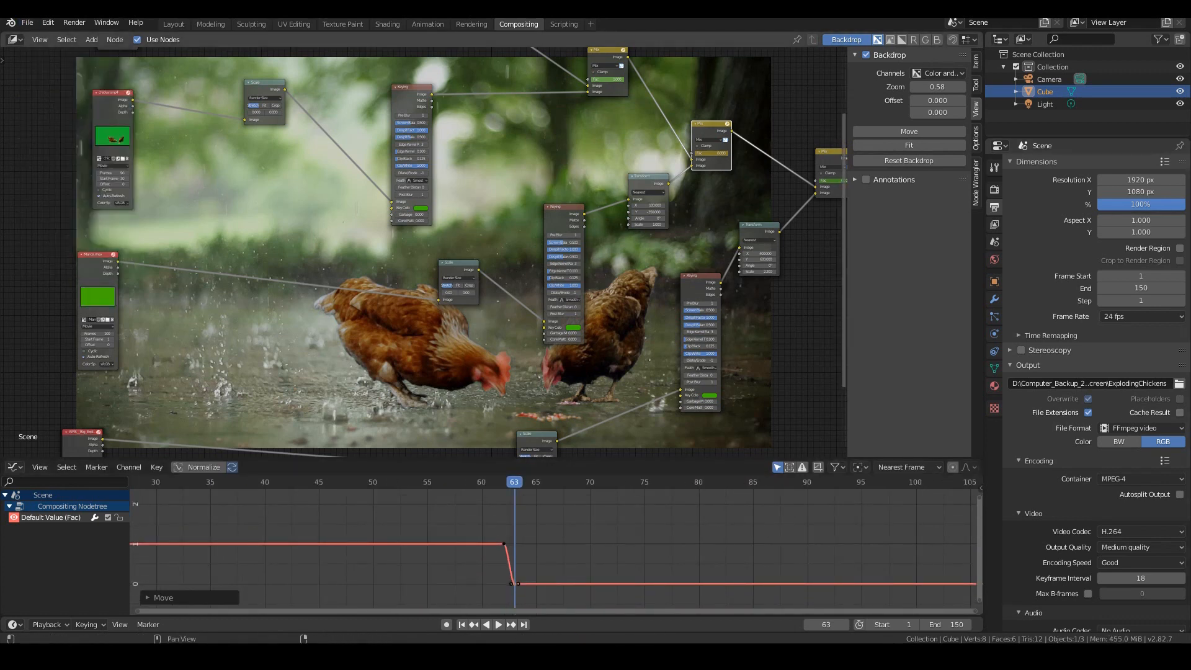
left_click(73, 22)
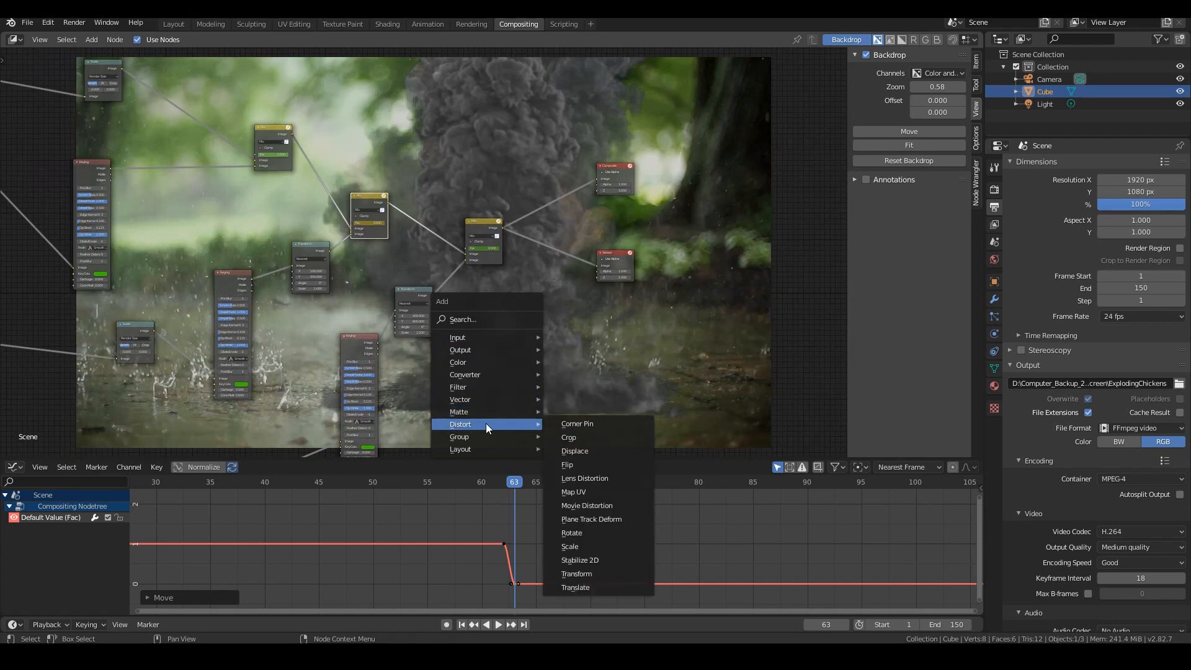
mouse_move(464, 375)
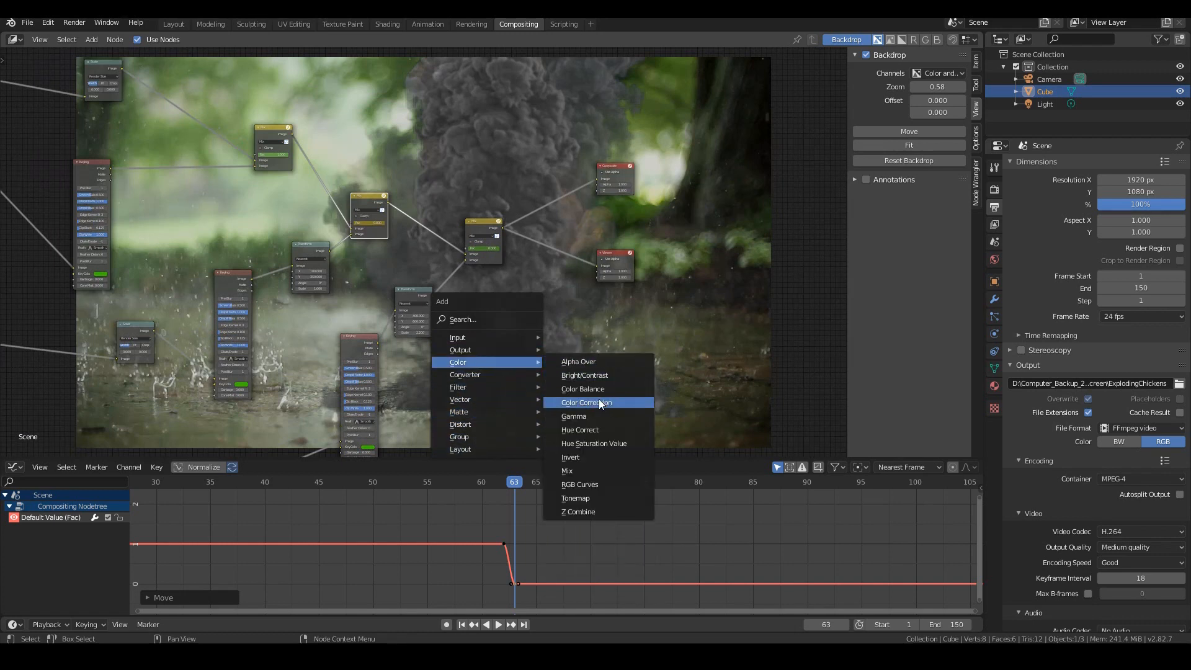
- Add a Color Balance node with lift, gamma and gain wheels into the node tree
left_click(584, 401)
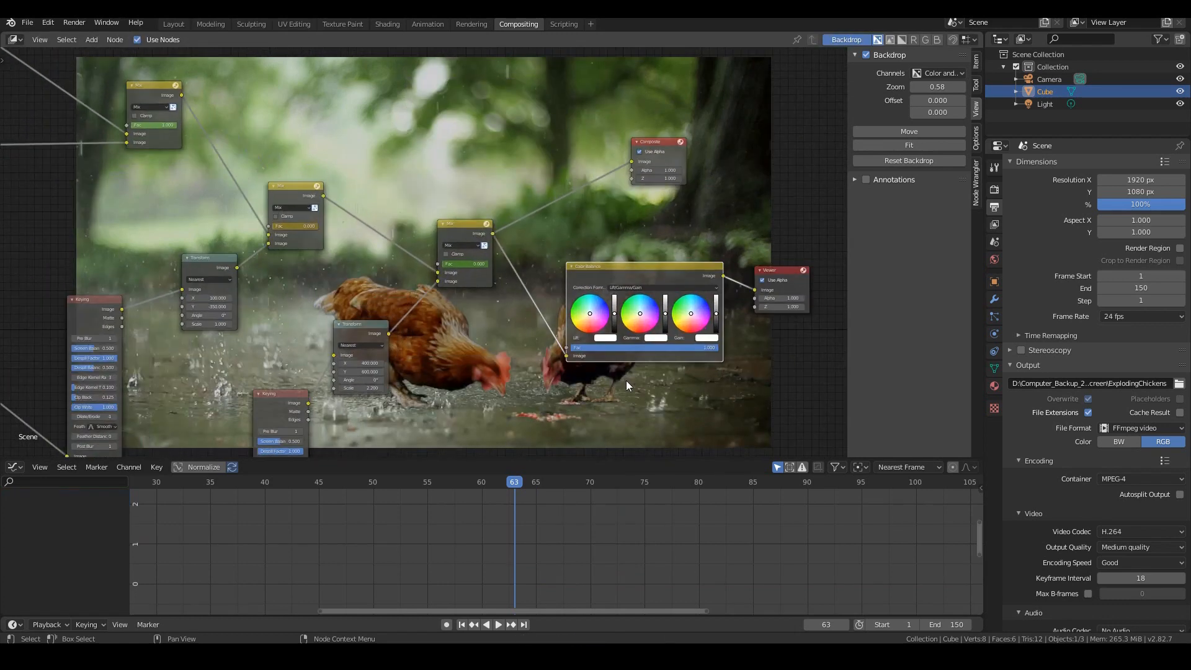
left_click(665, 481)
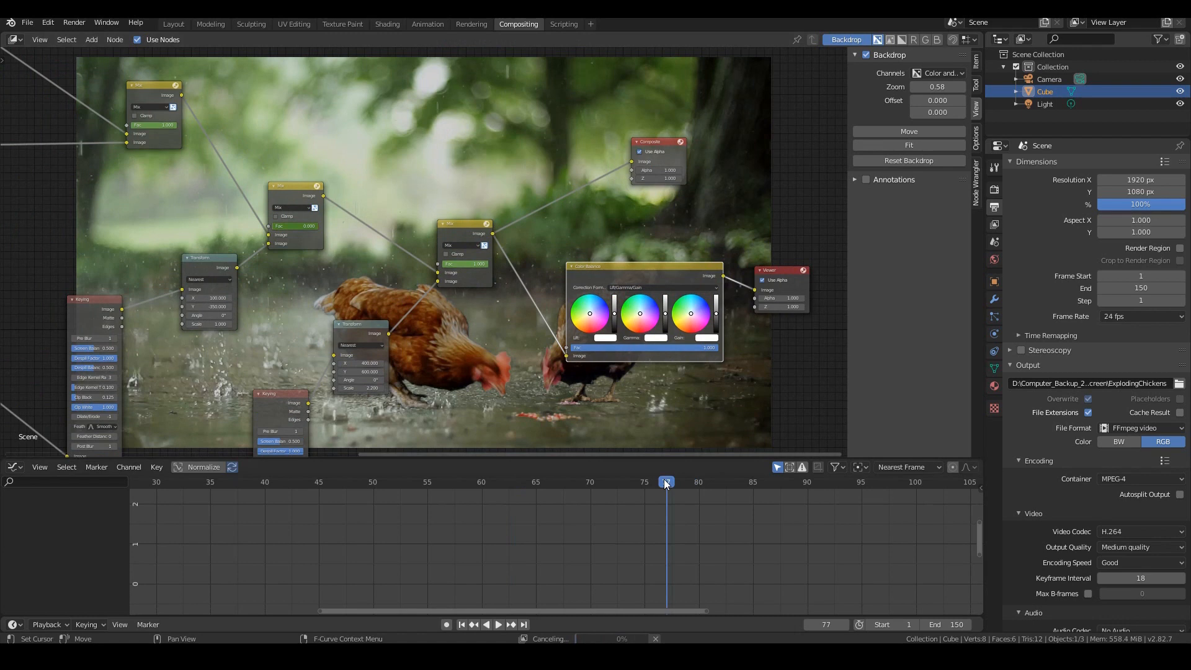